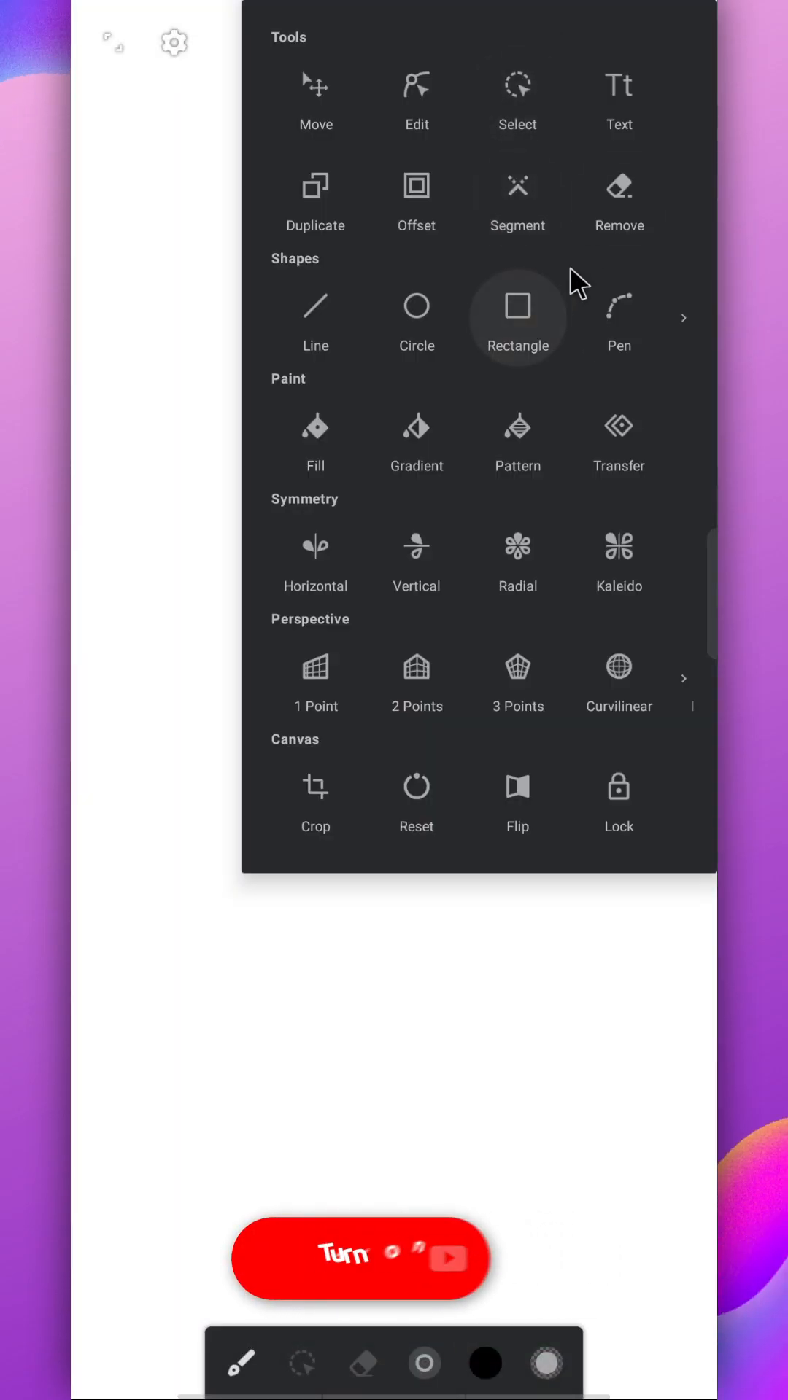
# Add the word 'text' to the canvas with the Text tool.
pyautogui.click(619, 97)
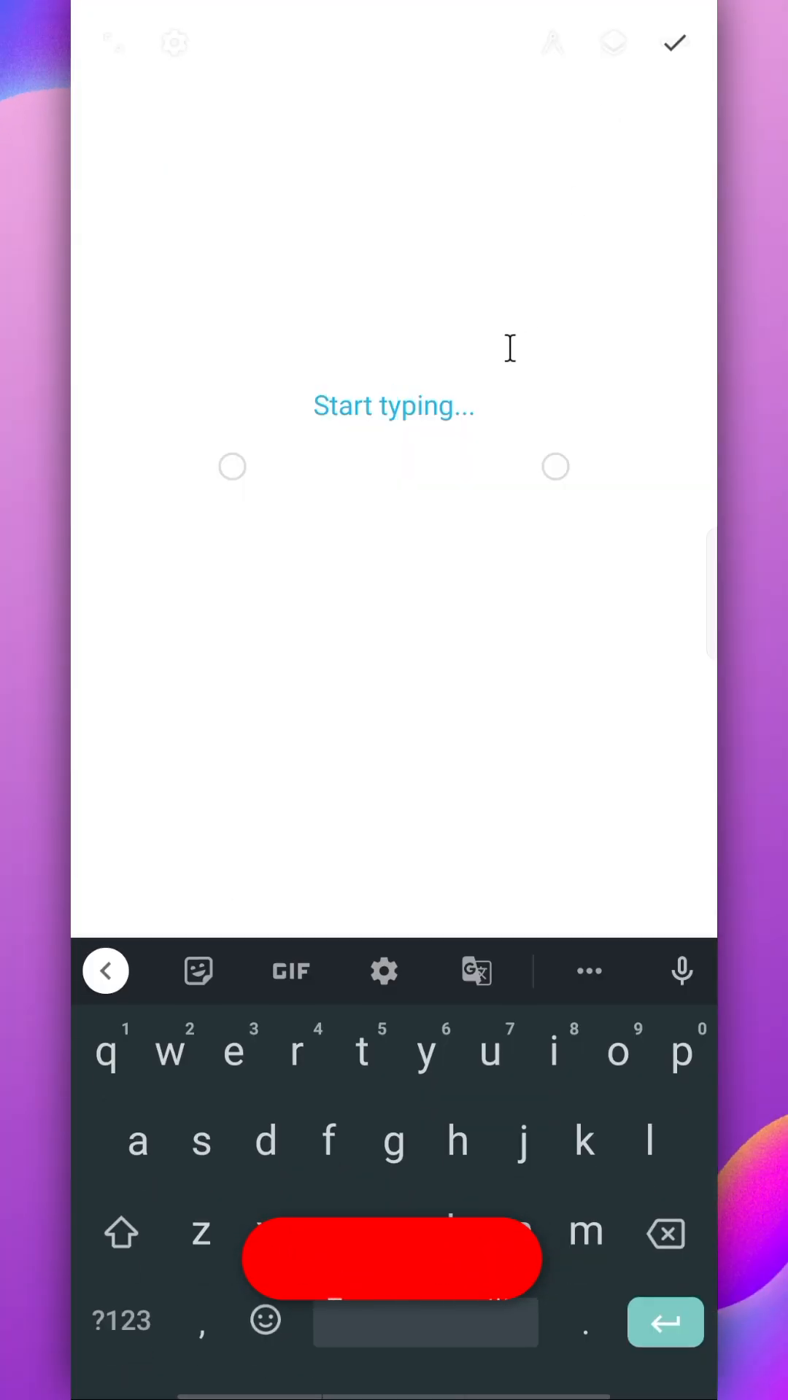
pyautogui.write('text')
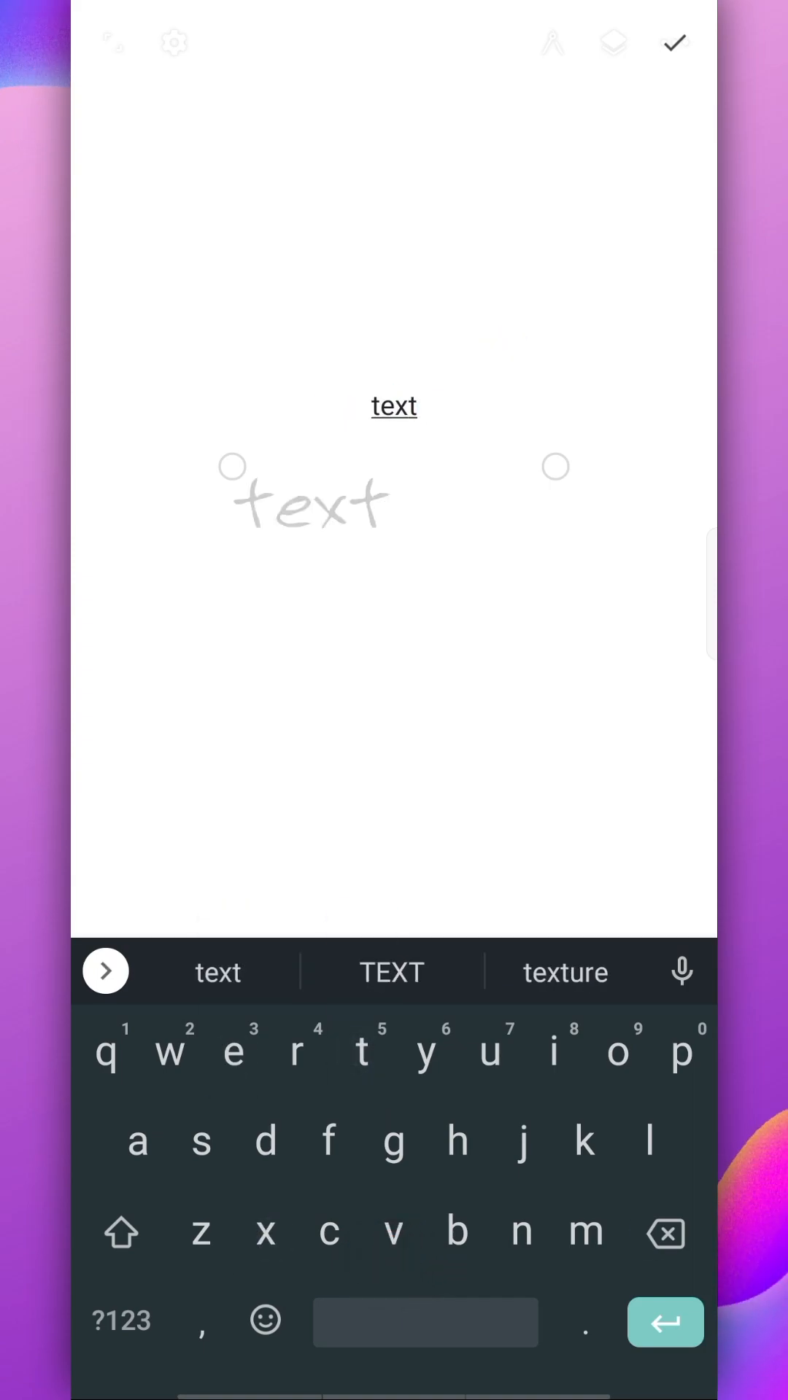
pyautogui.click(674, 42)
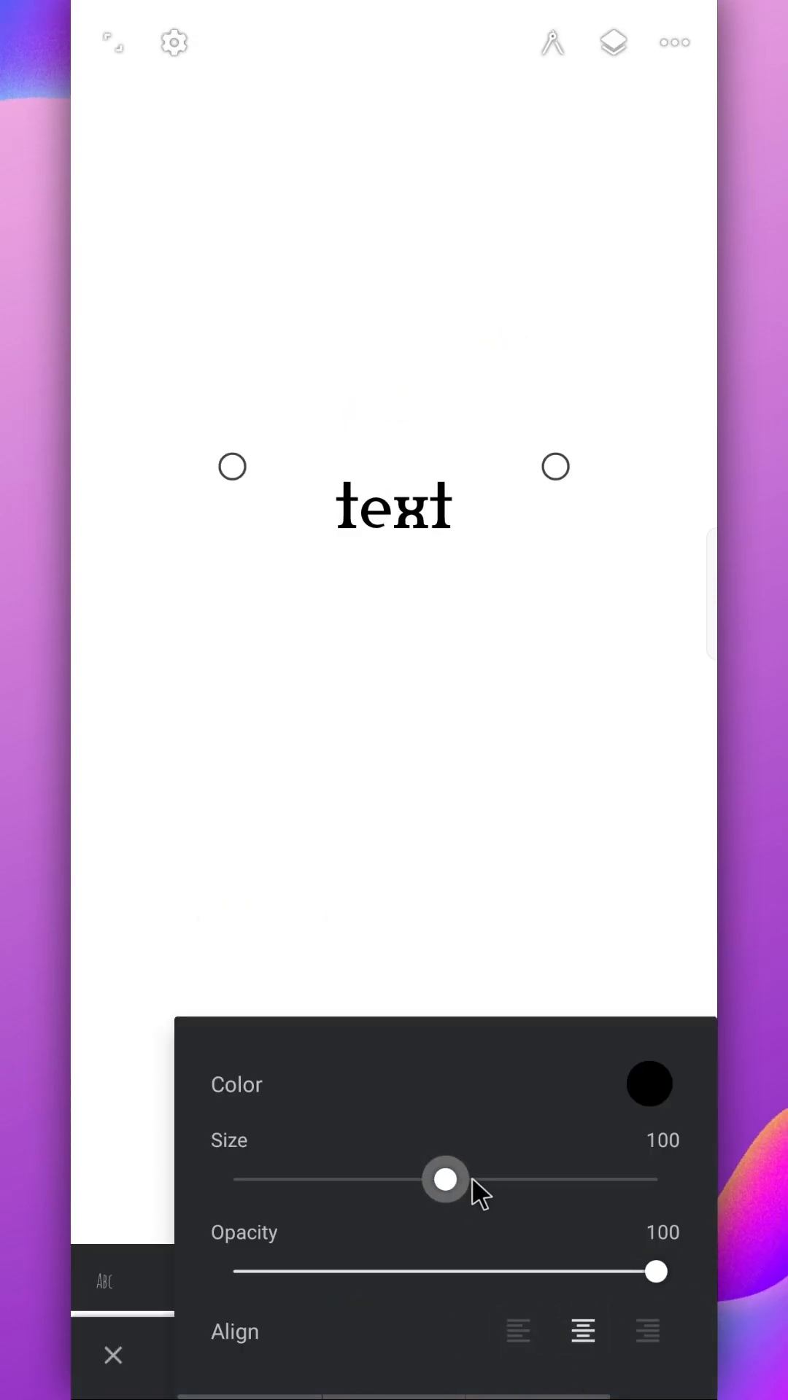
# Enlarge the text to size 250 and switch it to a bold block font.
pyautogui.moveTo(444, 1179); pyautogui.dragTo(446, 1178)
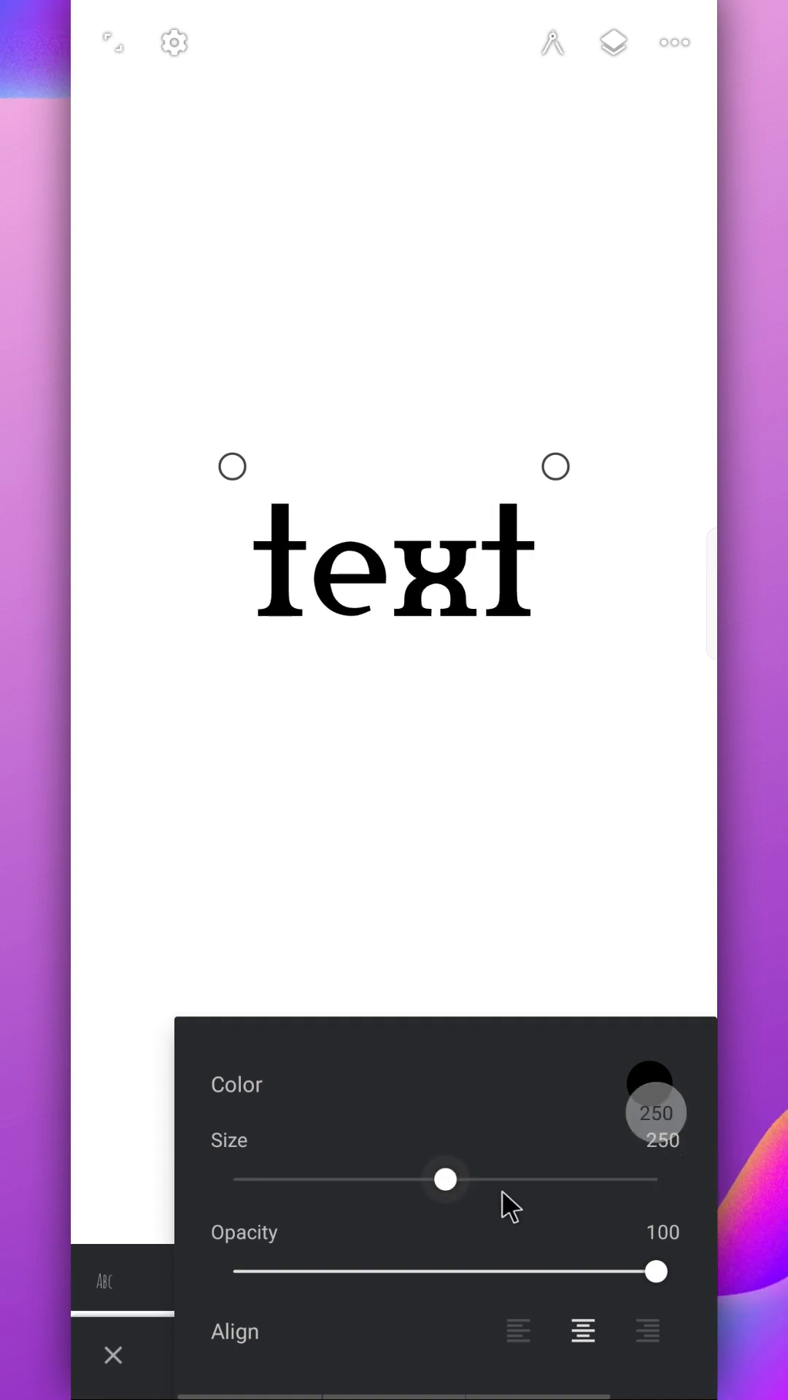
pyautogui.moveTo(447, 1179); pyautogui.dragTo(652, 1179)
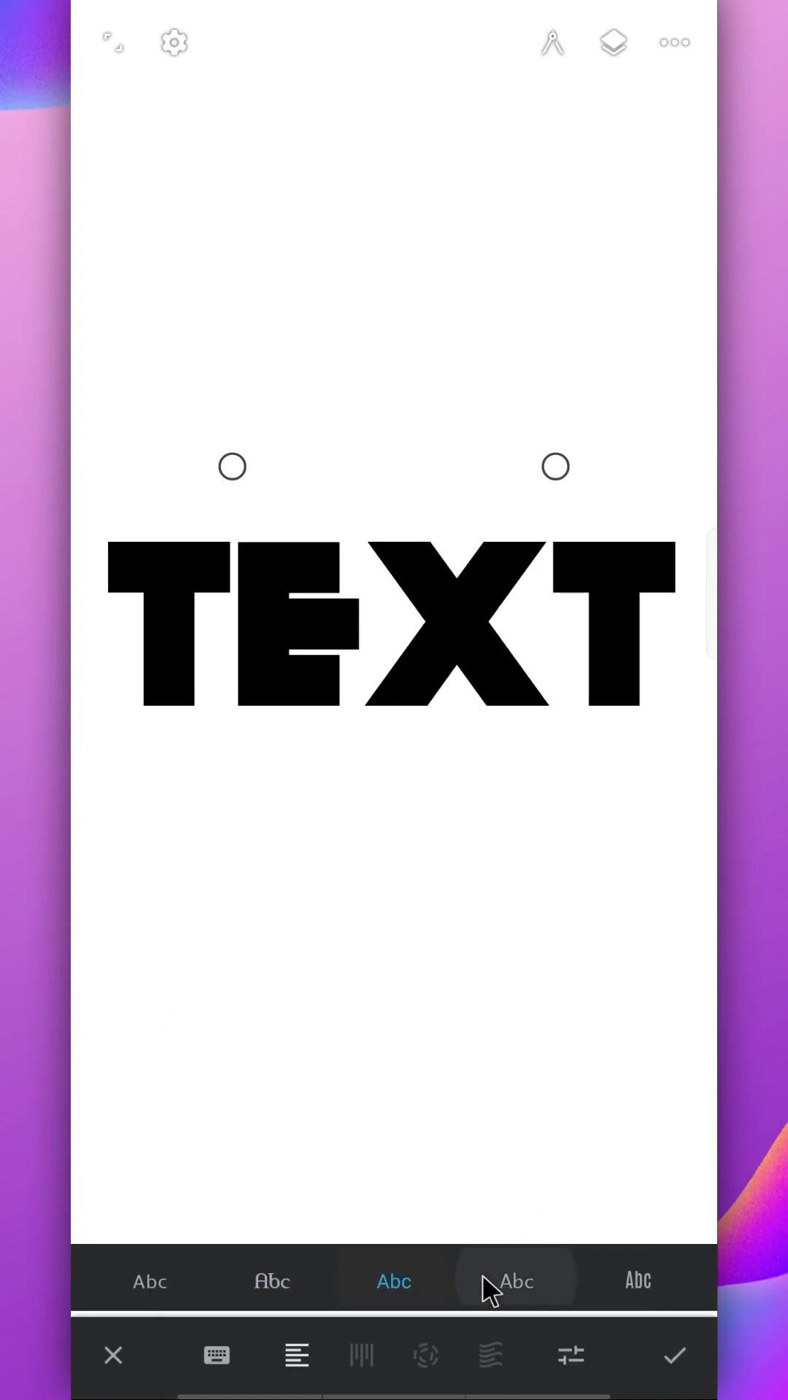
pyautogui.click(515, 1283)
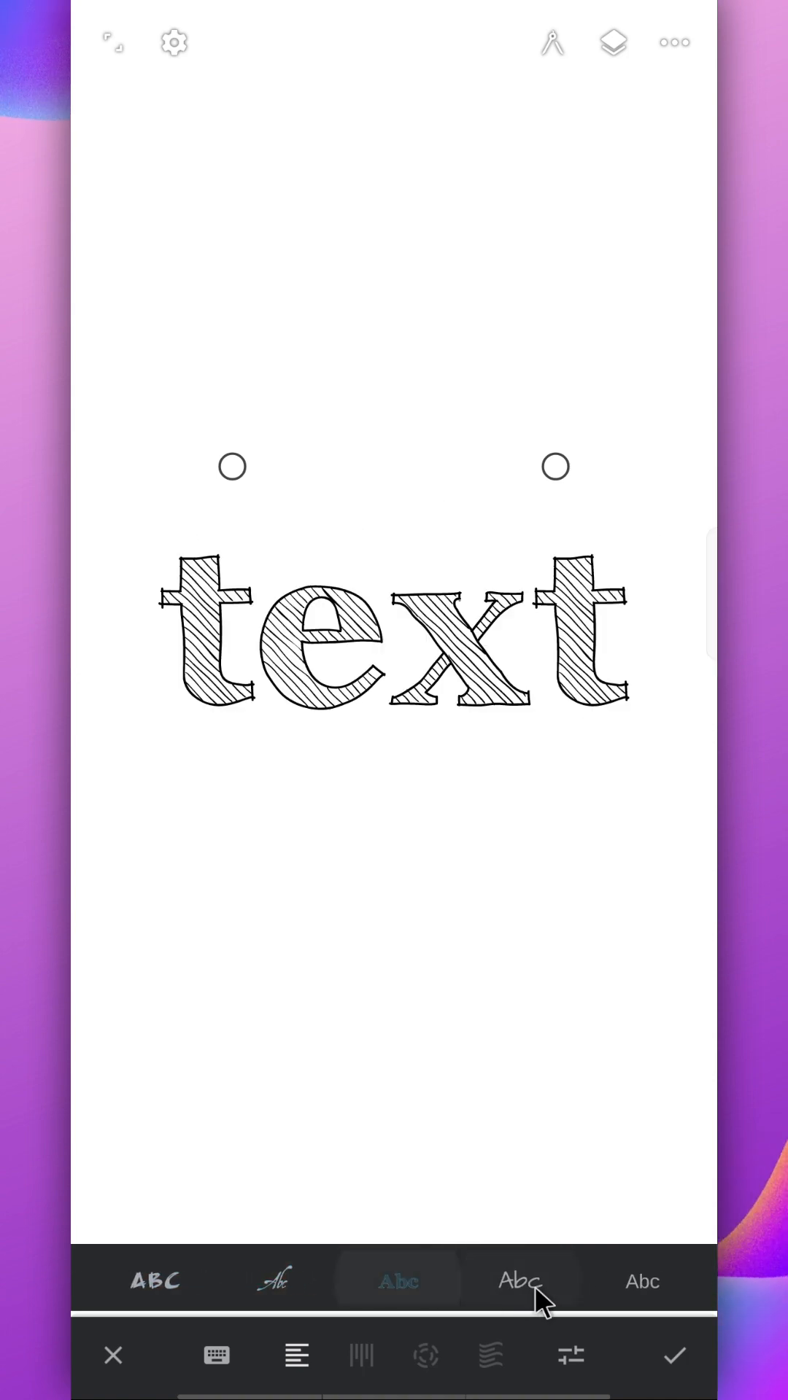
pyautogui.click(516, 1282)
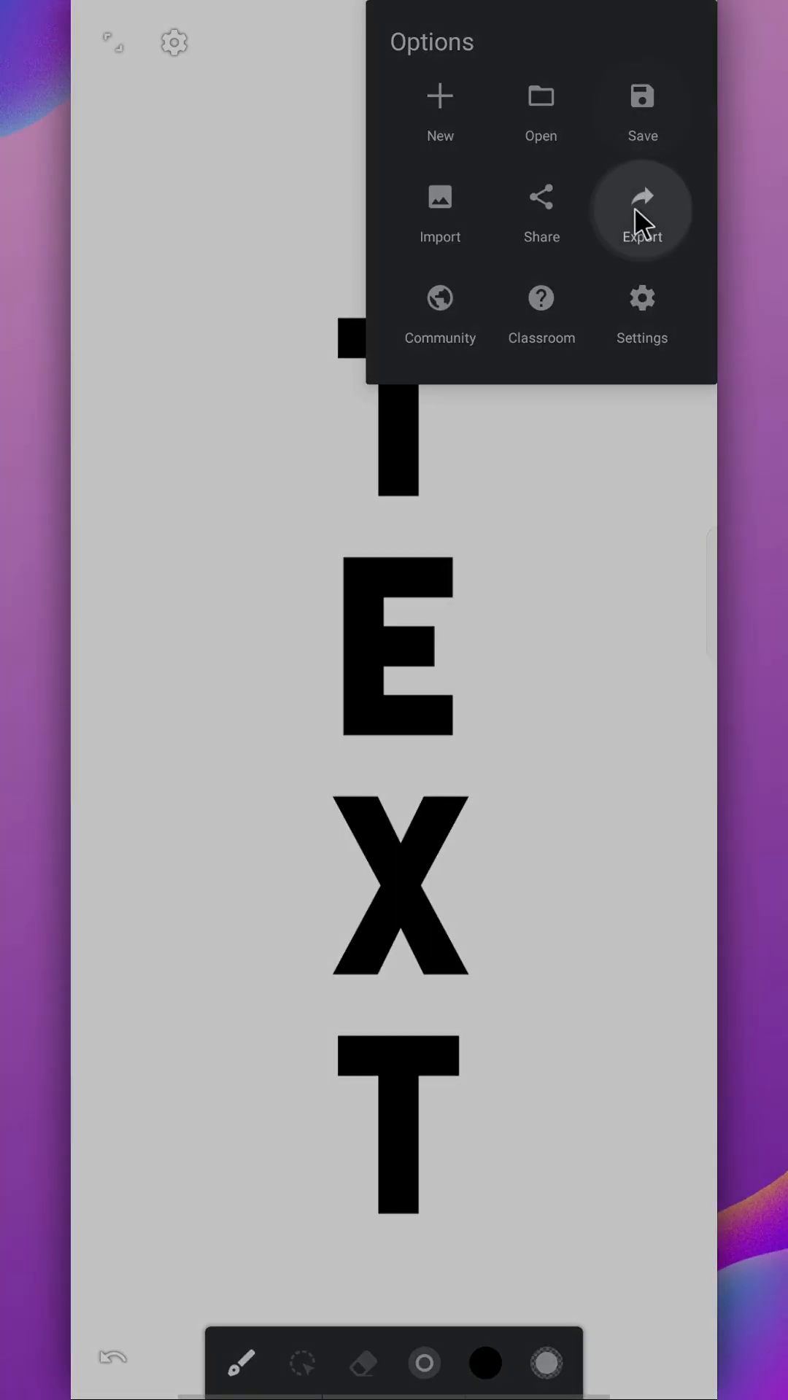
# Export the lettering as a PNG with the background switched off.
pyautogui.click(641, 210)
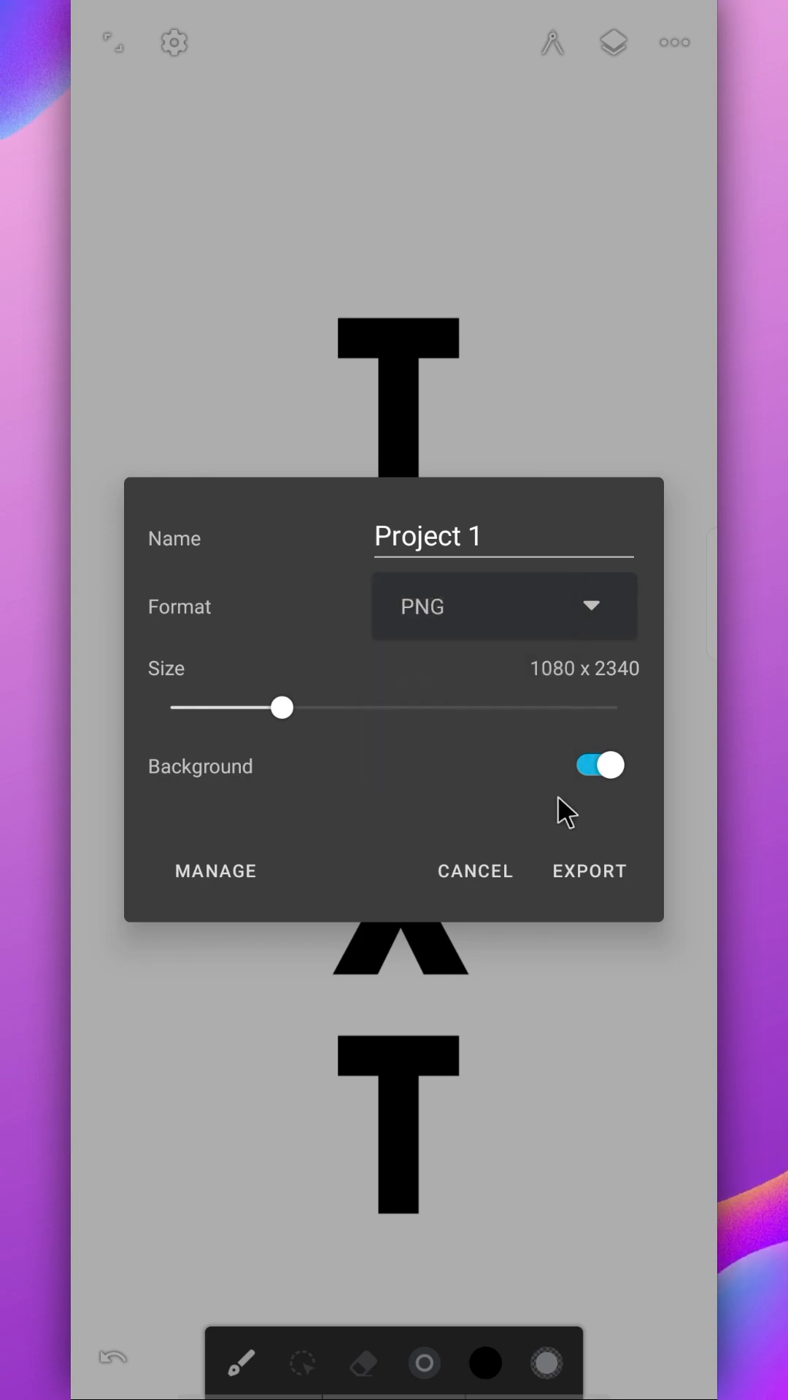
pyautogui.click(598, 766)
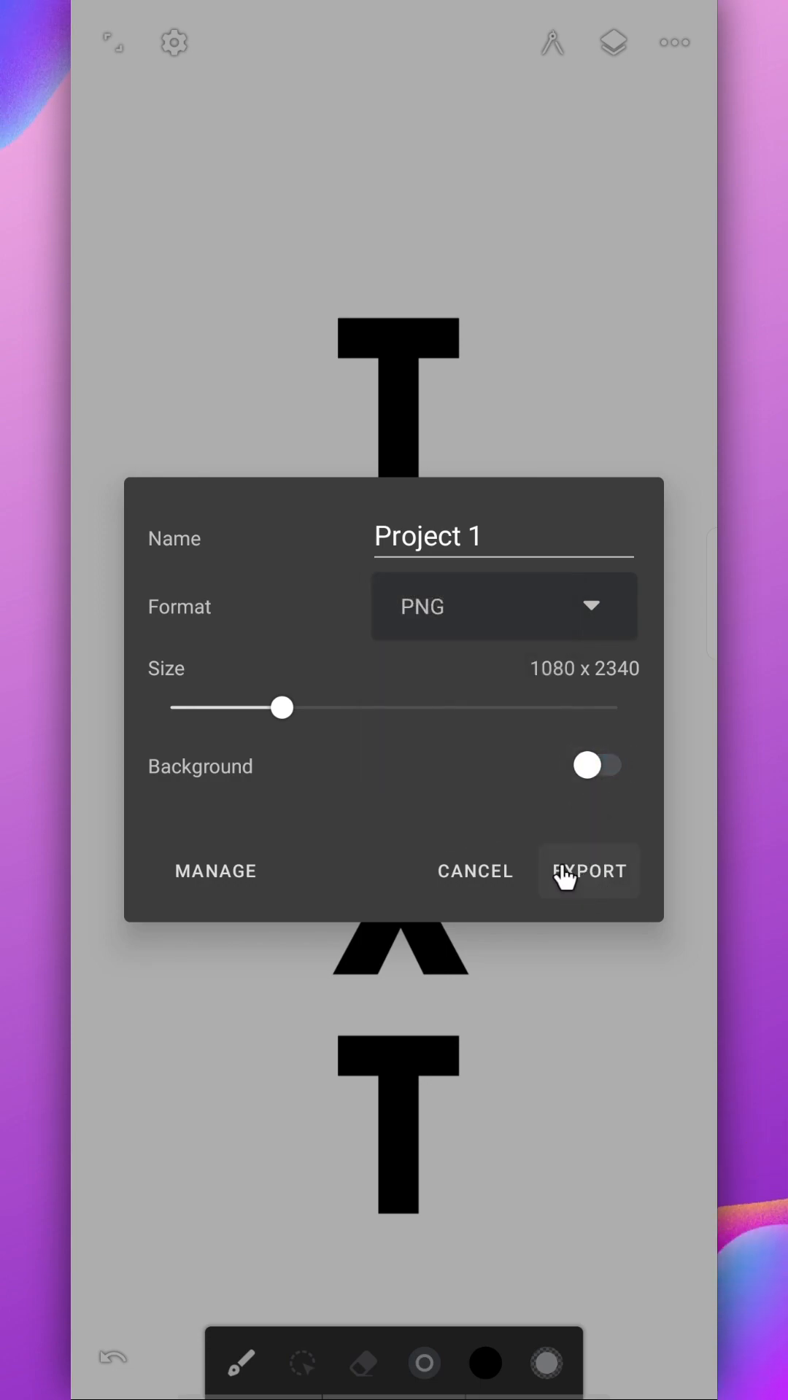
pyautogui.click(588, 871)
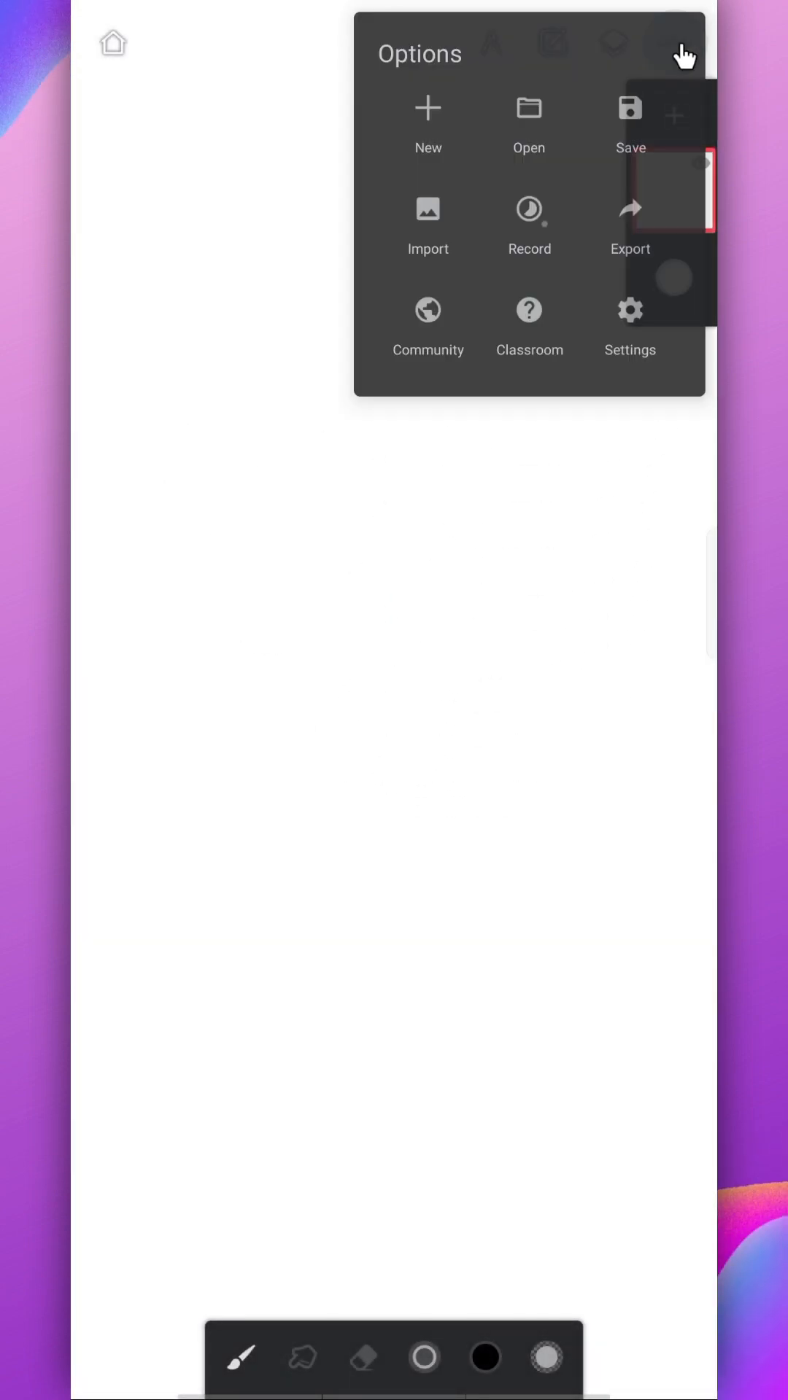
# Start a new blank project at 1920 x 1920 pixels.
pyautogui.click(427, 213)
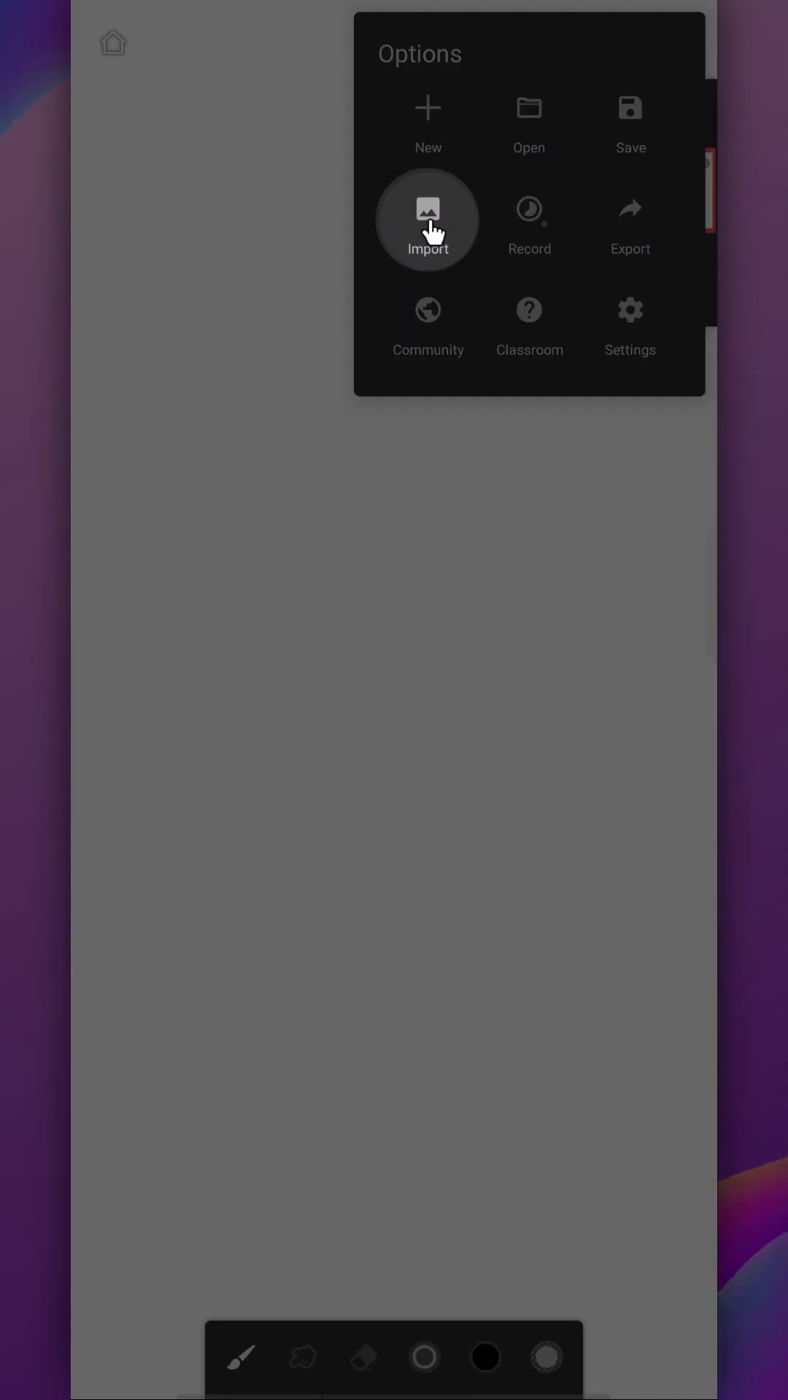
pyautogui.click(427, 218)
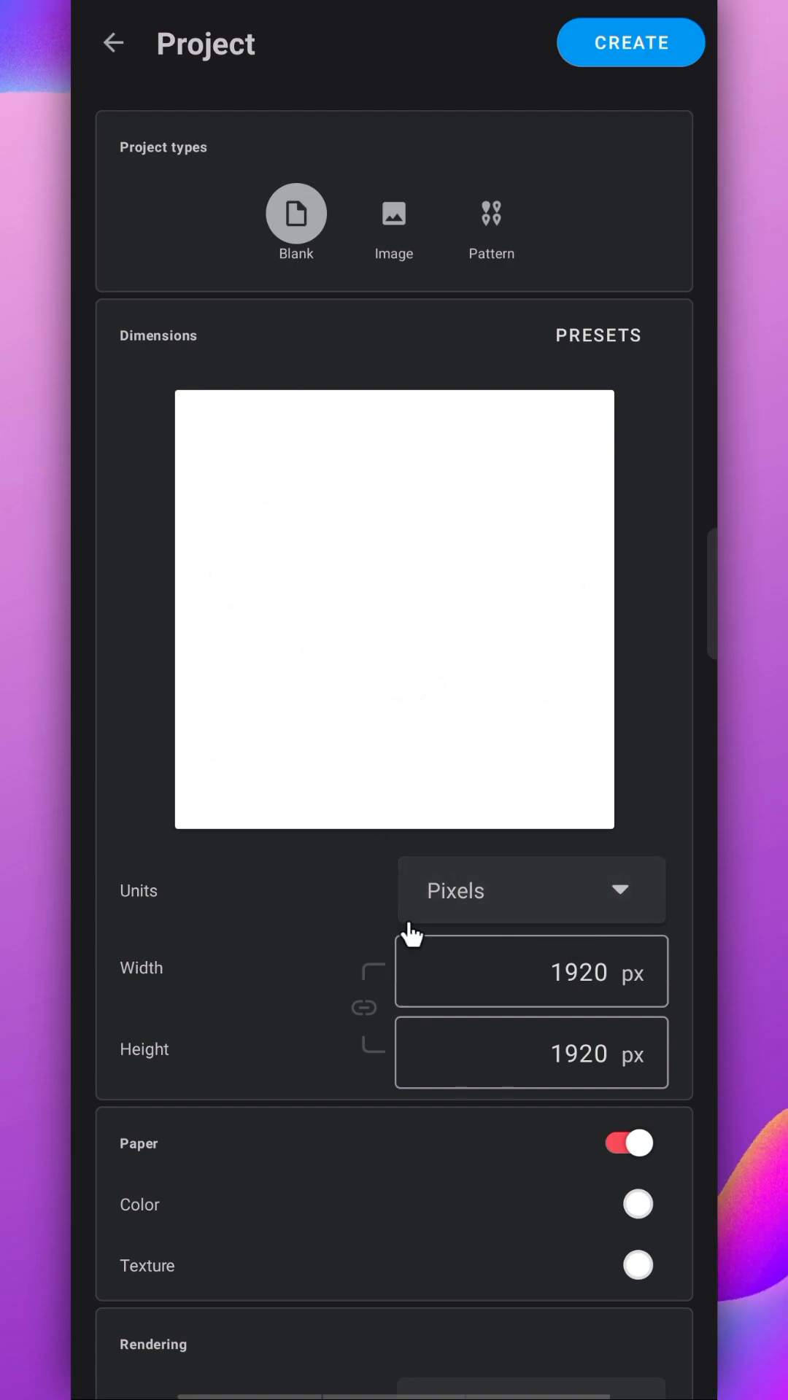
# Create the canvas, enable the Grid guide and then the Ellipse drawing guide.
pyautogui.scroll(-3)
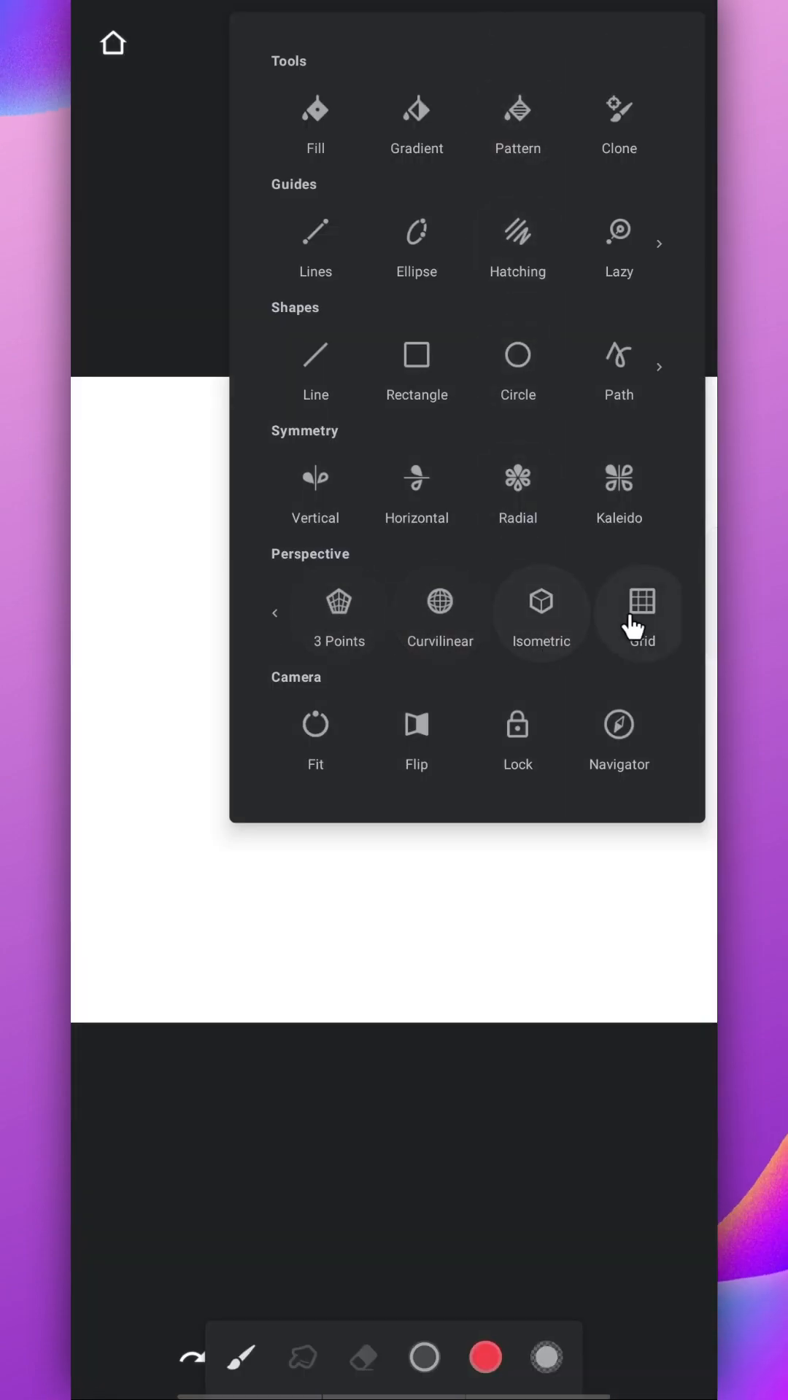
pyautogui.click(639, 614)
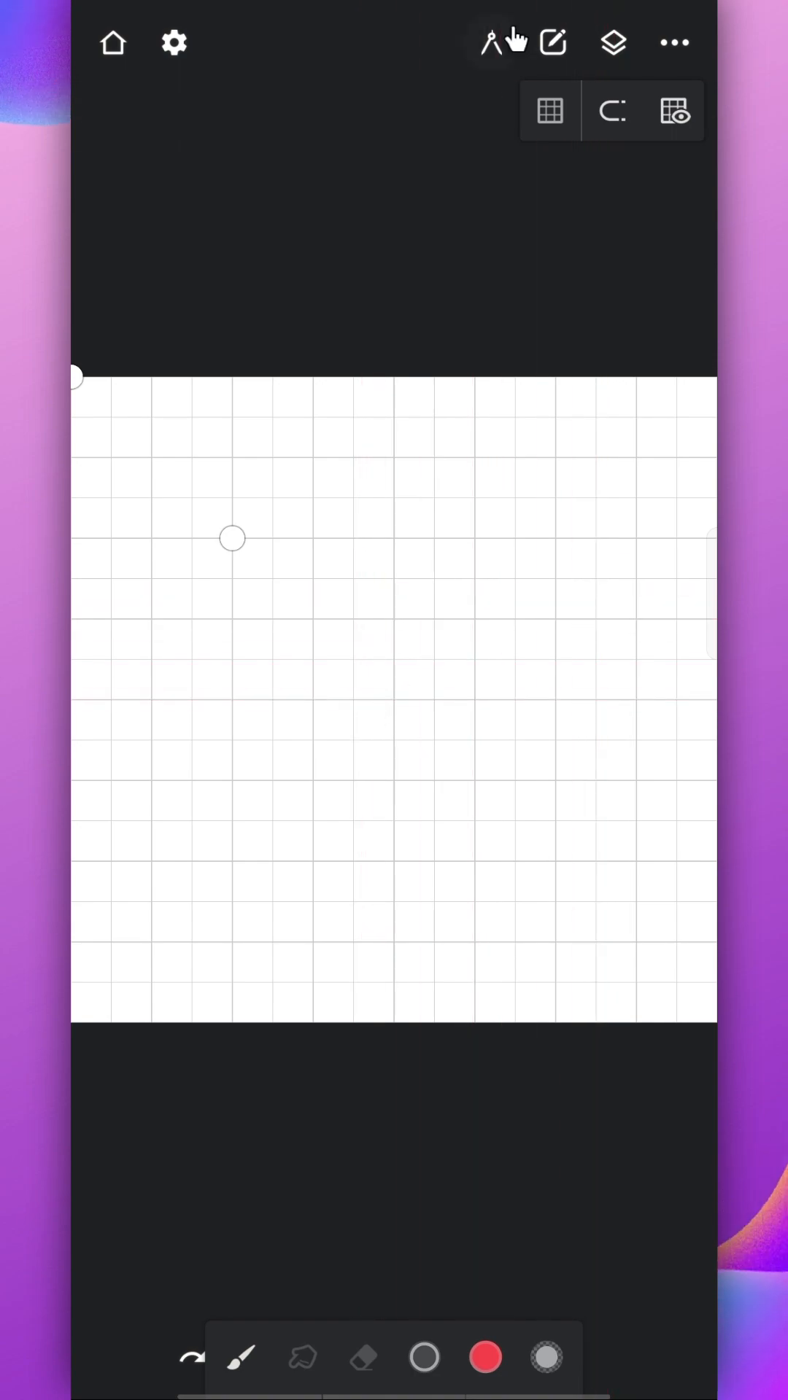
pyautogui.click(613, 111)
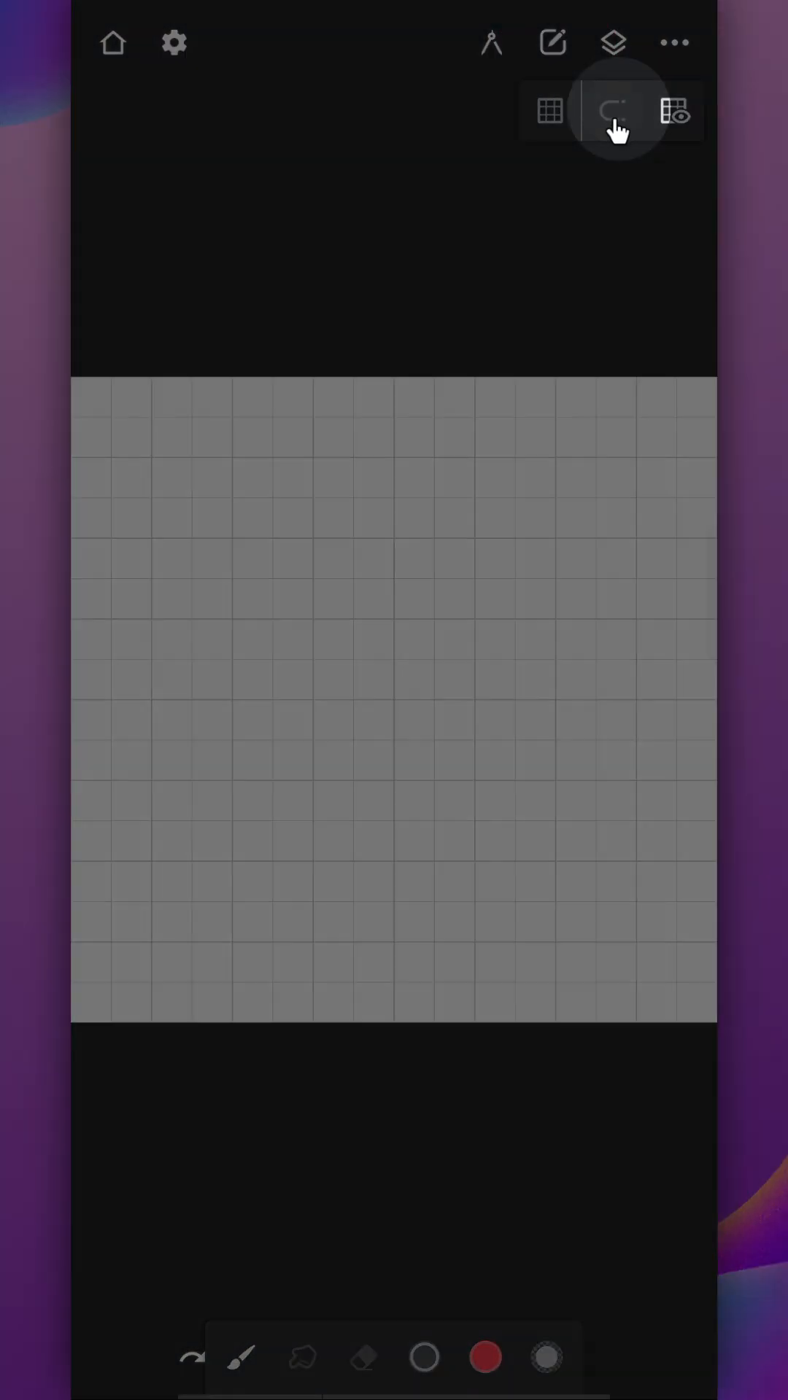
pyautogui.click(614, 111)
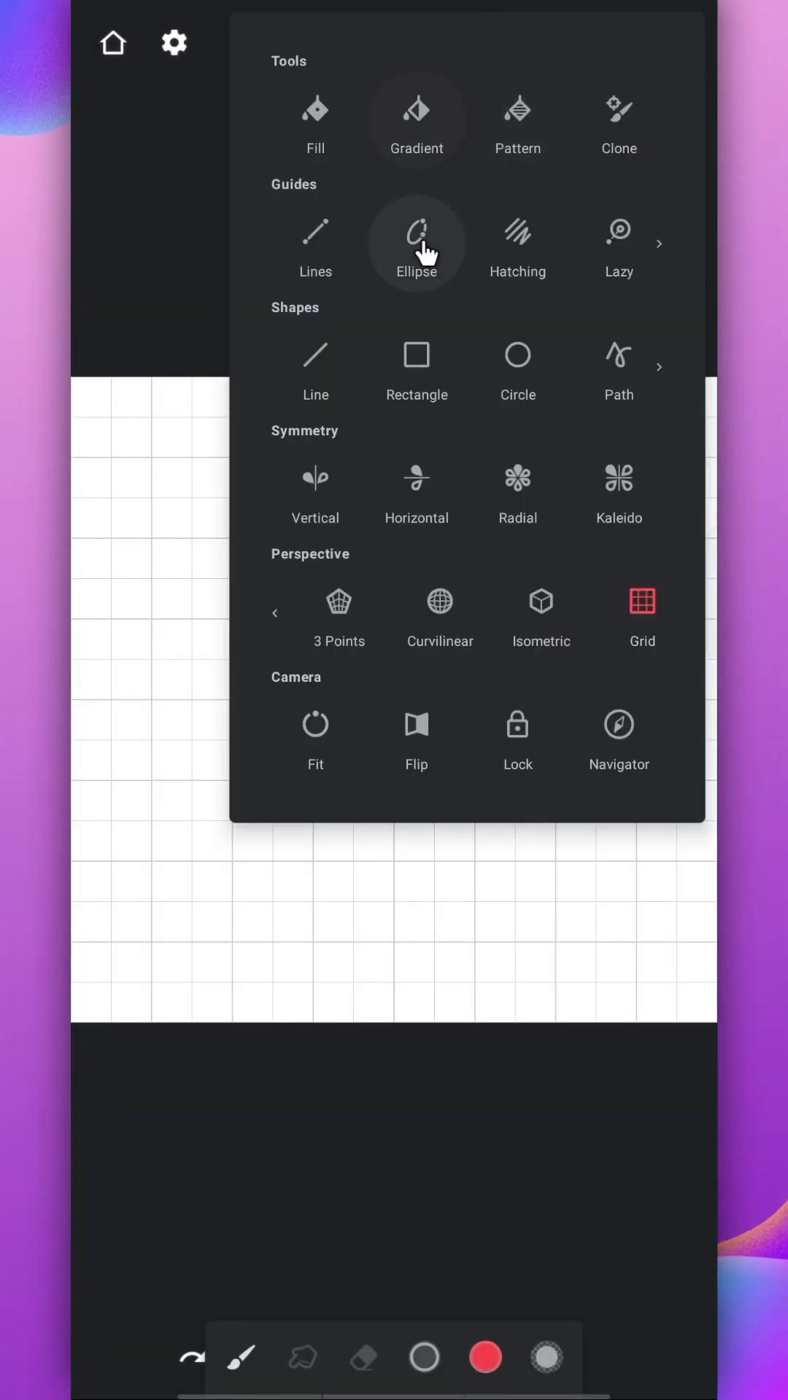
pyautogui.click(416, 240)
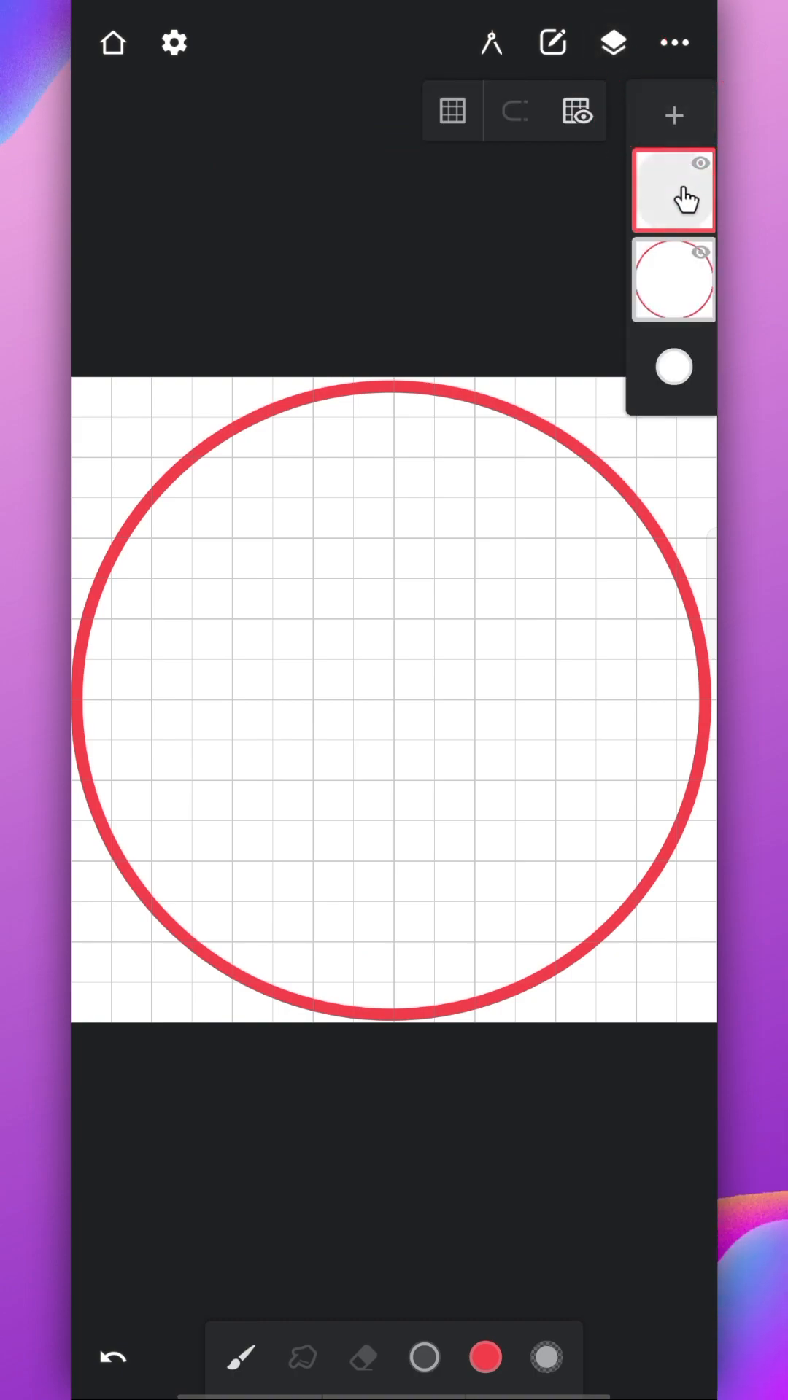
# Import the letter construction grid image onto a new layer and confirm its placement.
pyautogui.click(674, 42)
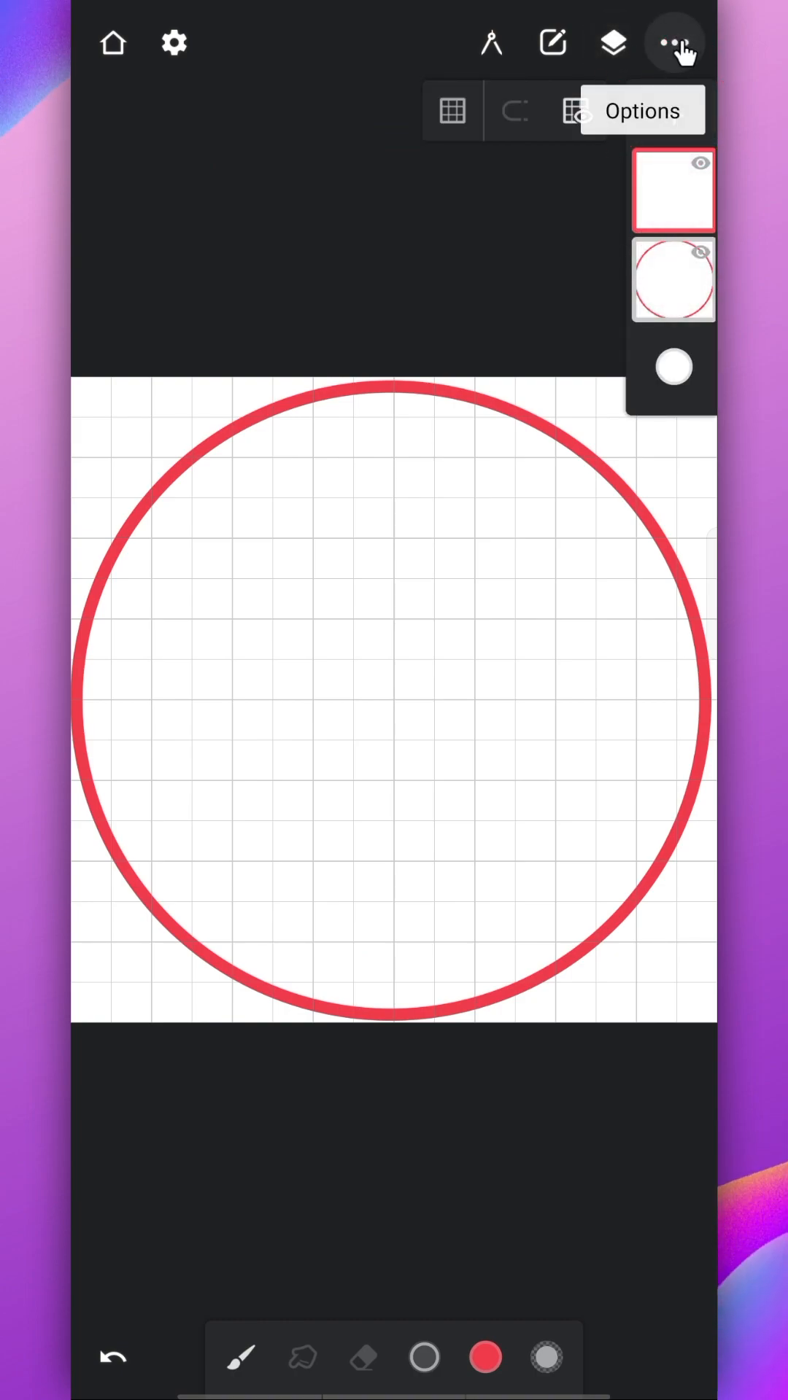
pyautogui.click(674, 43)
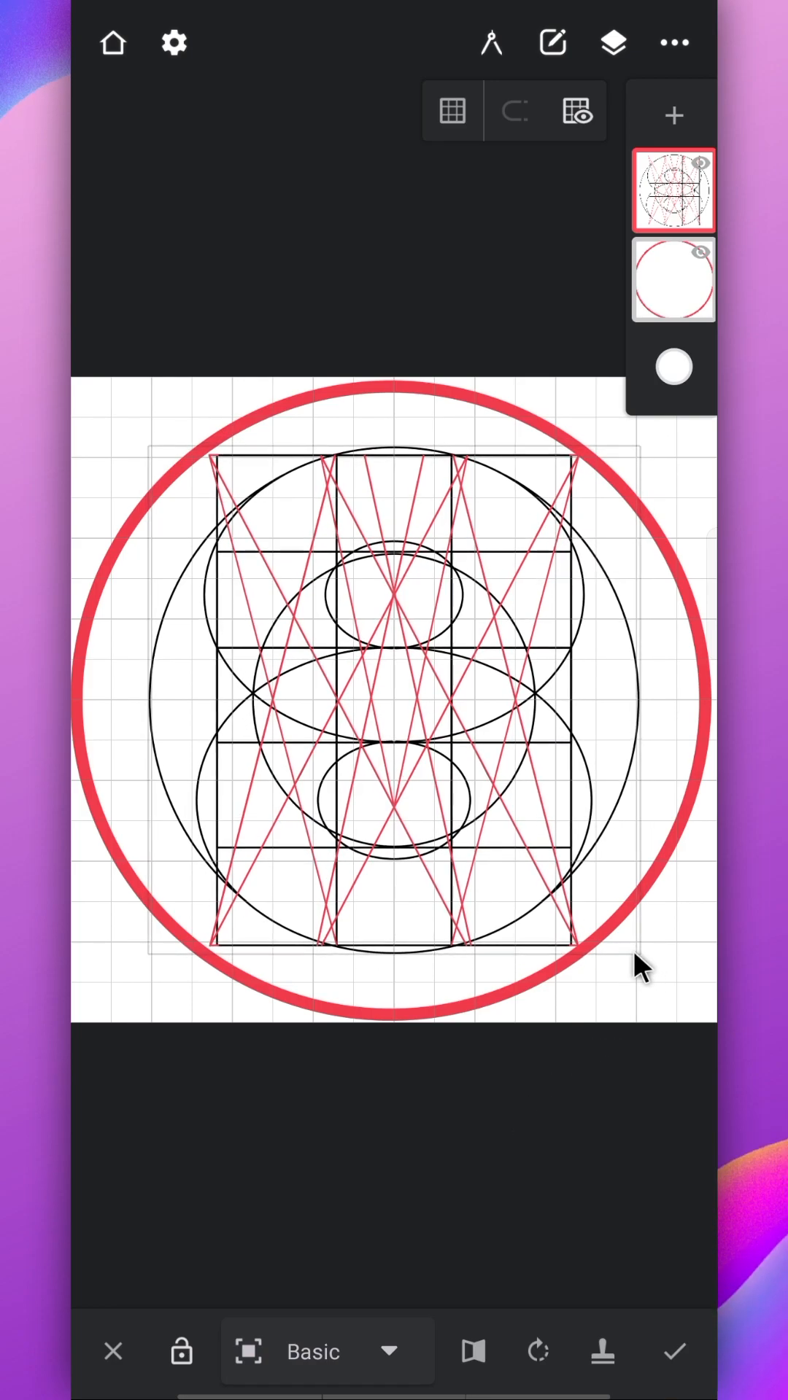
pyautogui.click(672, 1351)
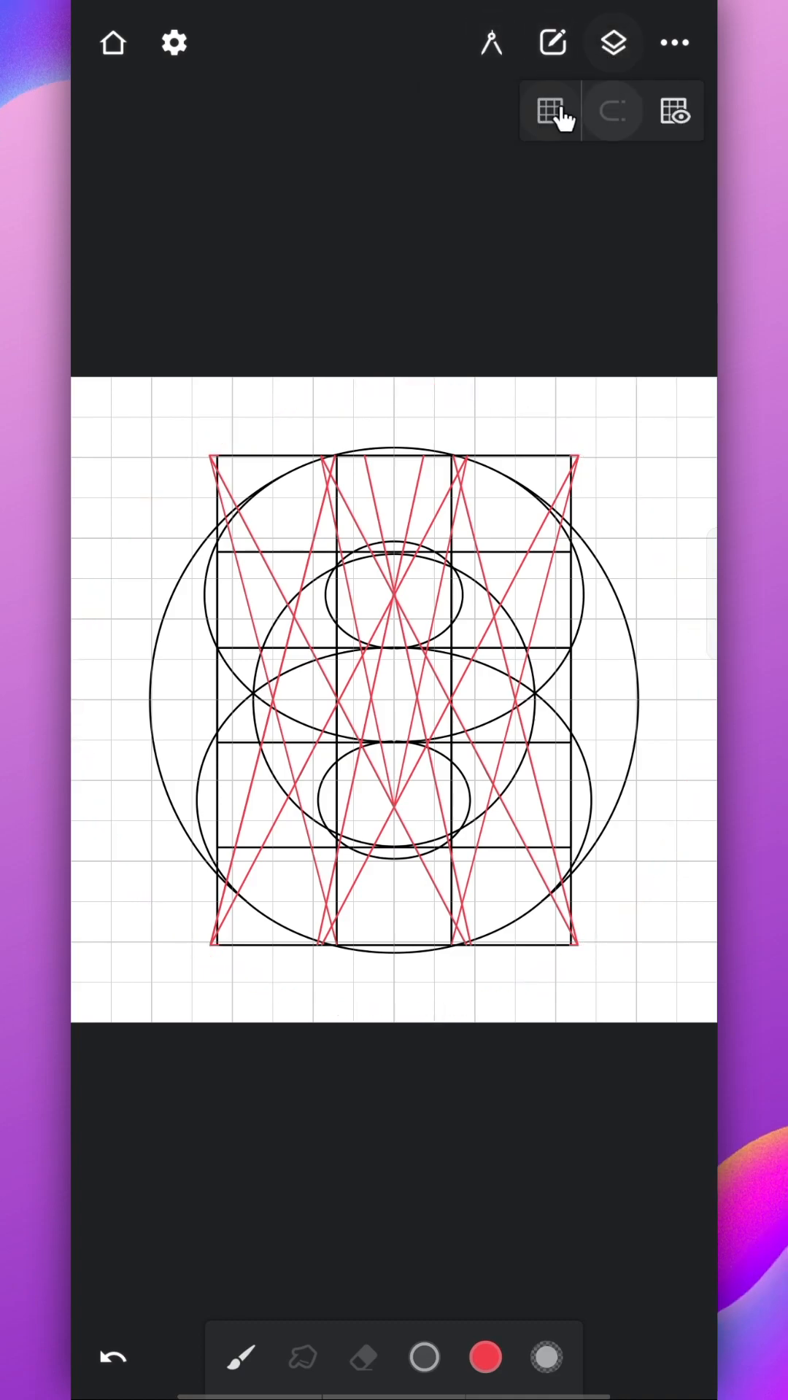
# Hide the grid overlay and set the export format to PNG.
pyautogui.click(674, 42)
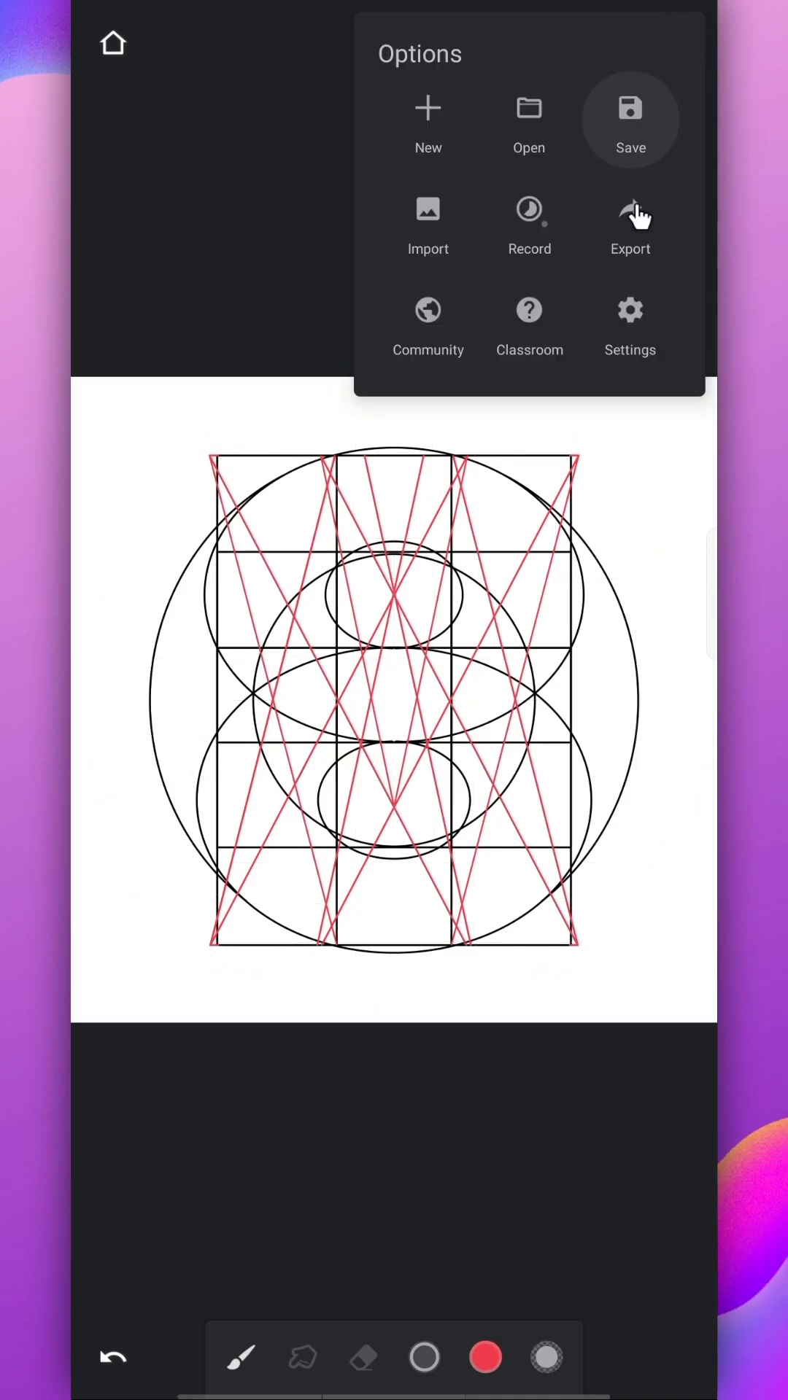
pyautogui.click(630, 226)
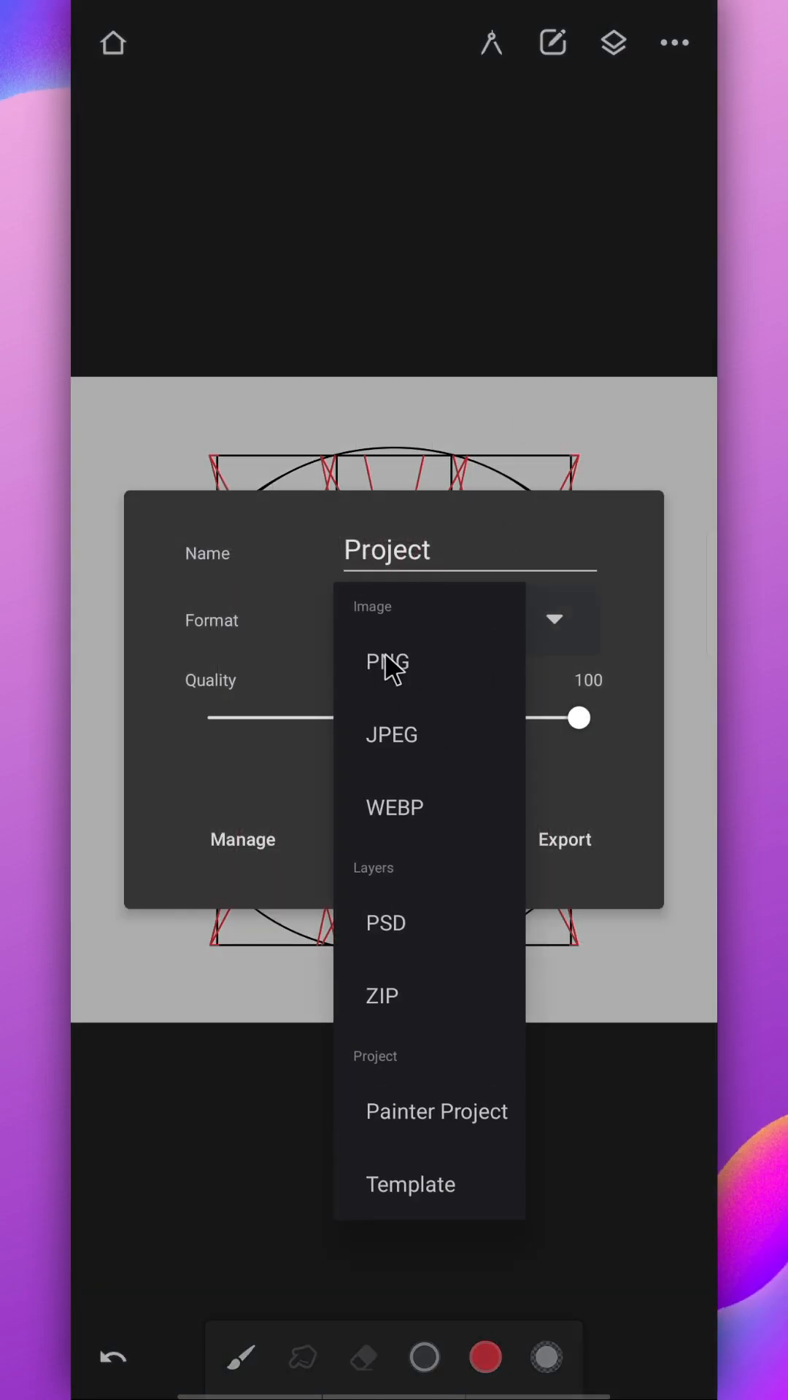
pyautogui.click(388, 664)
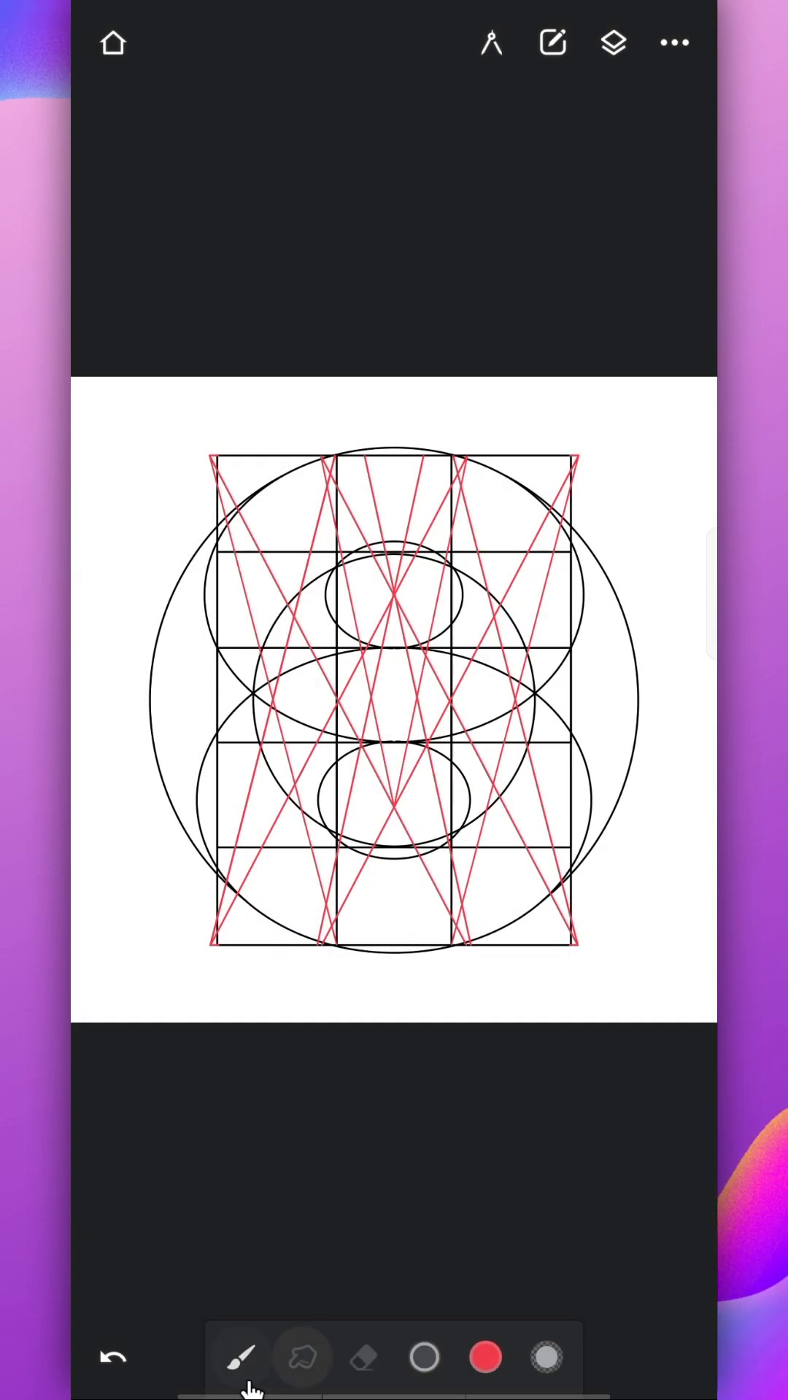
# Duplicate the Monoline calligraphy brush and open the copy for editing.
pyautogui.click(241, 1358)
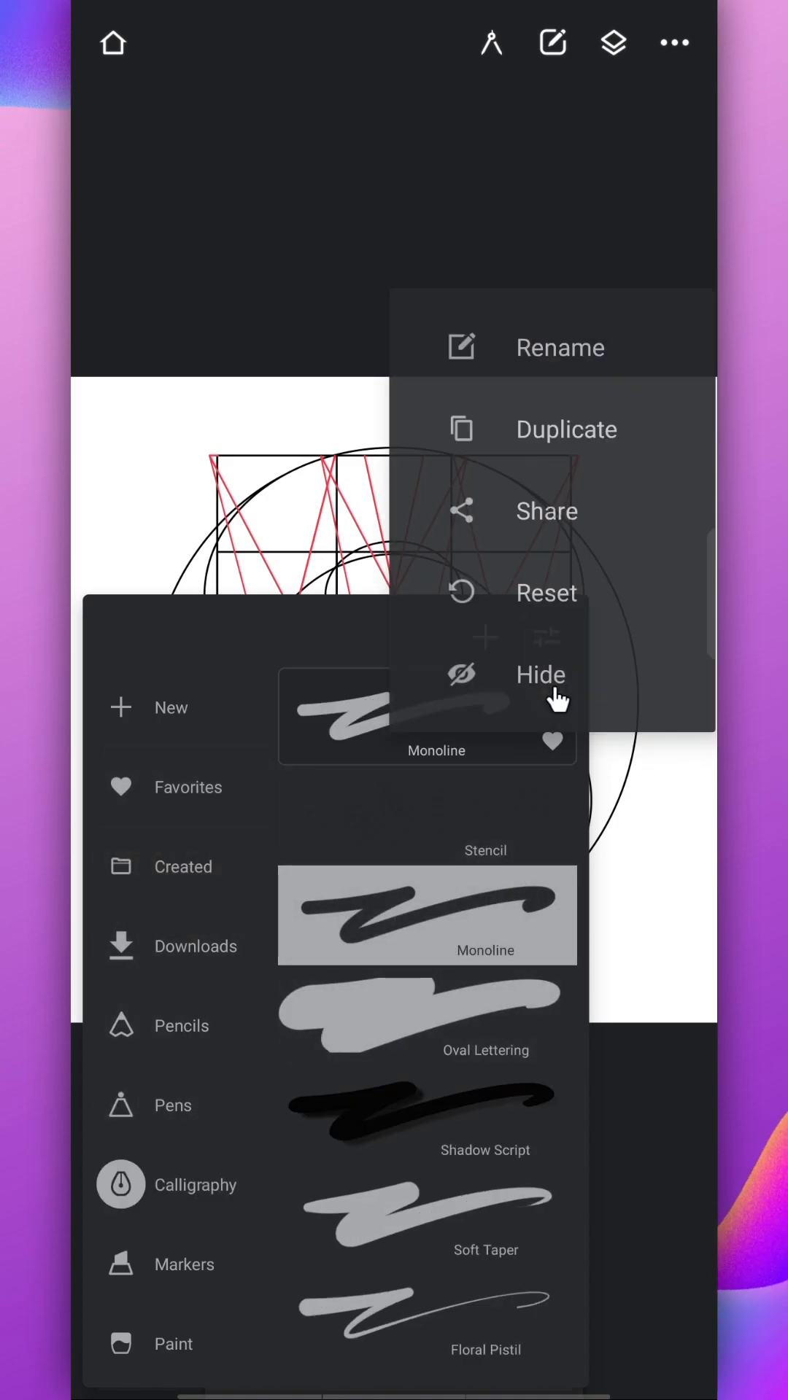
pyautogui.click(552, 692)
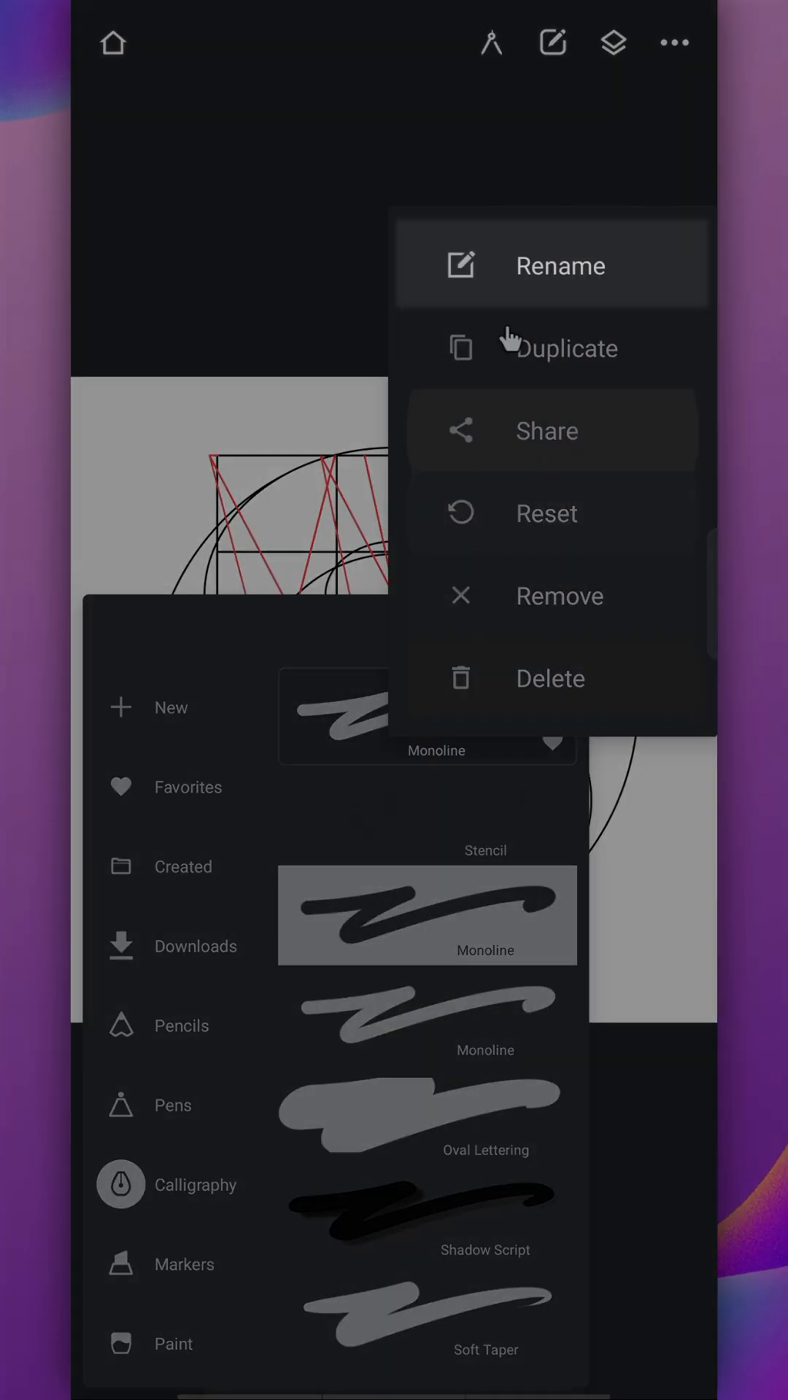
pyautogui.click(547, 637)
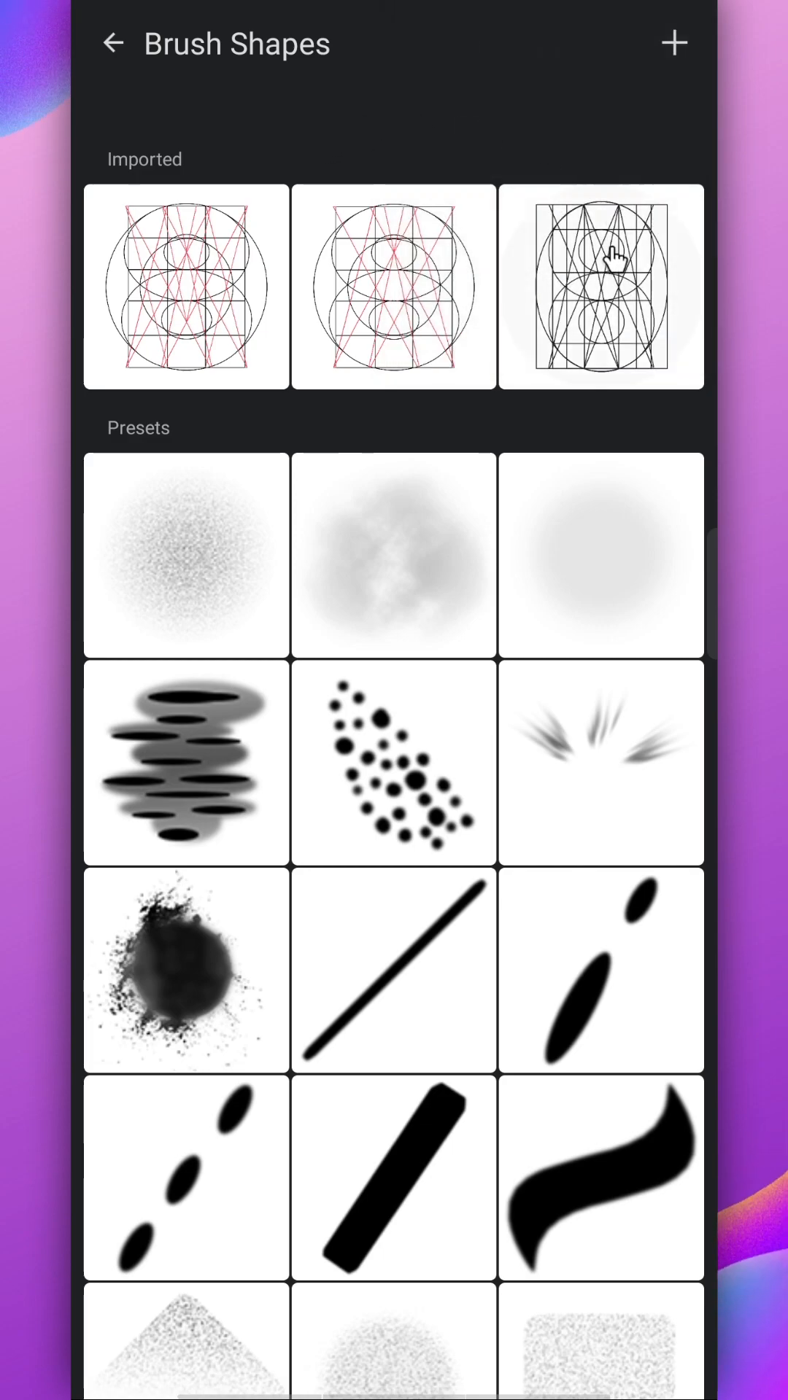
# Use the imported grid image as the brush shape with Head Spacing 0.82.
pyautogui.click(600, 287)
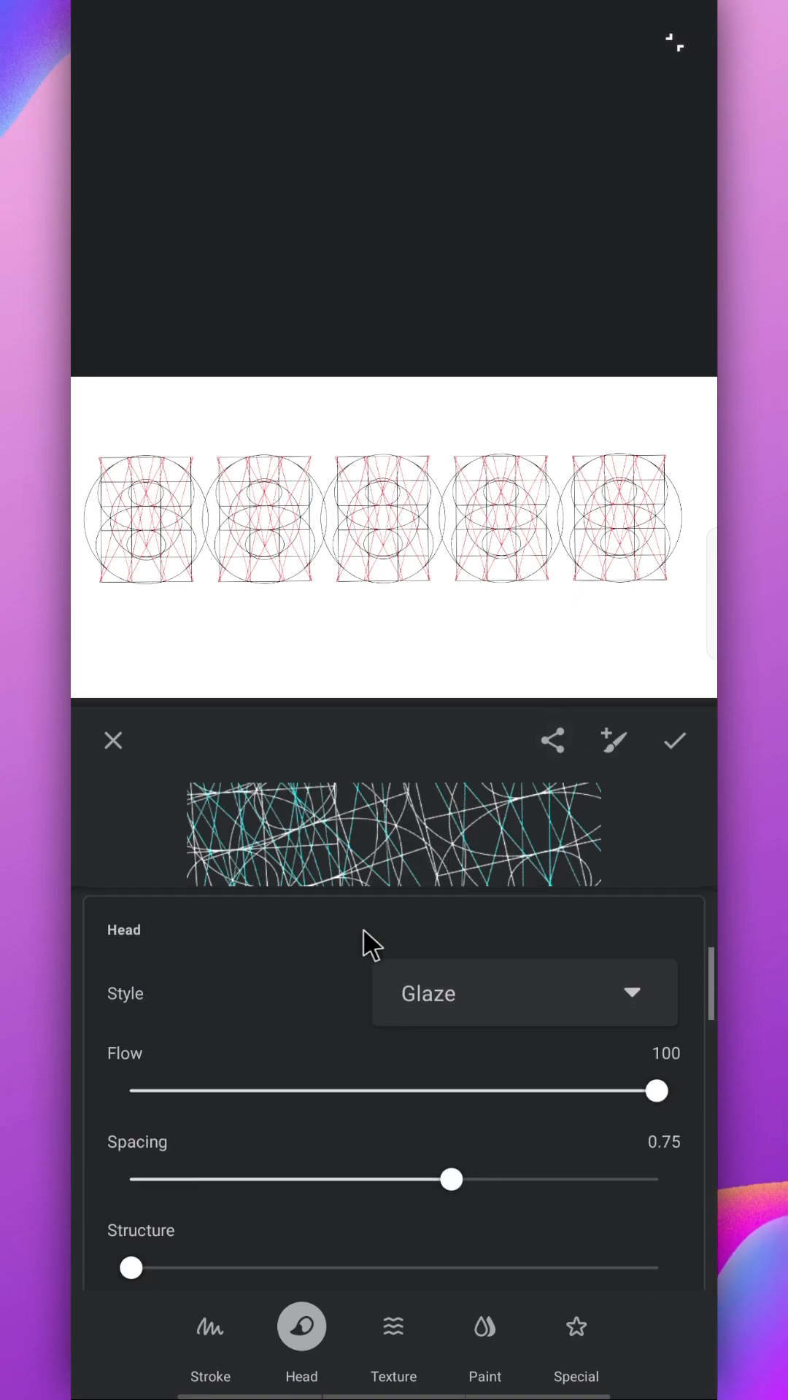
pyautogui.moveTo(451, 1178); pyautogui.dragTo(188, 1139)
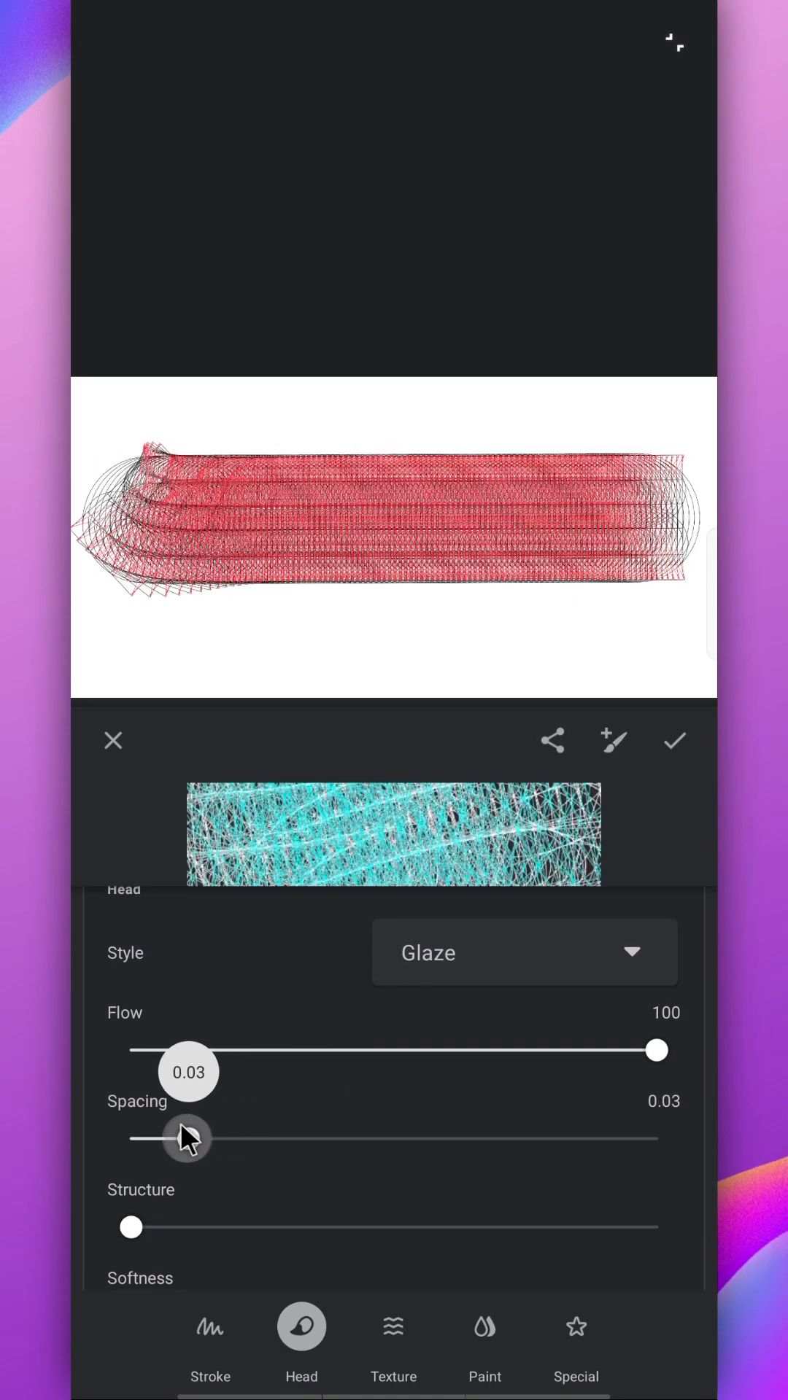
pyautogui.moveTo(178, 1138); pyautogui.dragTo(402, 1138)
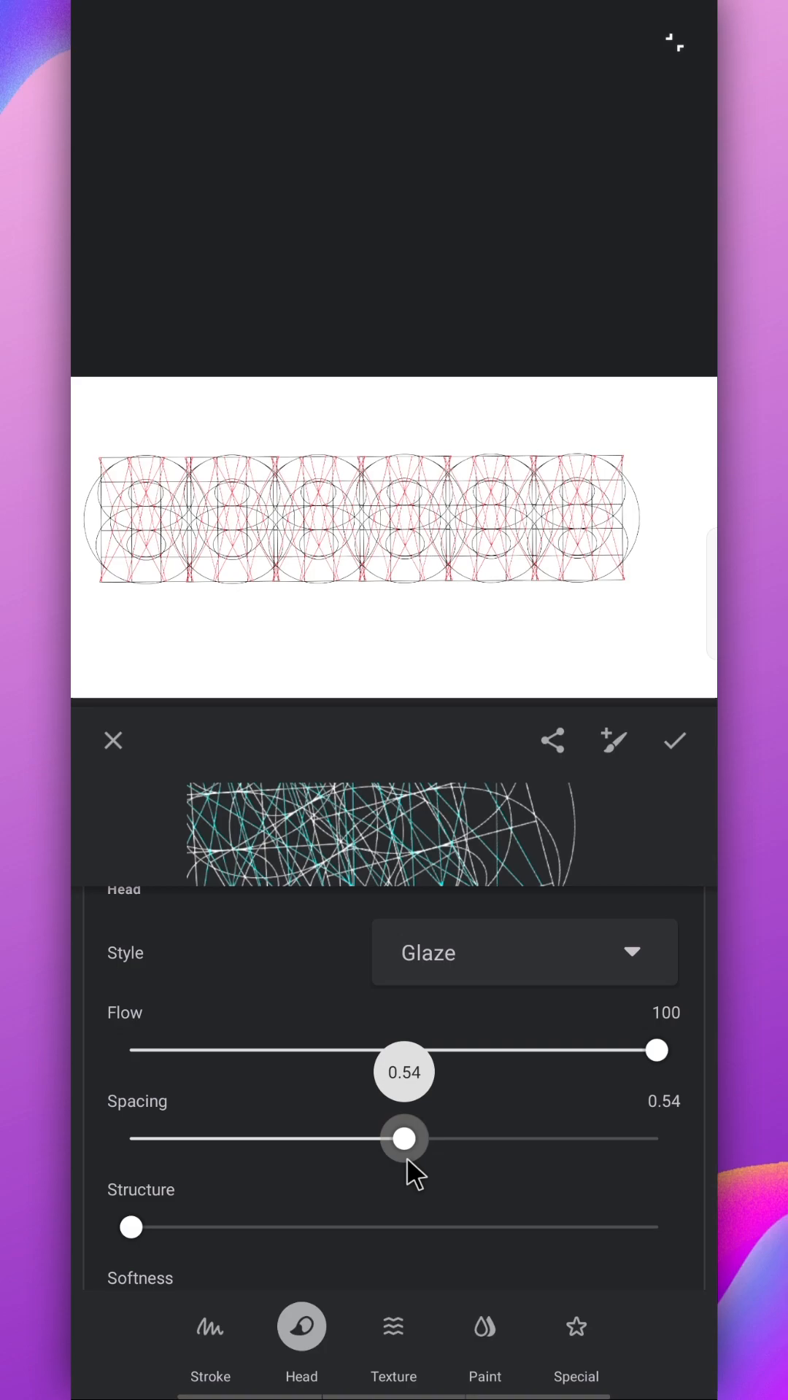
pyautogui.moveTo(403, 1139); pyautogui.dragTo(460, 1139)
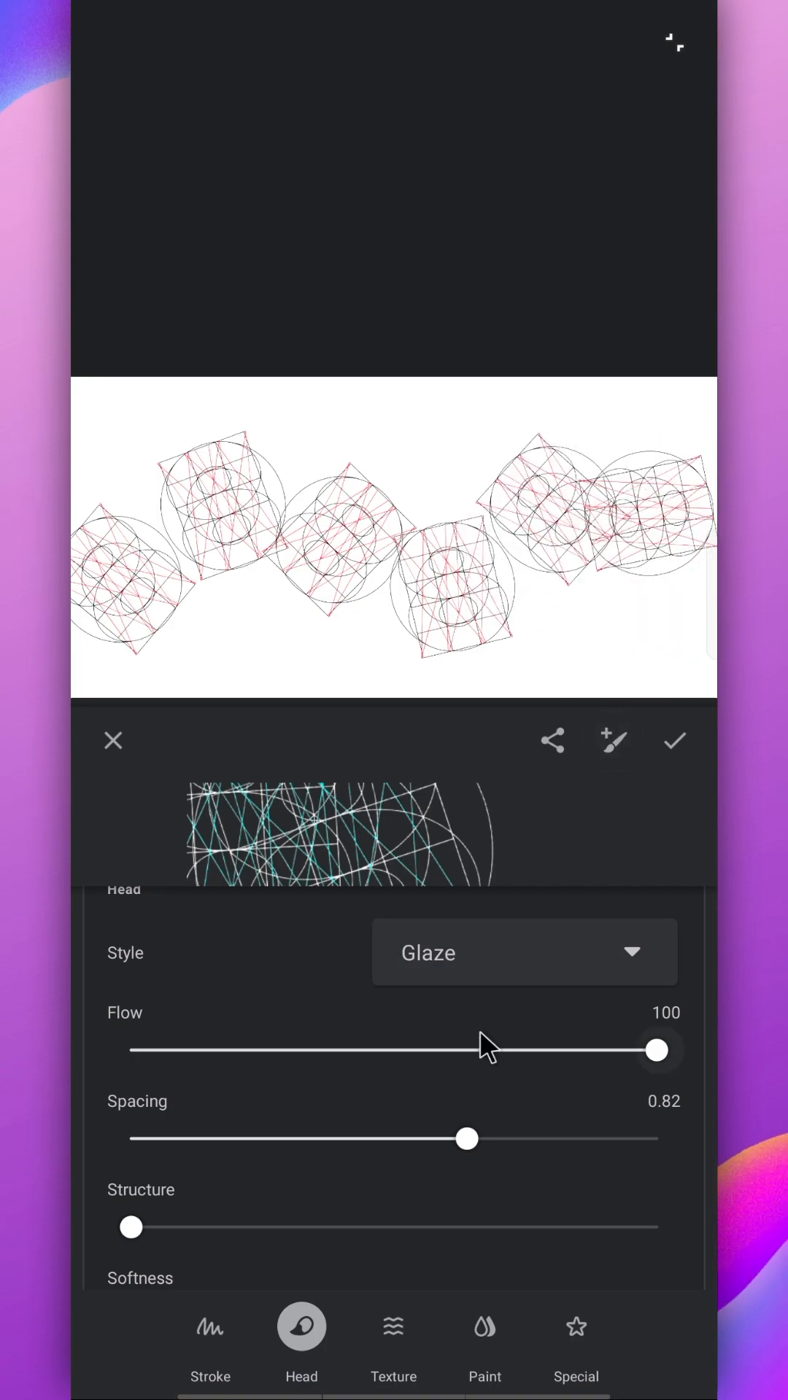
# Stop the stamps rotating along the stroke and save the brush.
pyautogui.scroll(-3)
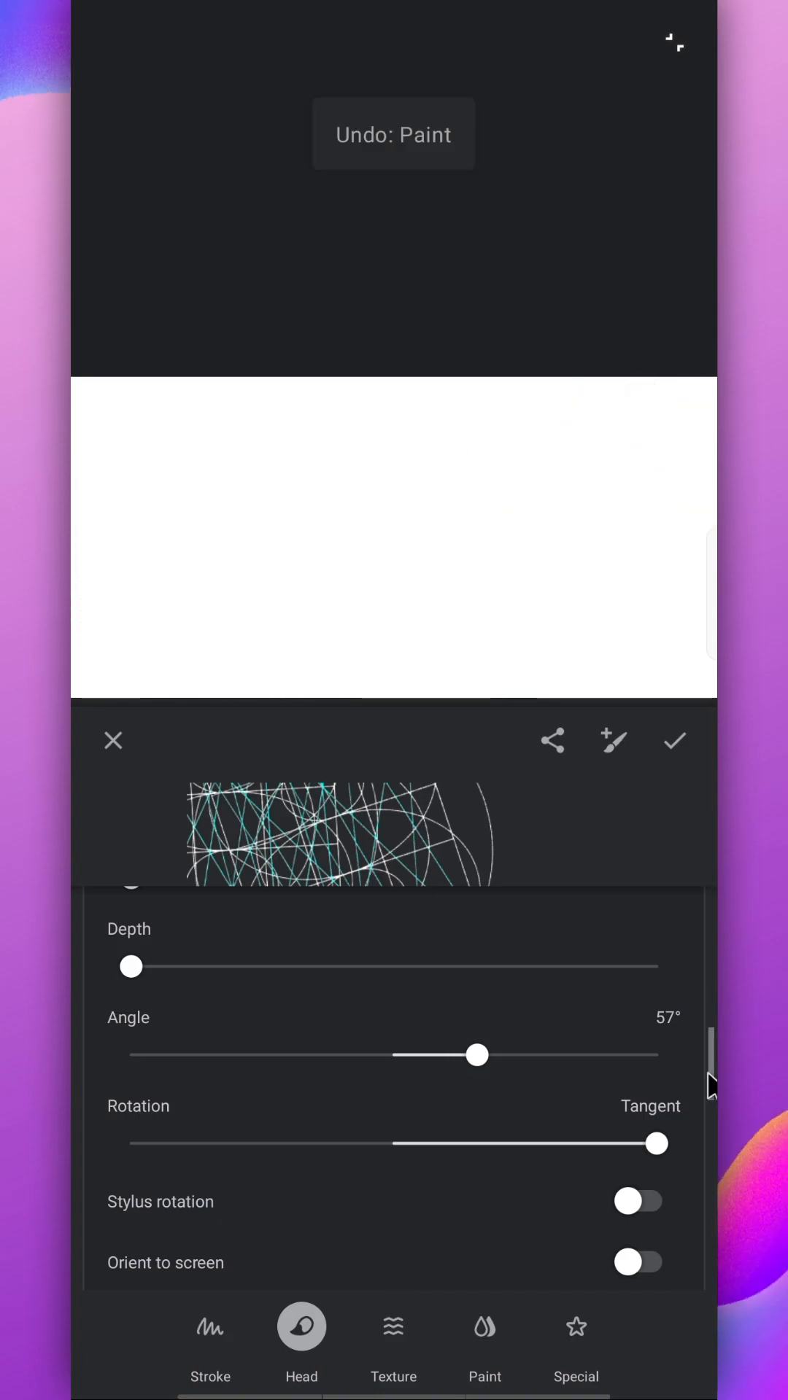
pyautogui.moveTo(656, 1144); pyautogui.dragTo(397, 1144)
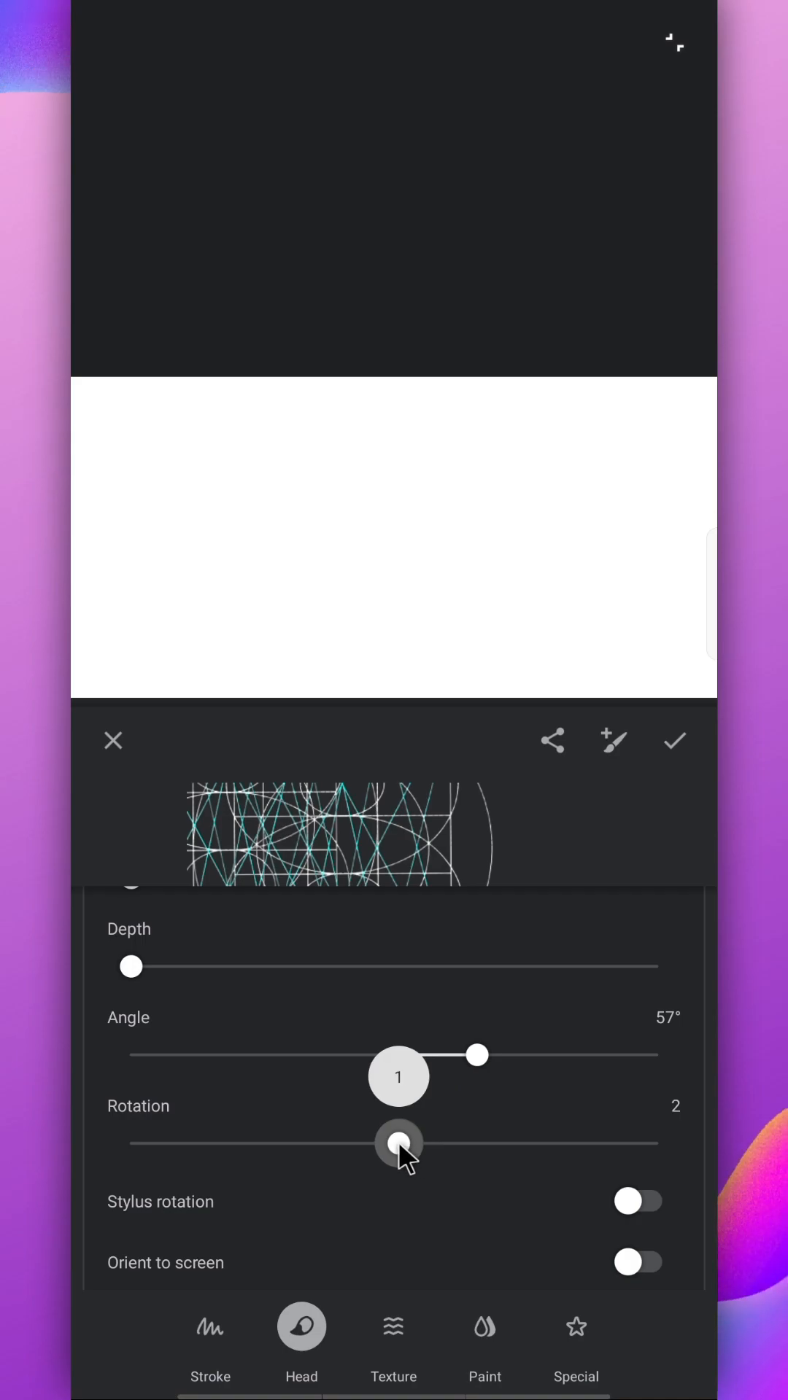
pyautogui.moveTo(397, 1140); pyautogui.dragTo(391, 1141)
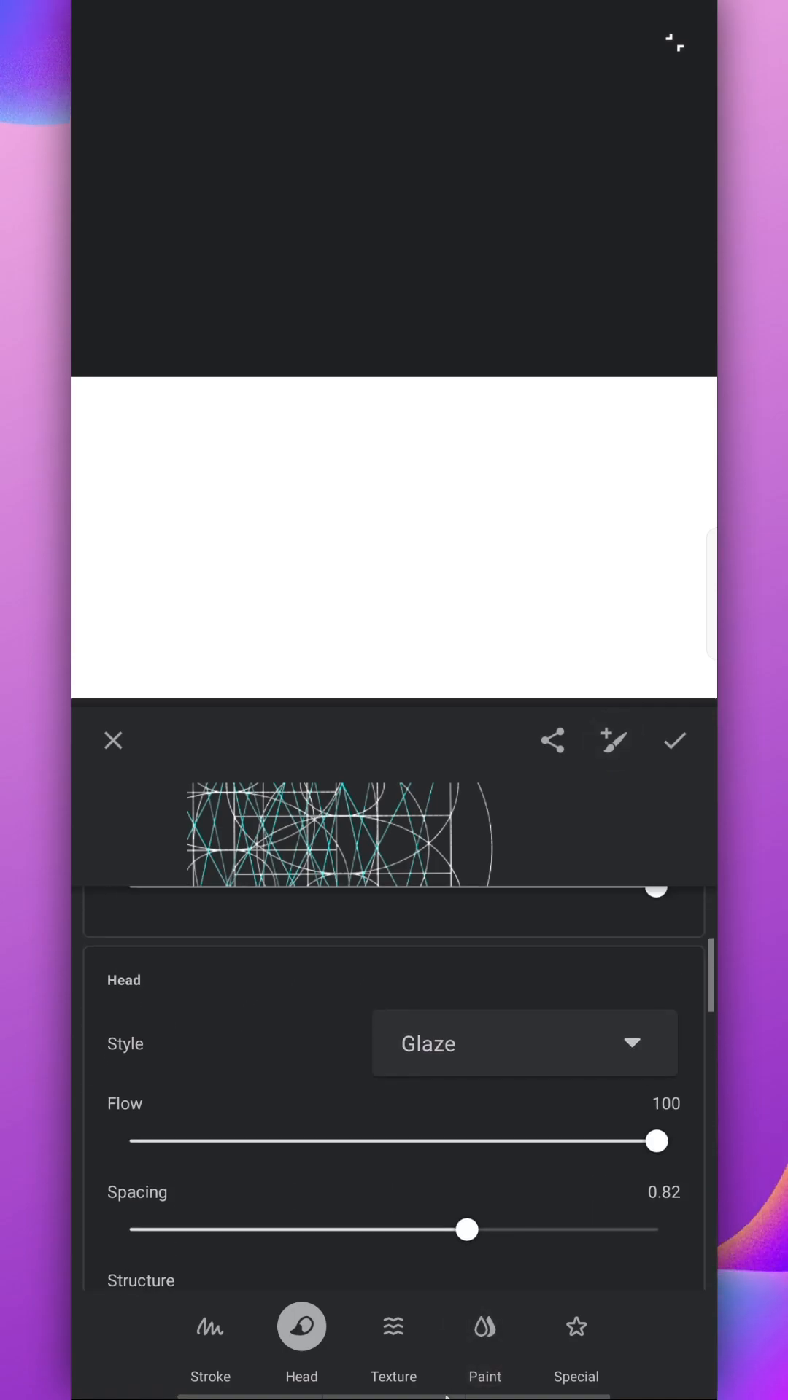
pyautogui.click(674, 741)
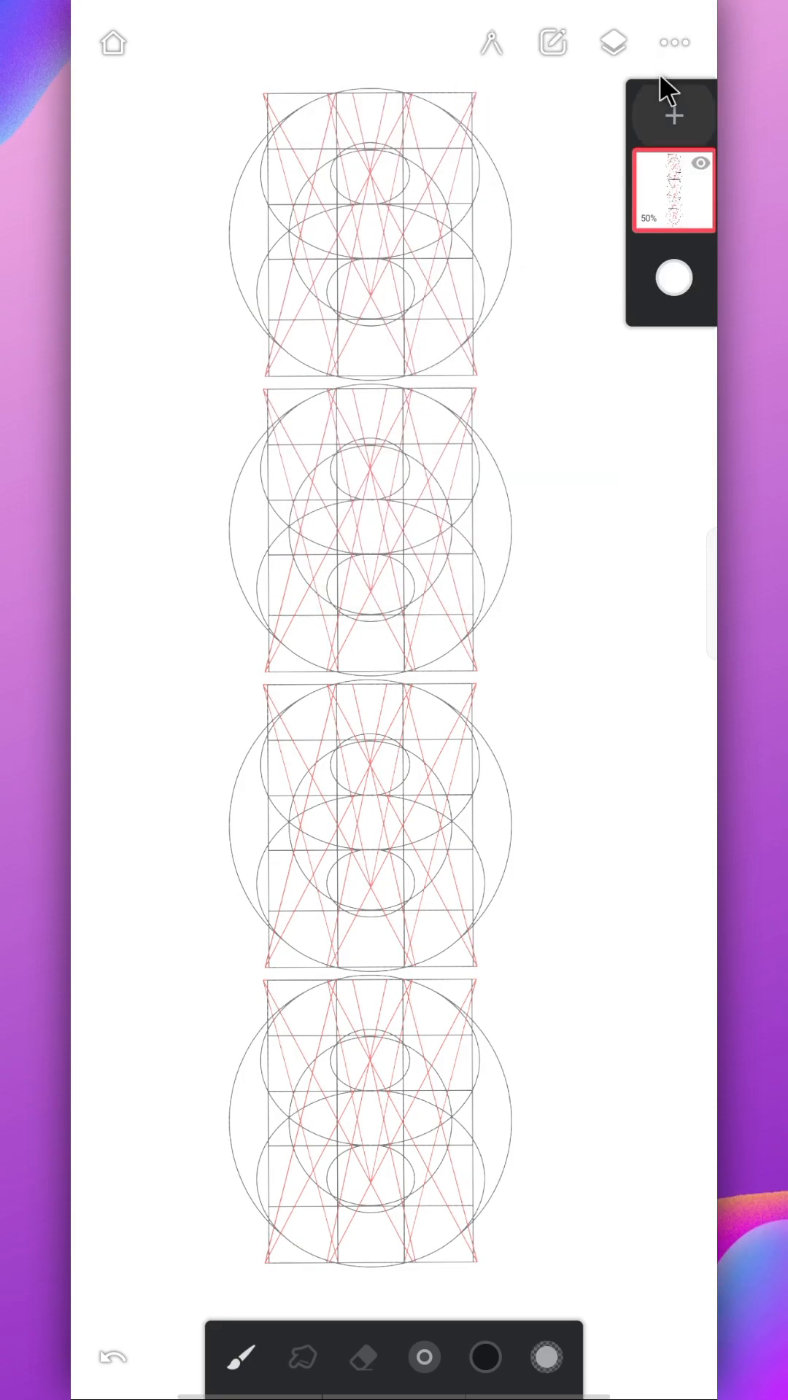
# Add a blank layer above the grid stamps with a pink background.
pyautogui.click(674, 114)
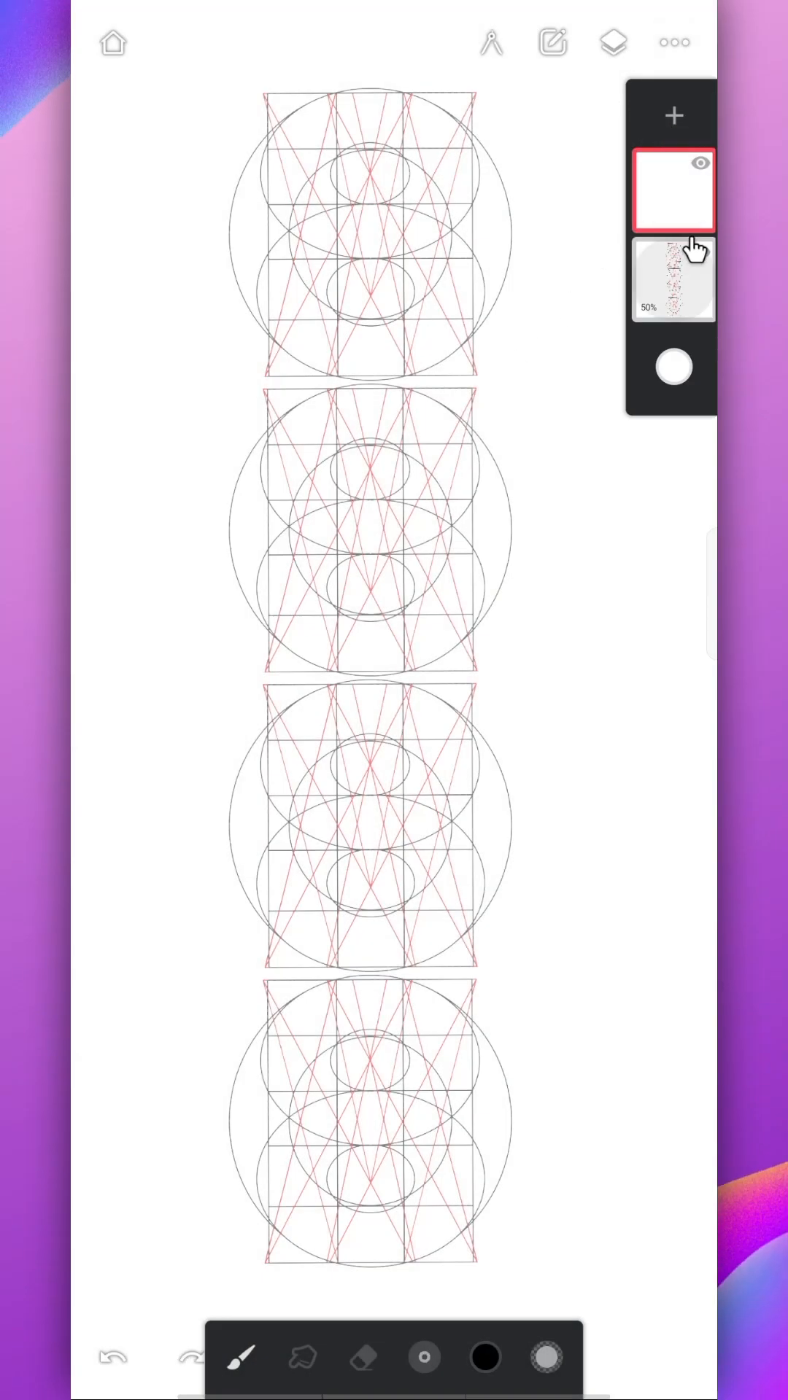
pyautogui.click(699, 251)
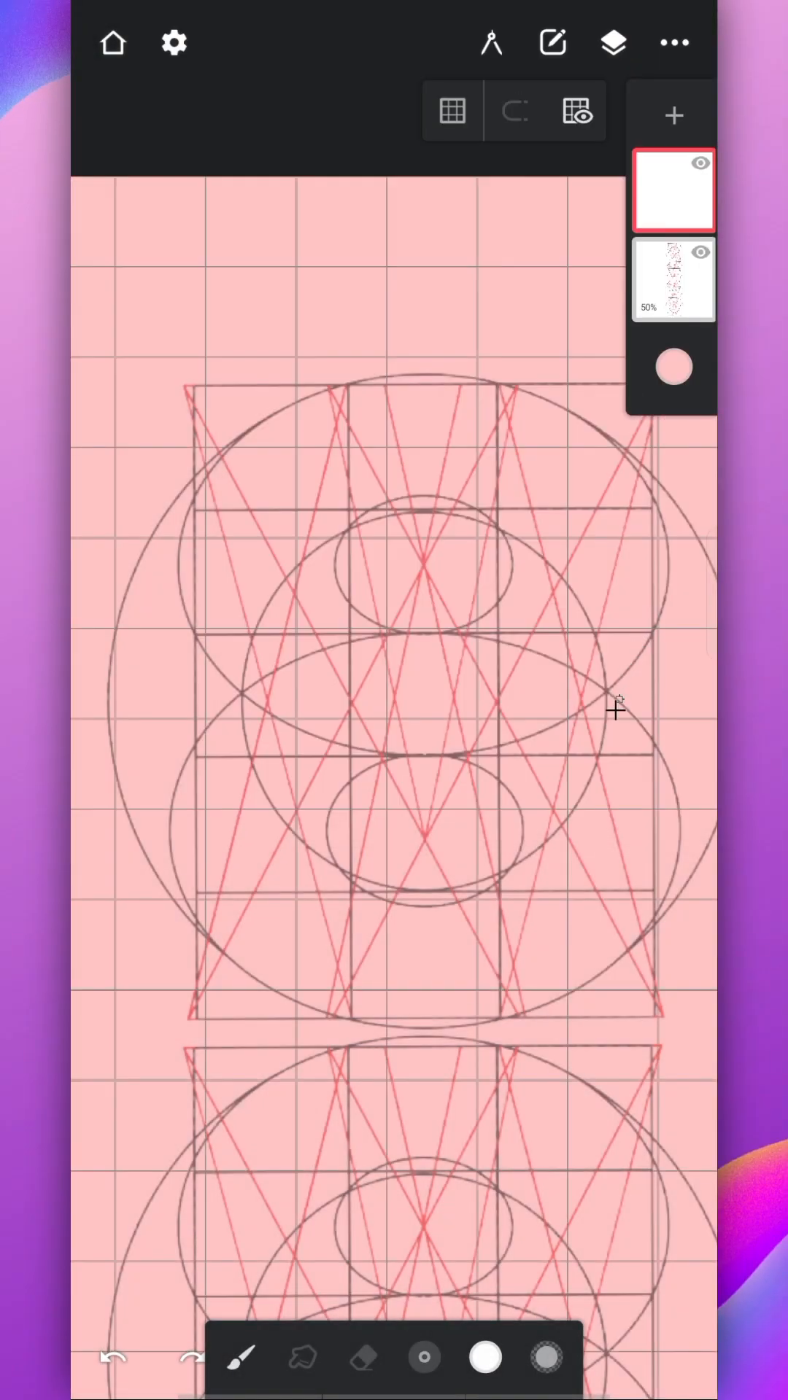
# Outline the letters T and E in thick white strokes over the top two grids.
pyautogui.moveTo(188, 384); pyautogui.dragTo(634, 513)
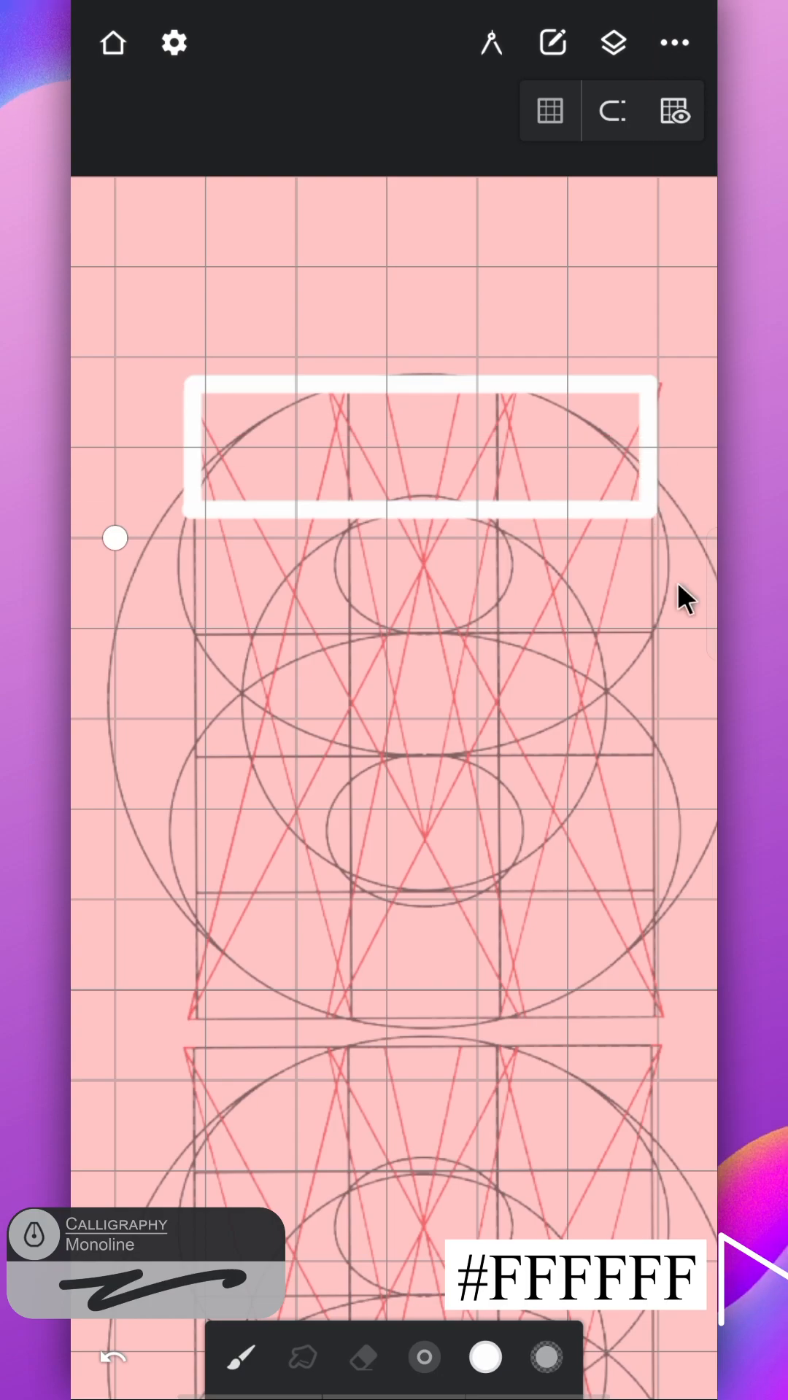
pyautogui.moveTo(420, 535); pyautogui.dragTo(438, 1014)
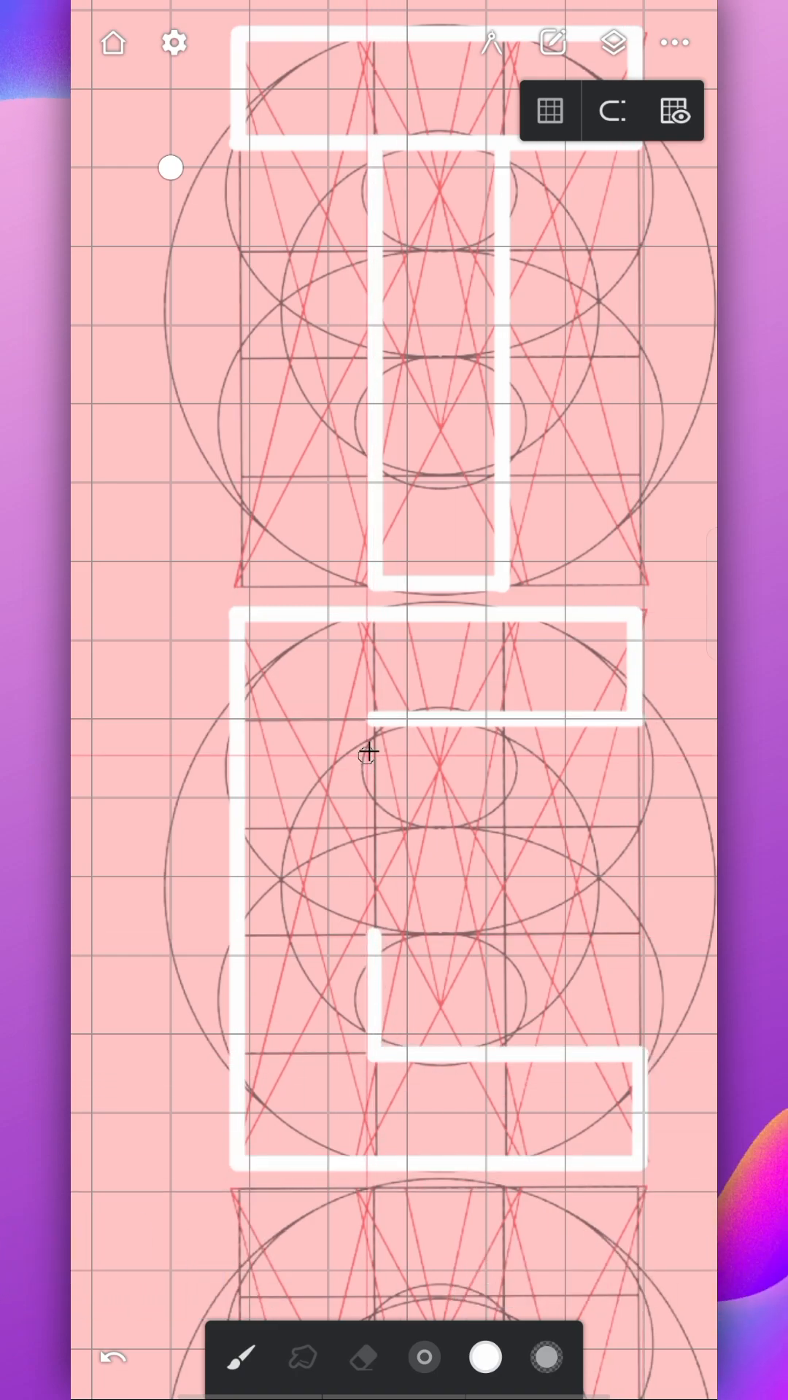
# Outline the letter X with its bars and crossing diagonals on the third grid.
pyautogui.moveTo(366, 769); pyautogui.dragTo(639, 946)
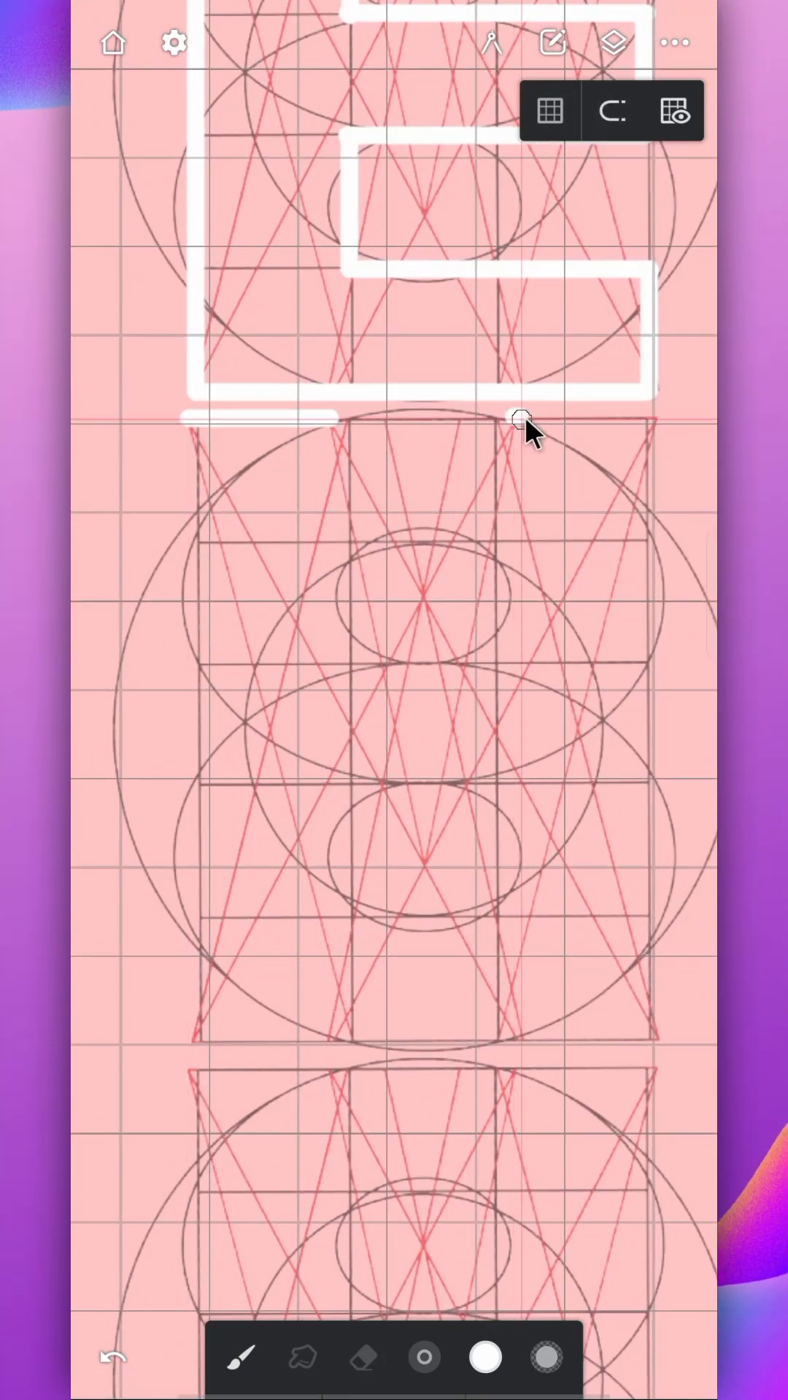
pyautogui.moveTo(522, 420); pyautogui.dragTo(657, 1049)
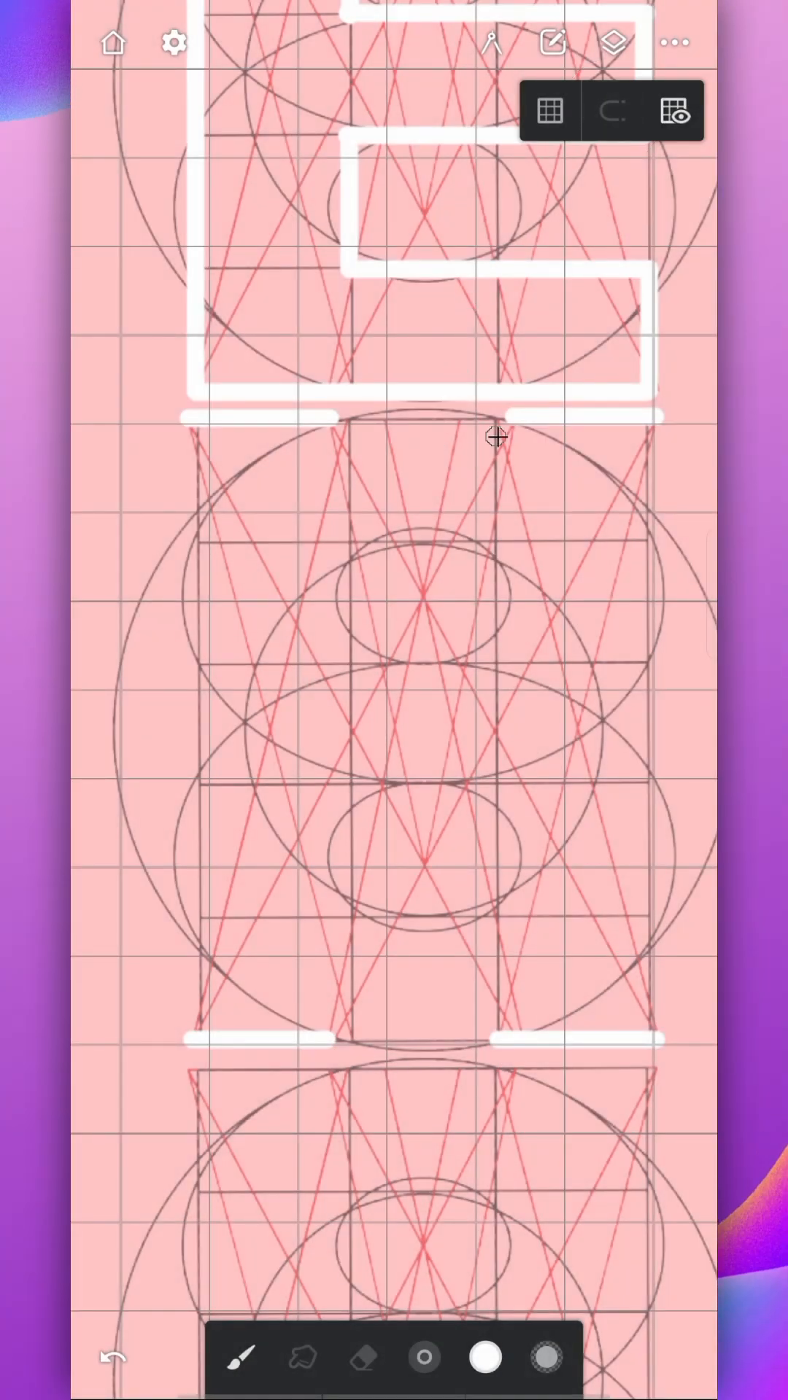
pyautogui.moveTo(509, 438); pyautogui.dragTo(193, 1036)
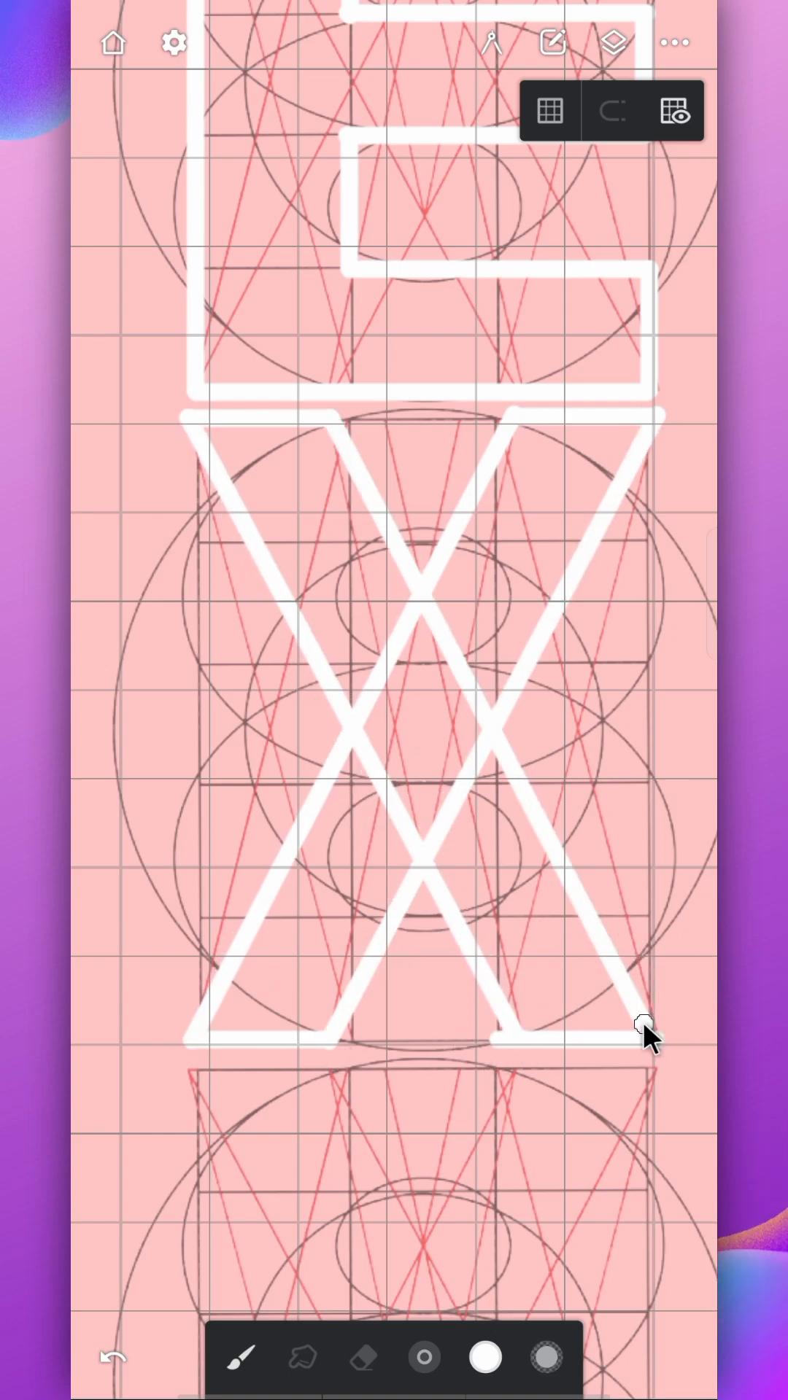
pyautogui.click(613, 42)
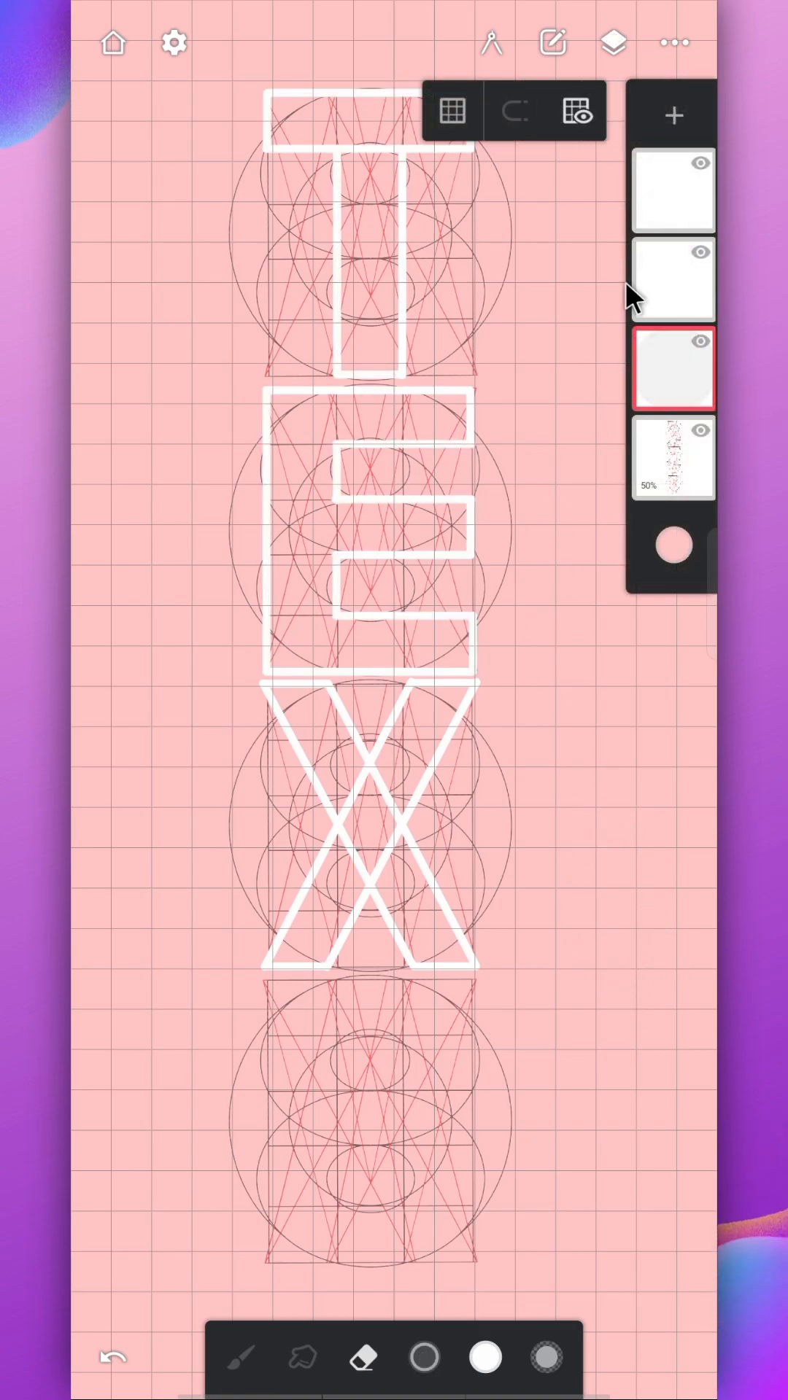
# Duplicate the letters layer and move the copied T onto the fourth grid, hiding the grid.
pyautogui.click(672, 367)
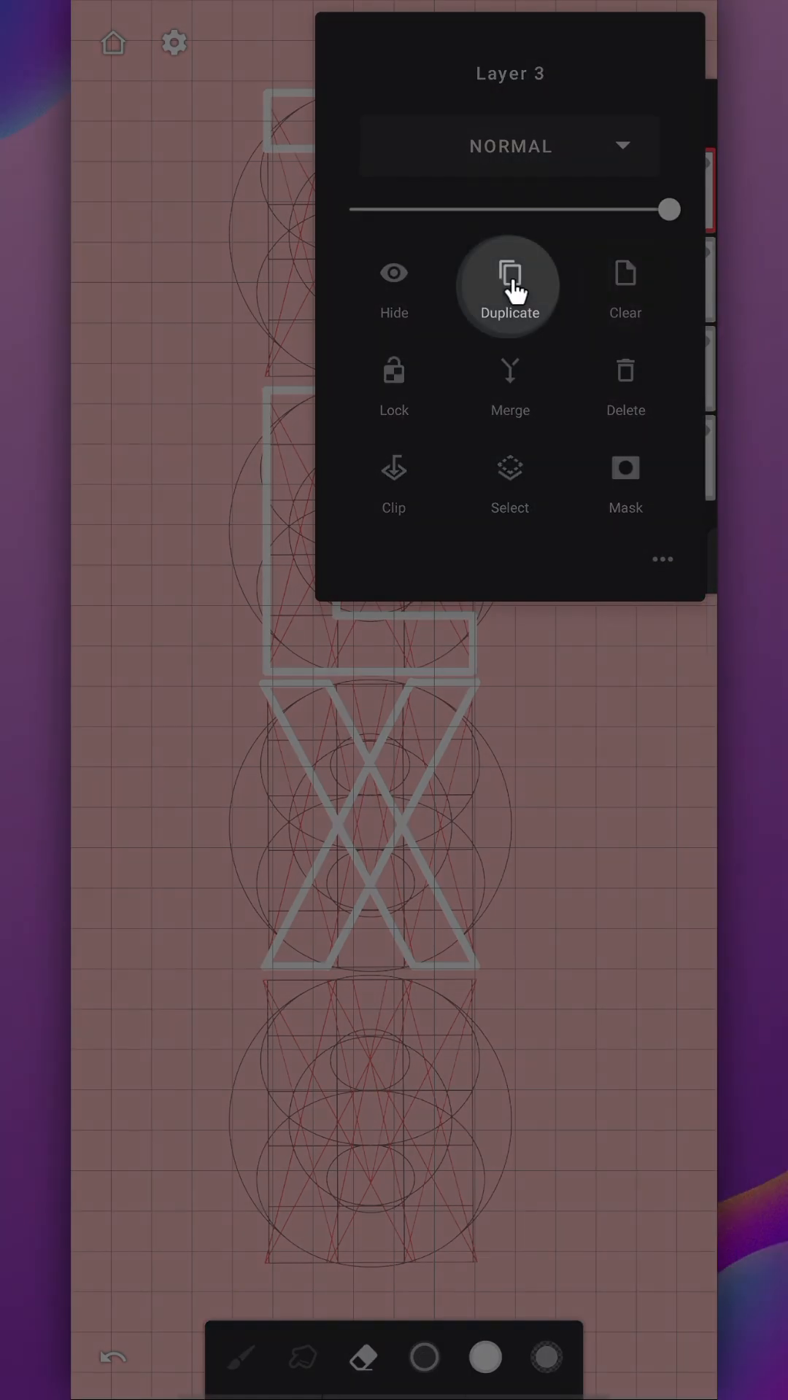
pyautogui.click(510, 280)
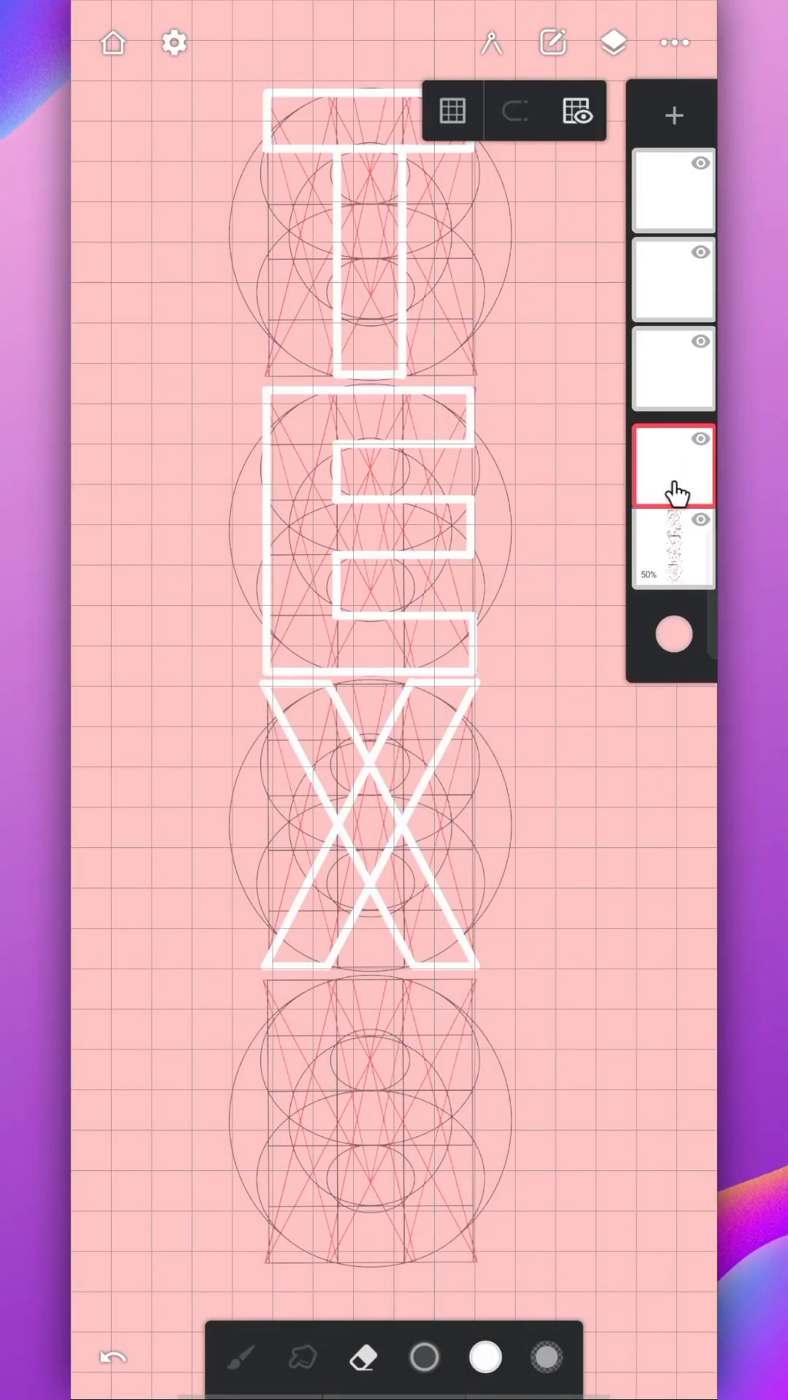
pyautogui.click(491, 43)
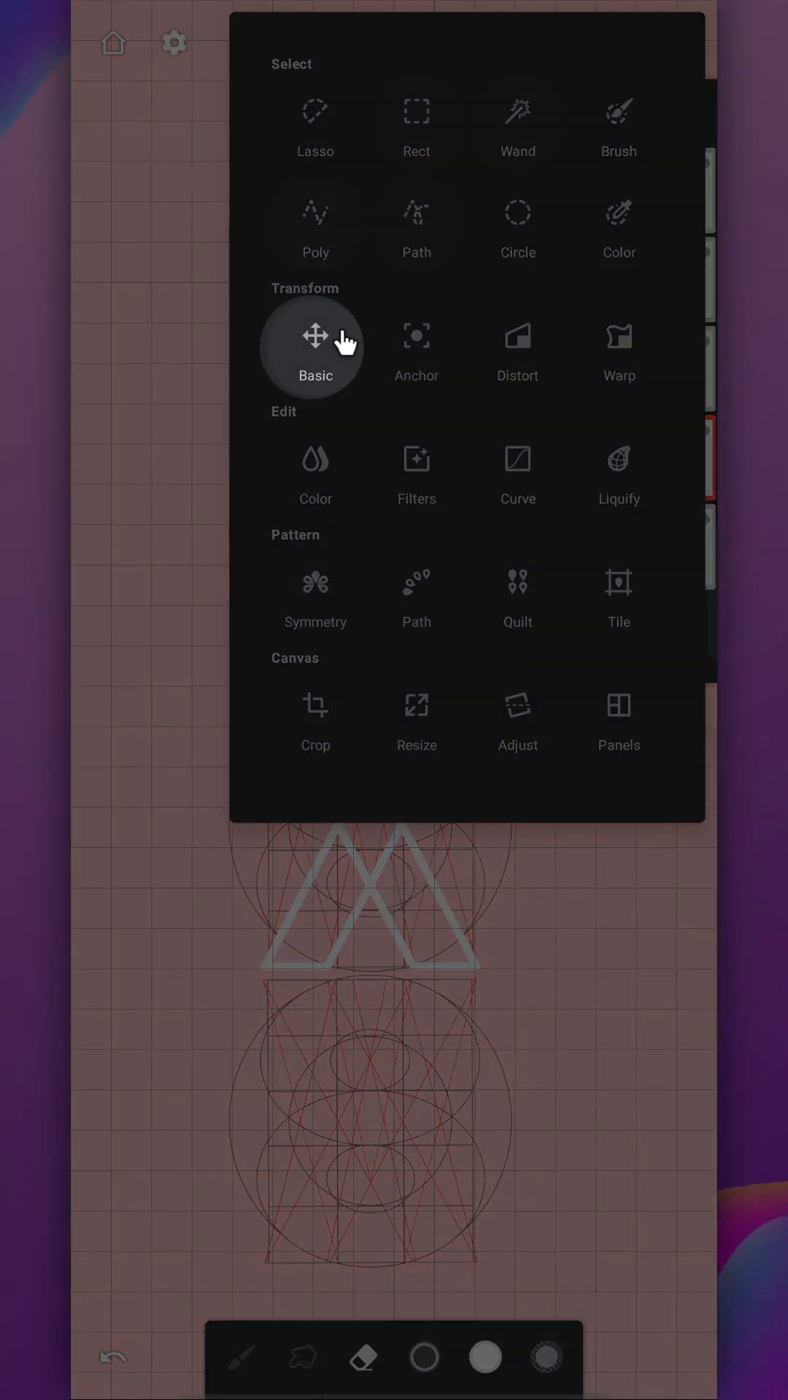
pyautogui.click(315, 348)
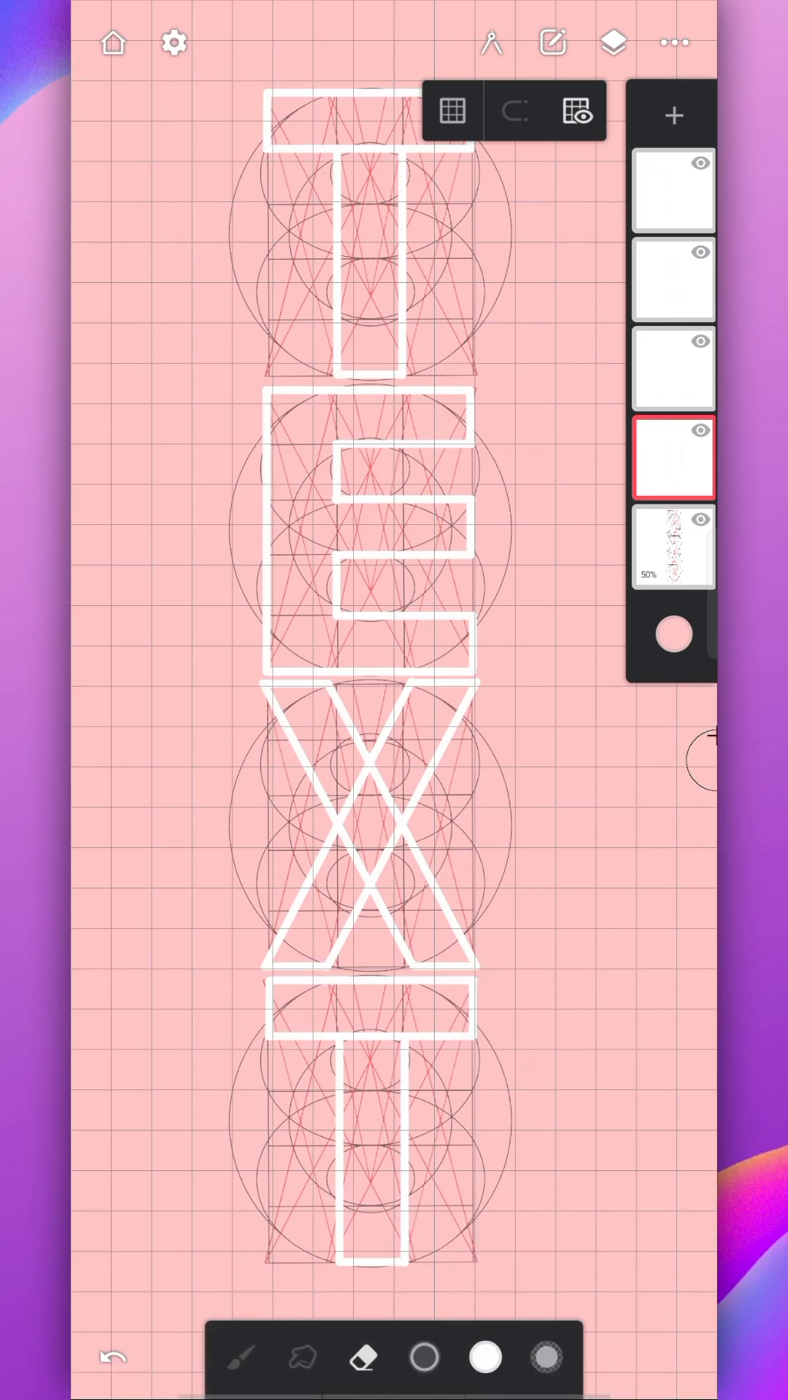
pyautogui.click(490, 42)
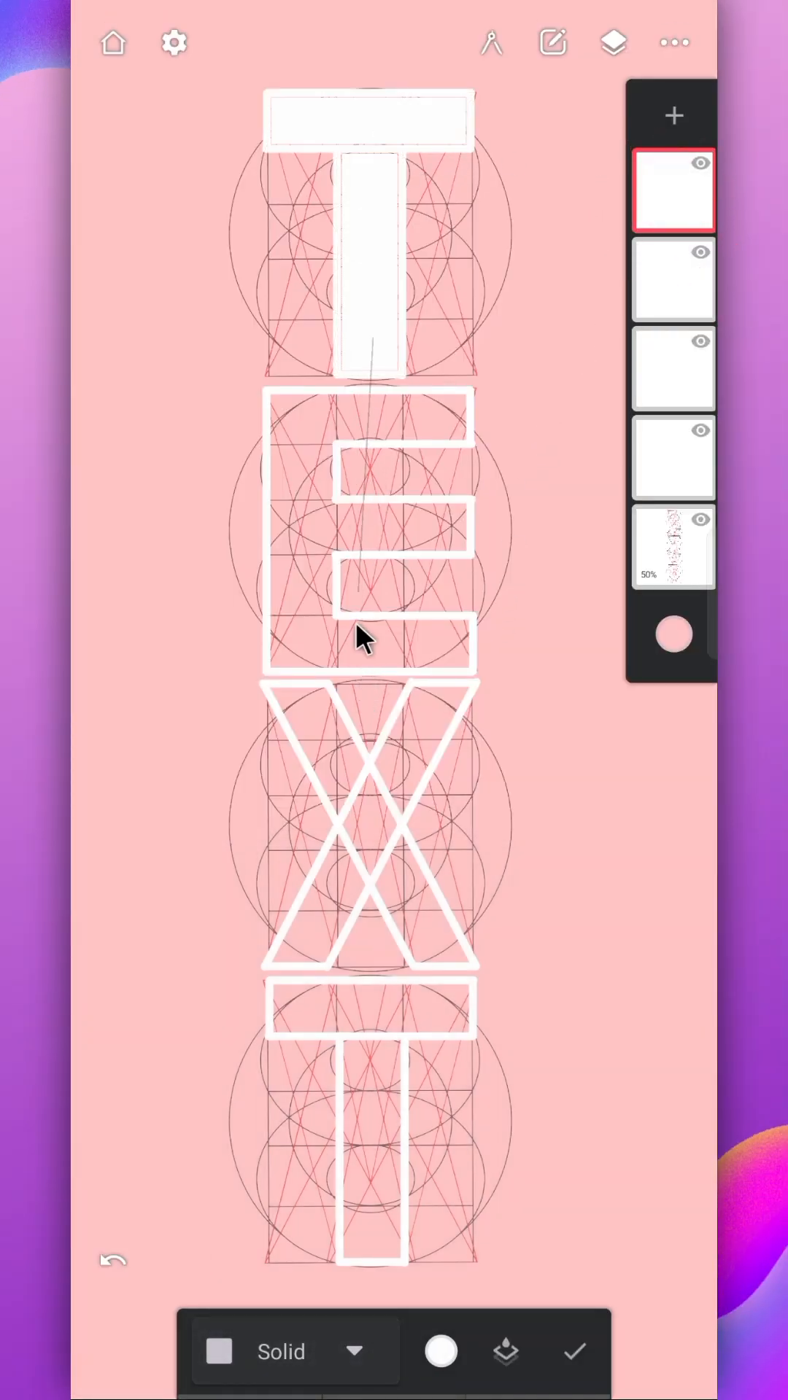
# Fill the next letter outline with solid white.
pyautogui.click(671, 367)
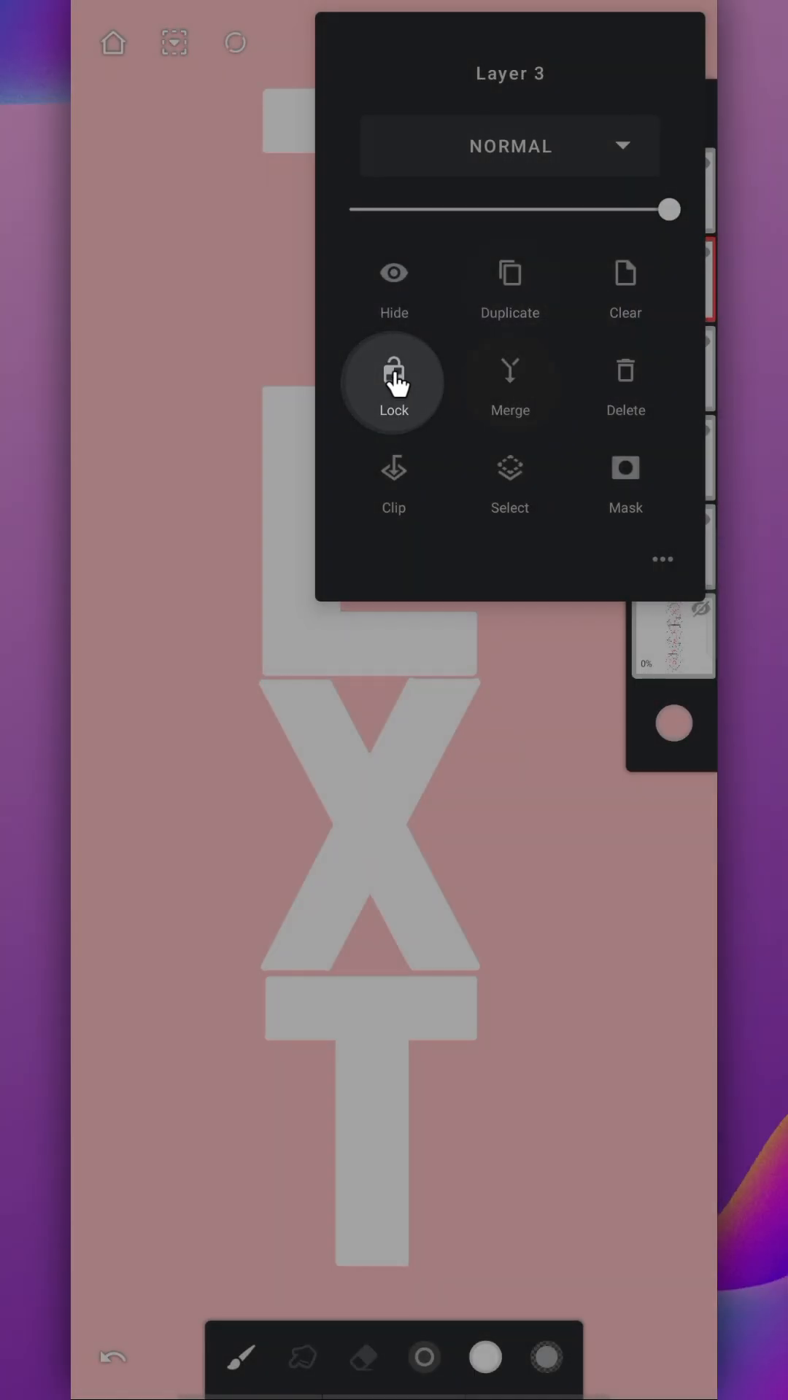
# Lock the copied letter's transparency, paint it black, and duplicate the next letter layer.
pyautogui.click(392, 384)
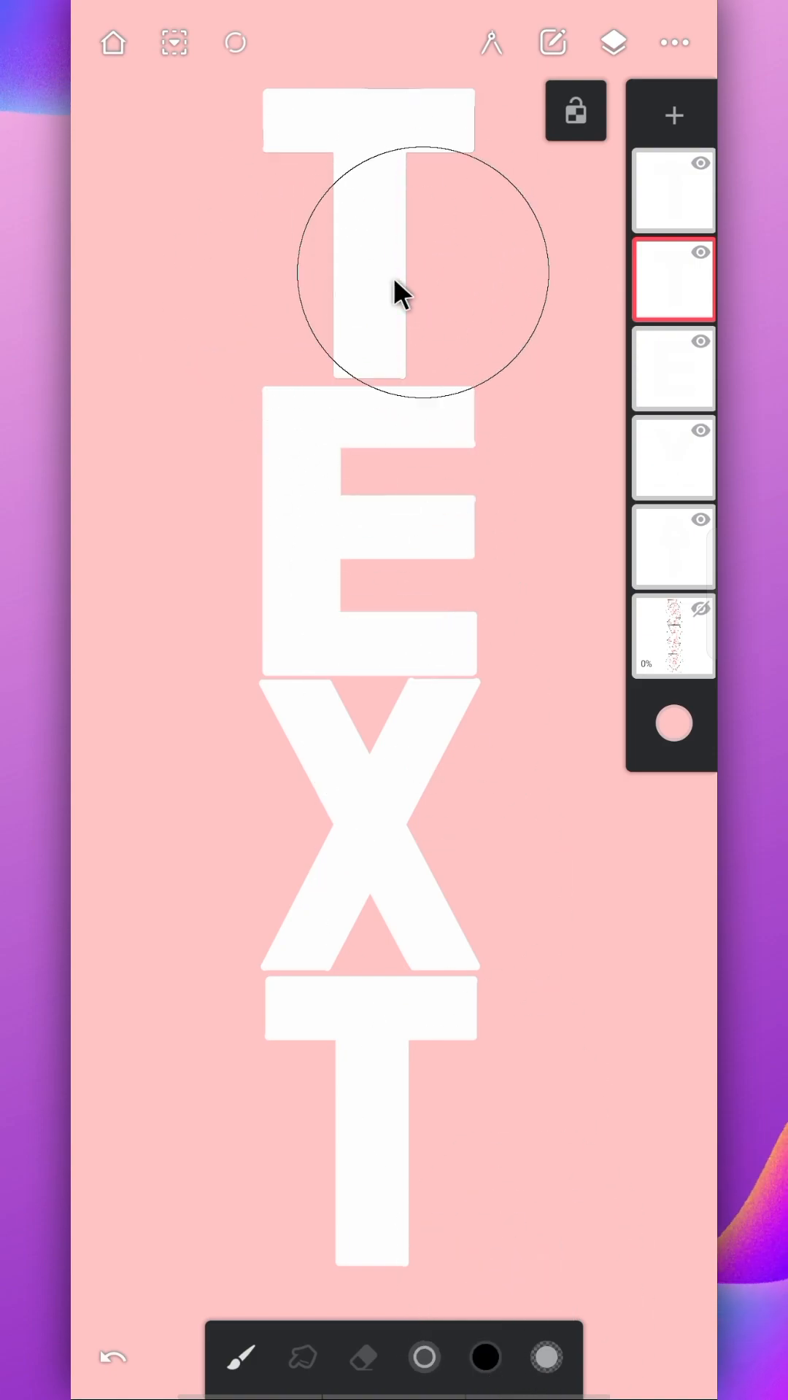
pyautogui.click(673, 280)
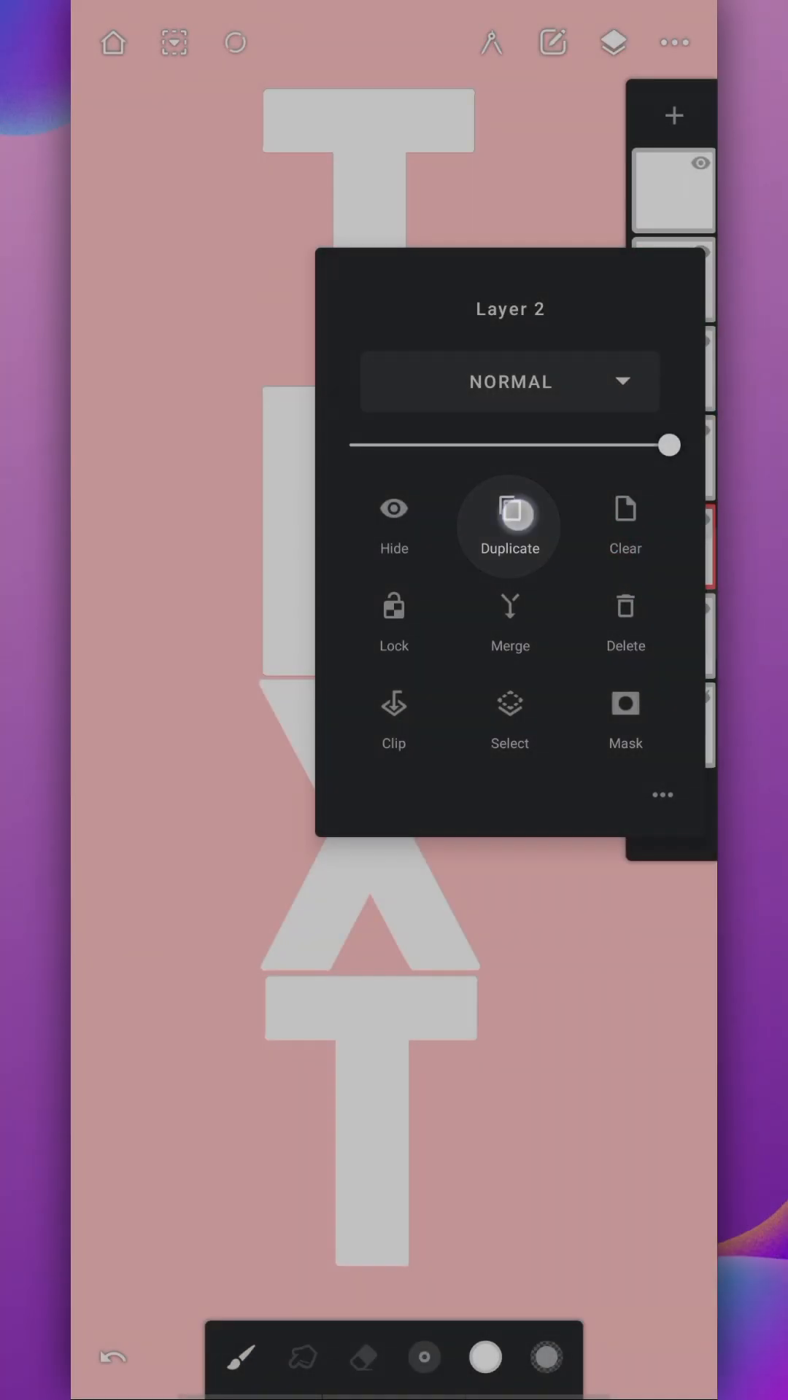
pyautogui.click(509, 525)
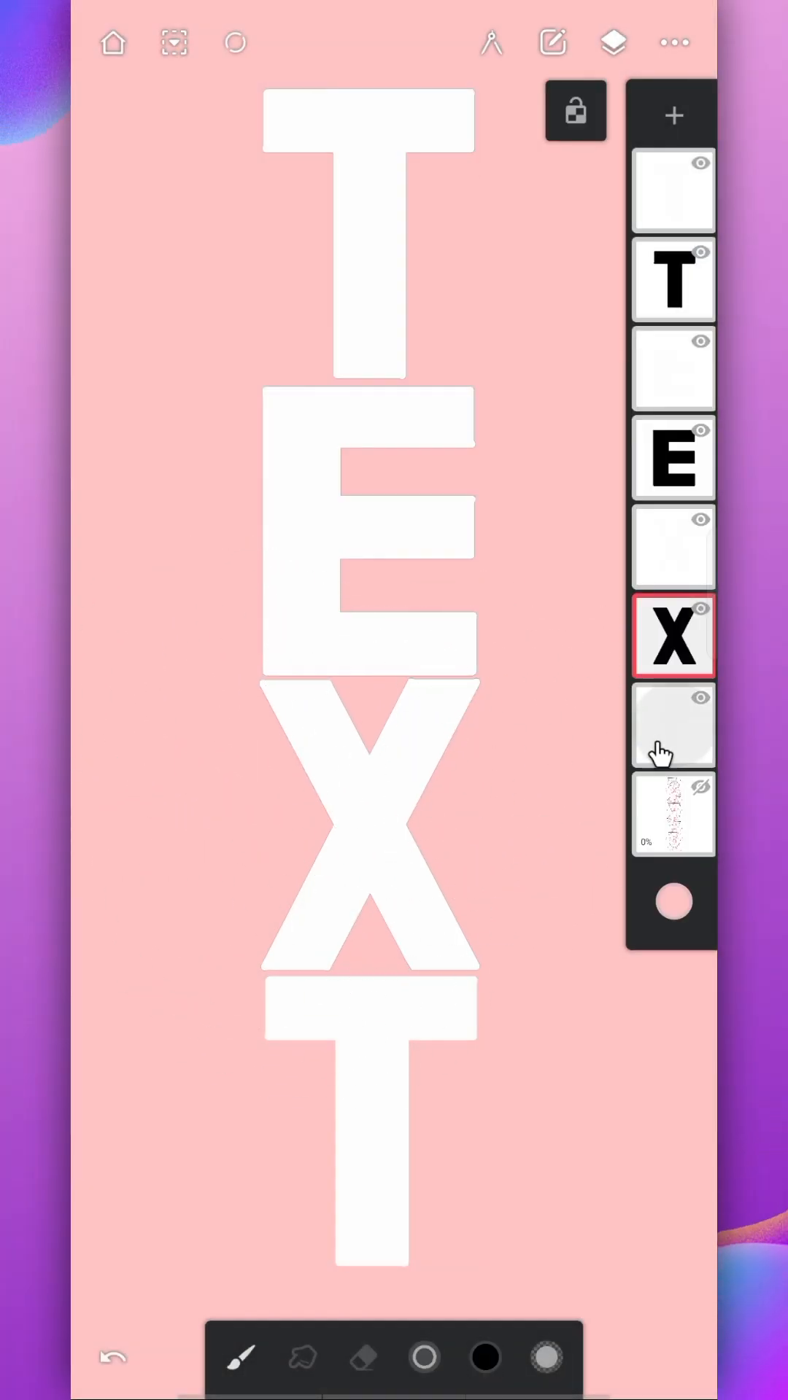
# Select the bottom T's copy layer and paint it black.
pyautogui.click(672, 725)
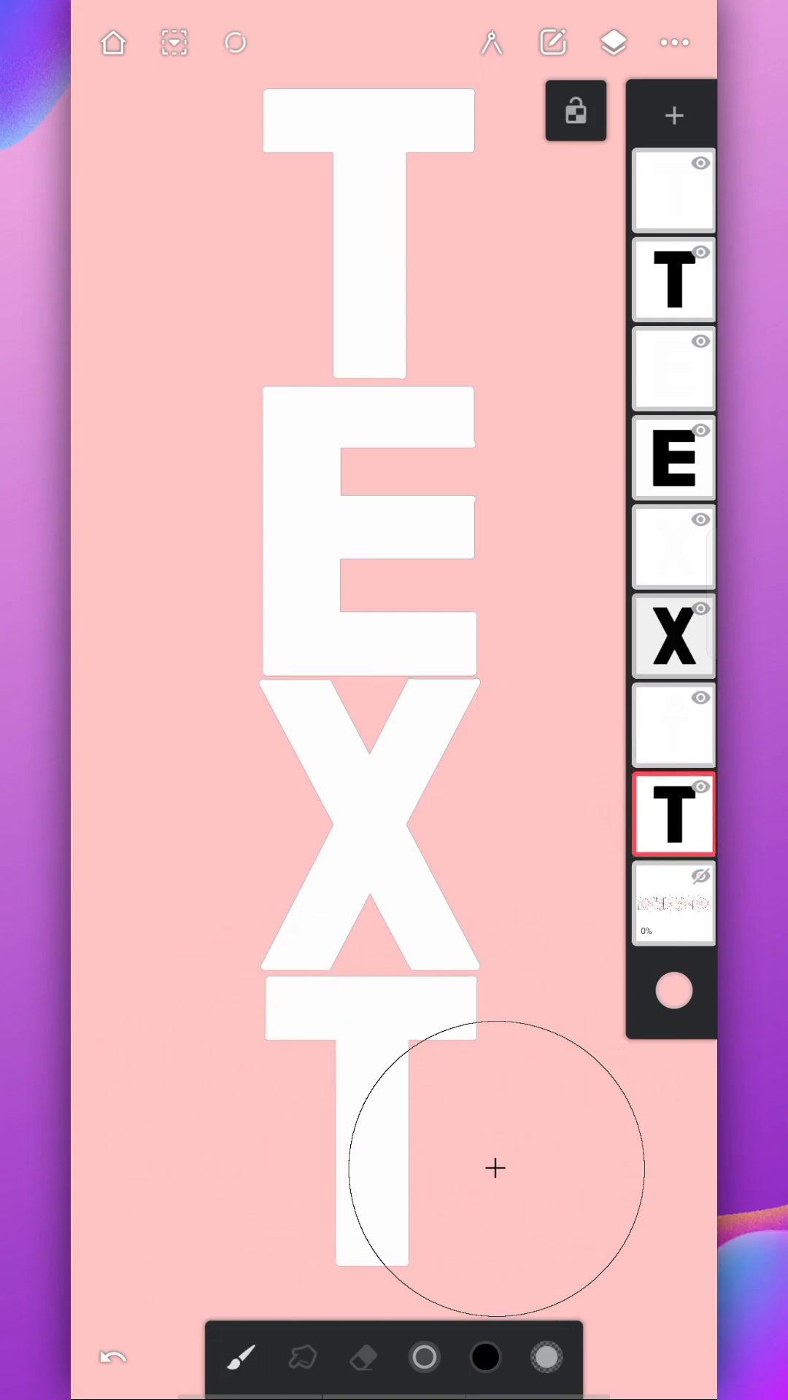
pyautogui.click(575, 112)
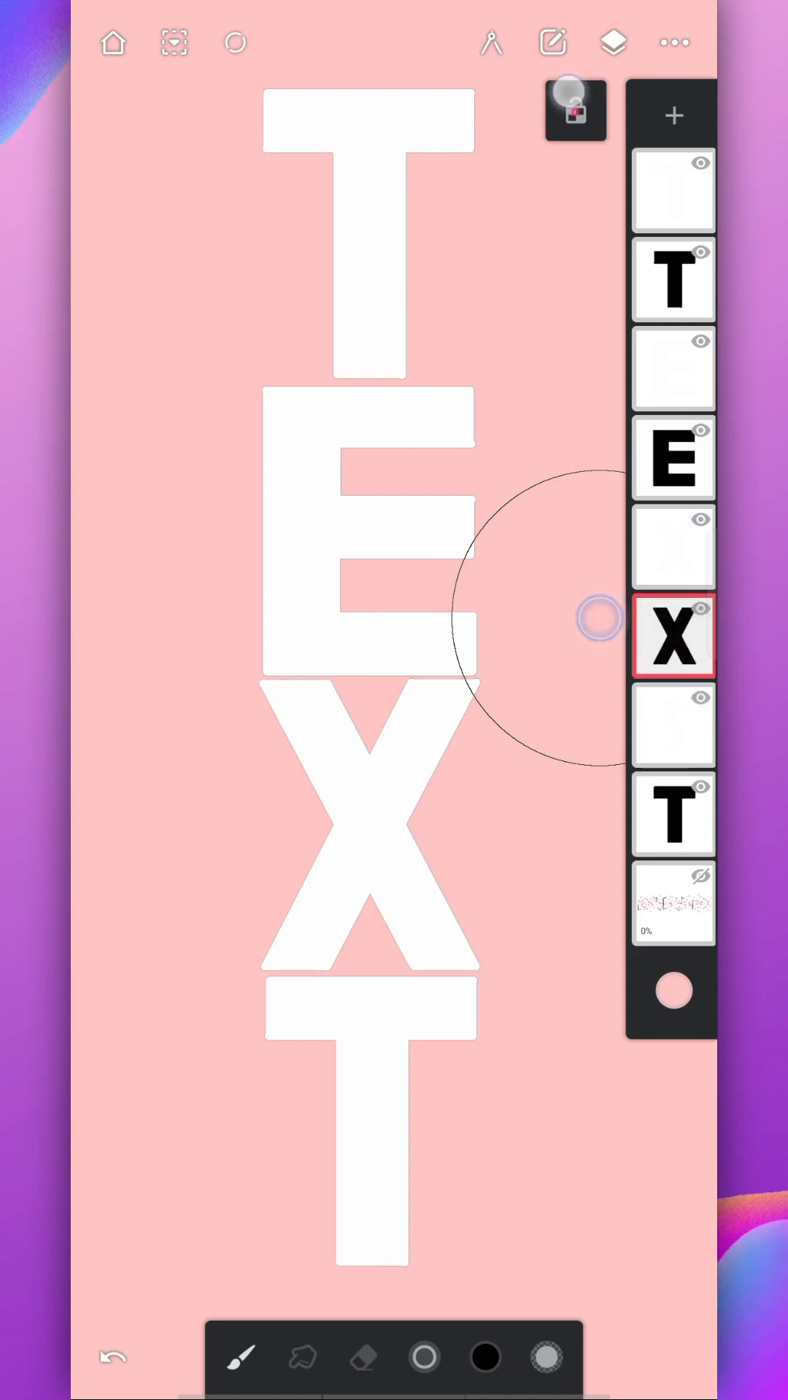
# Apply a blur filter to the black letter copies so they read as soft shadows.
pyautogui.click(673, 281)
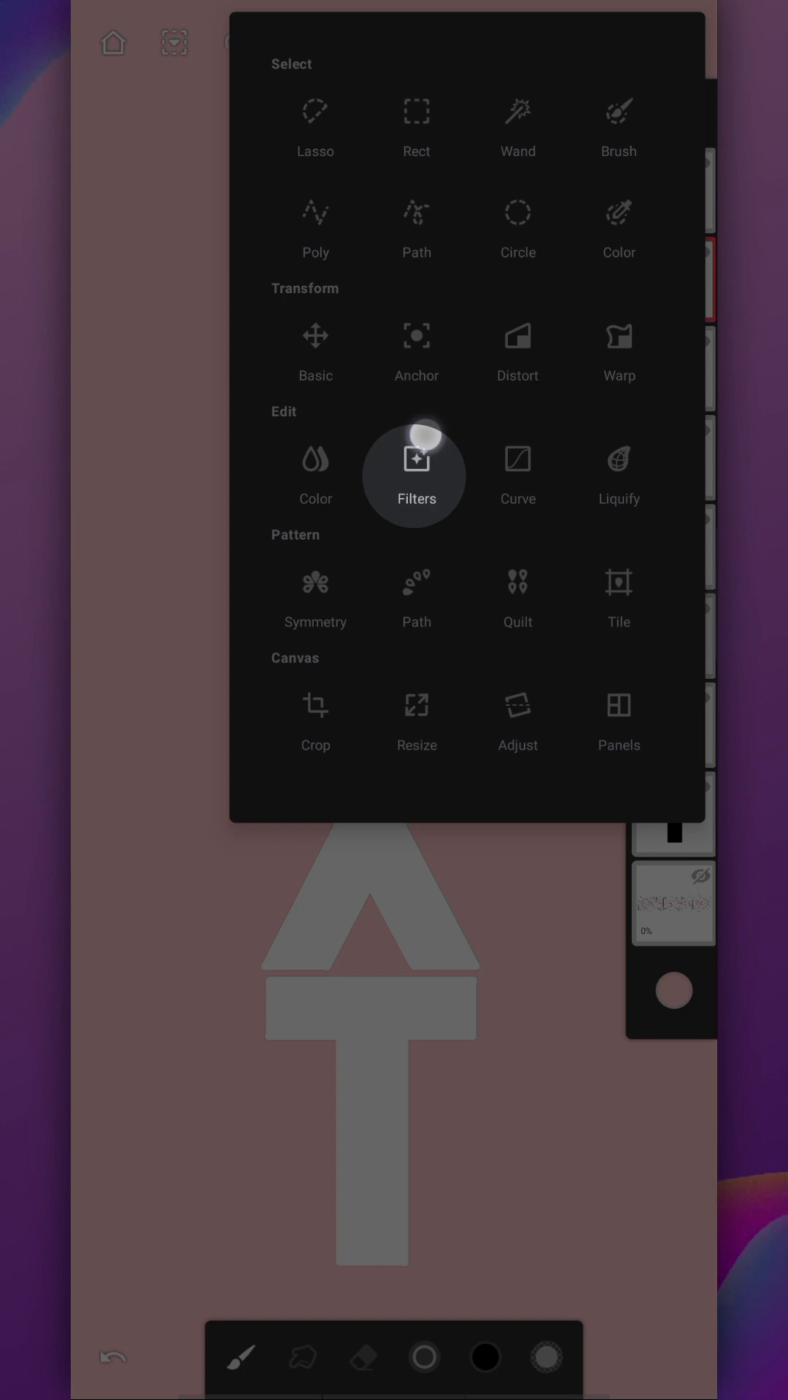
pyautogui.click(416, 471)
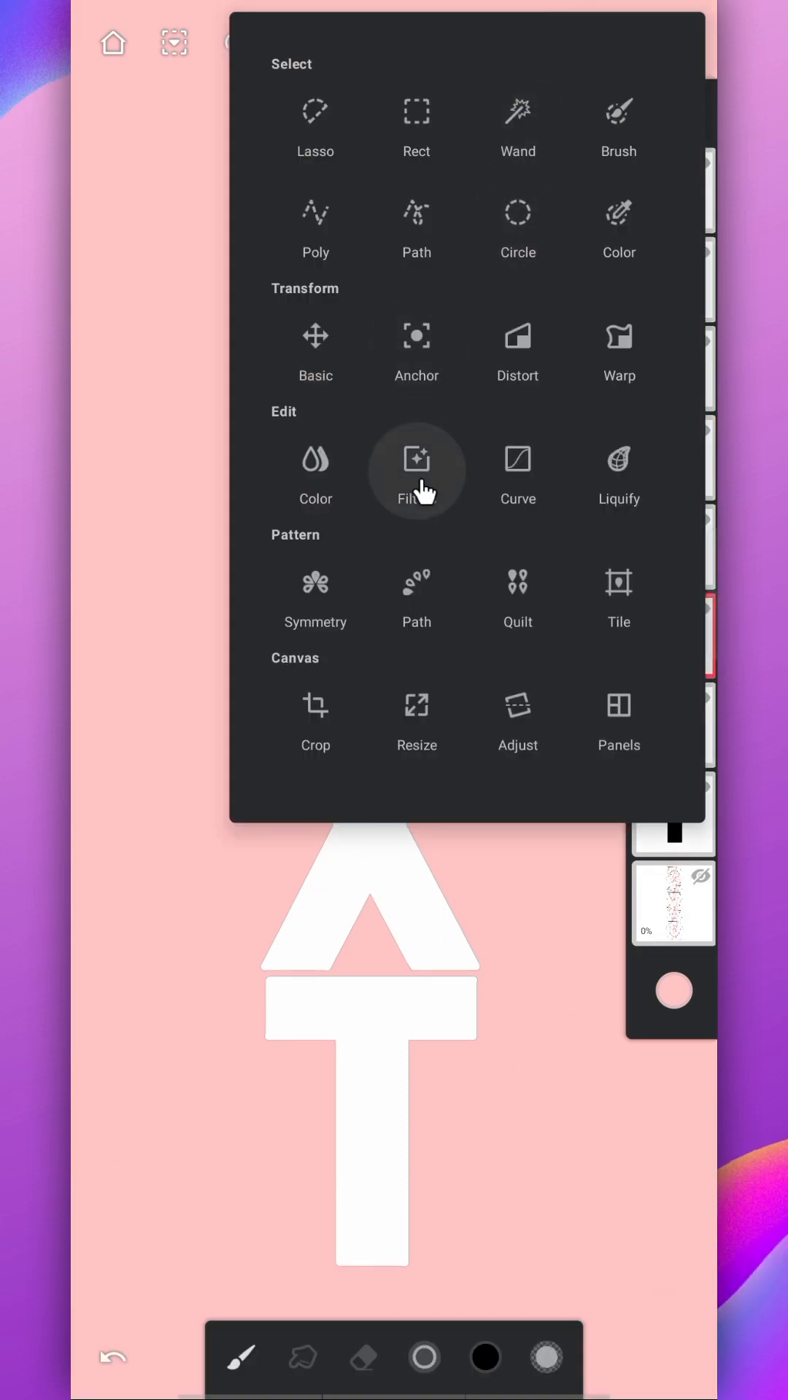
pyautogui.click(416, 462)
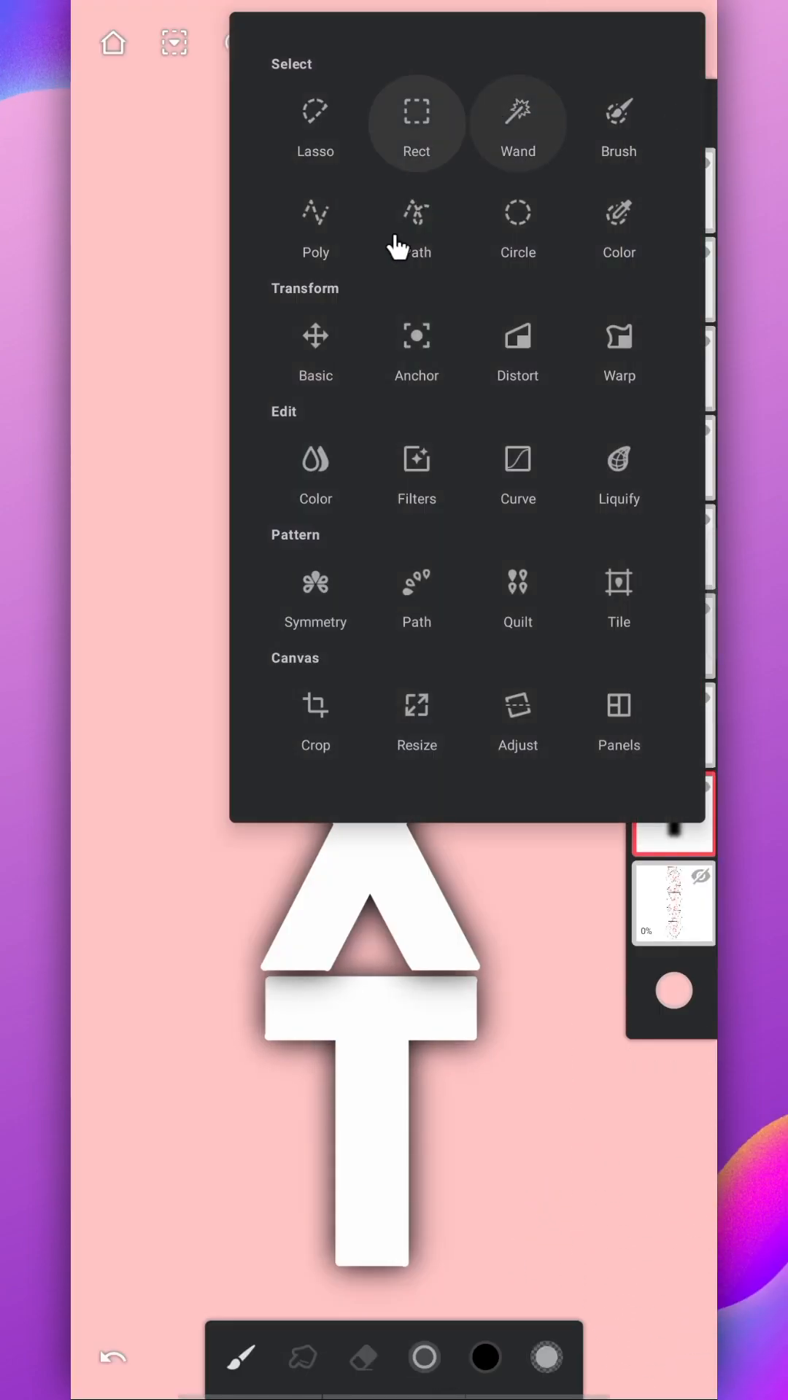
# Transform the shadow layers, including the X shadow, shifting them slightly downward.
pyautogui.click(315, 351)
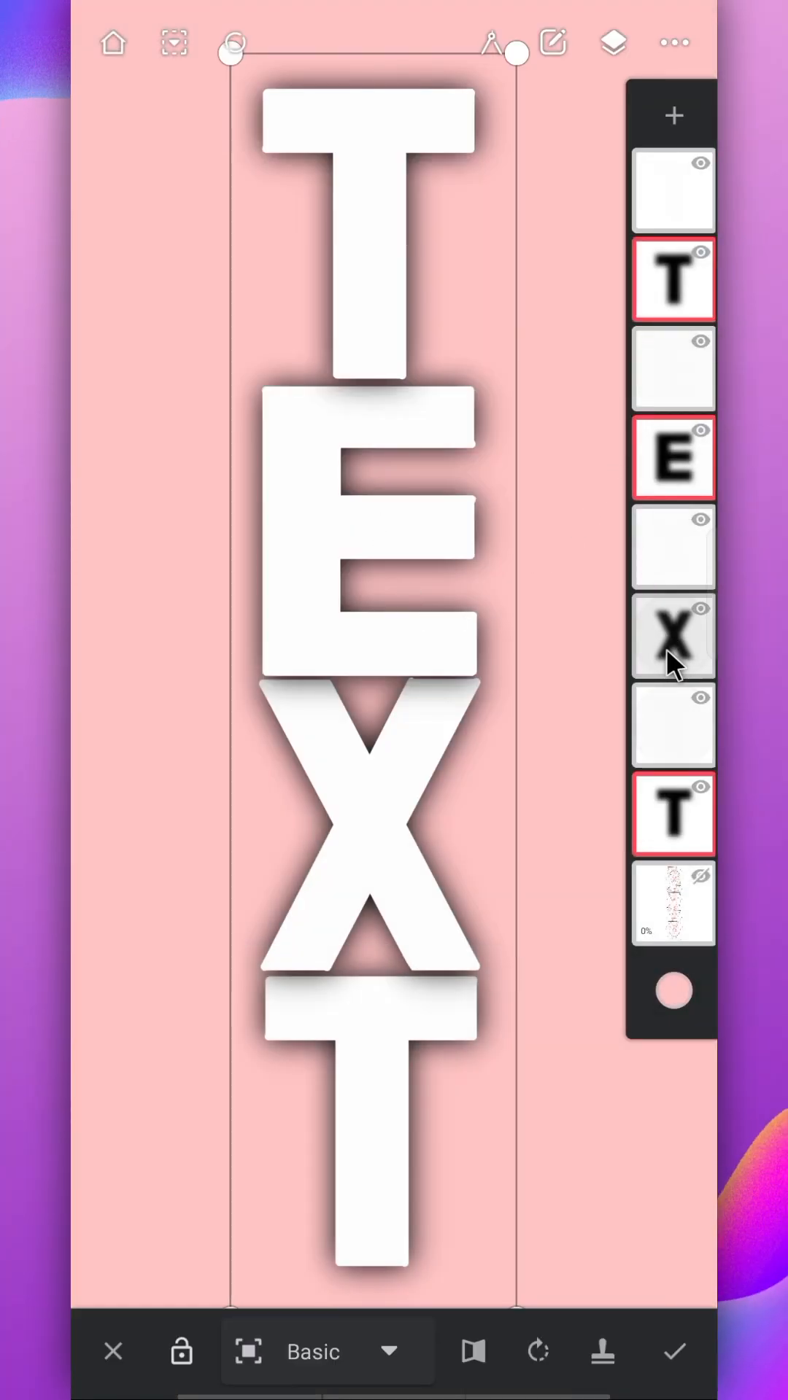
pyautogui.click(671, 636)
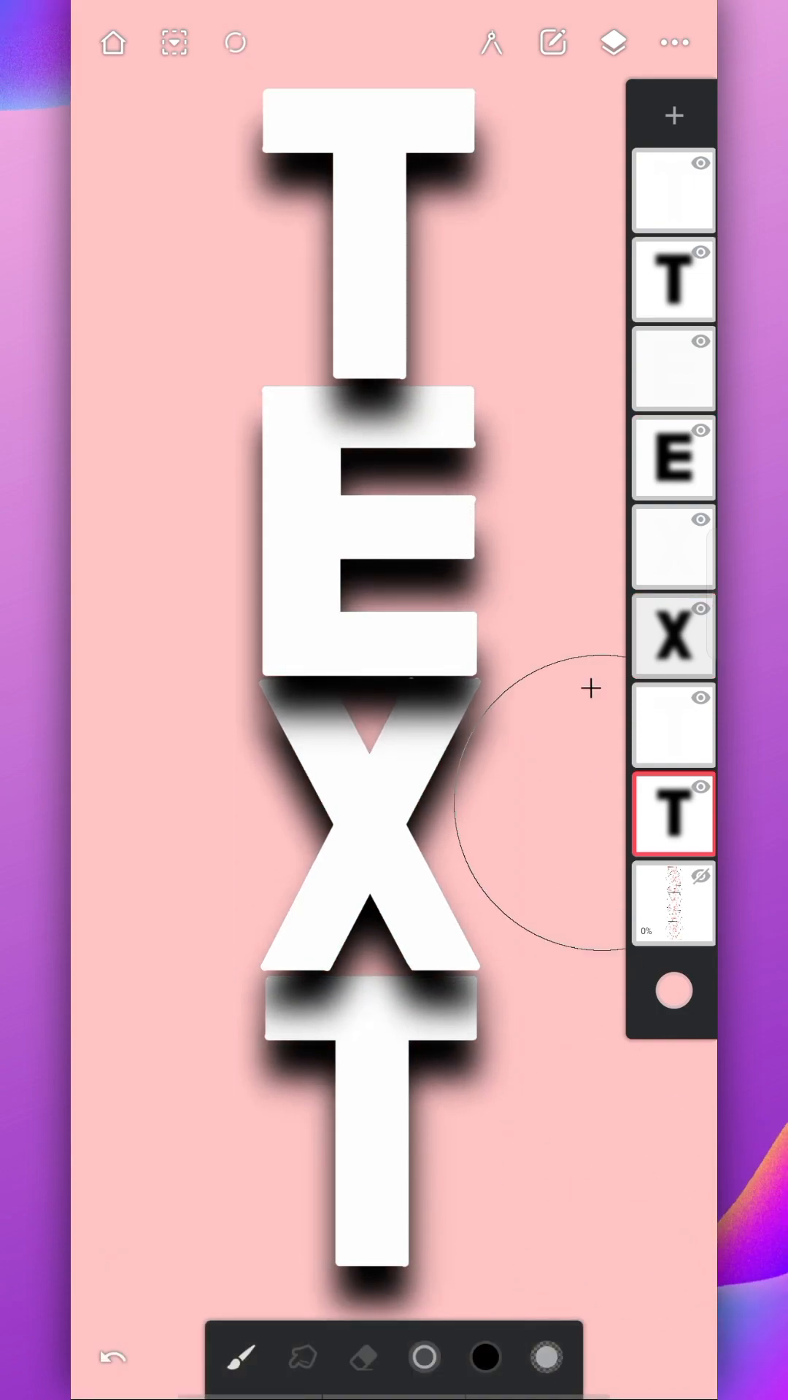
# Lower the T and E shadow layers to about 50% opacity and fill the background black.
pyautogui.click(673, 814)
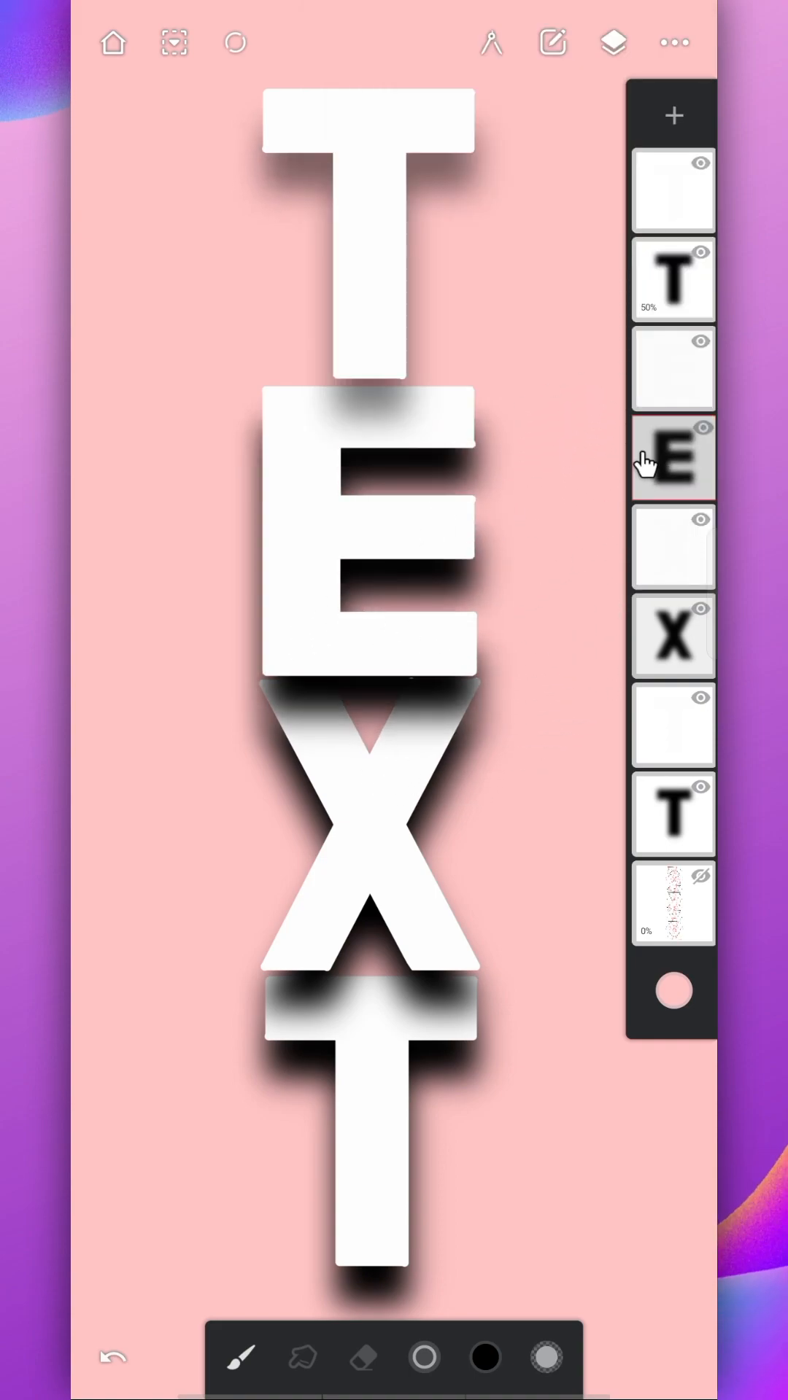
pyautogui.click(674, 458)
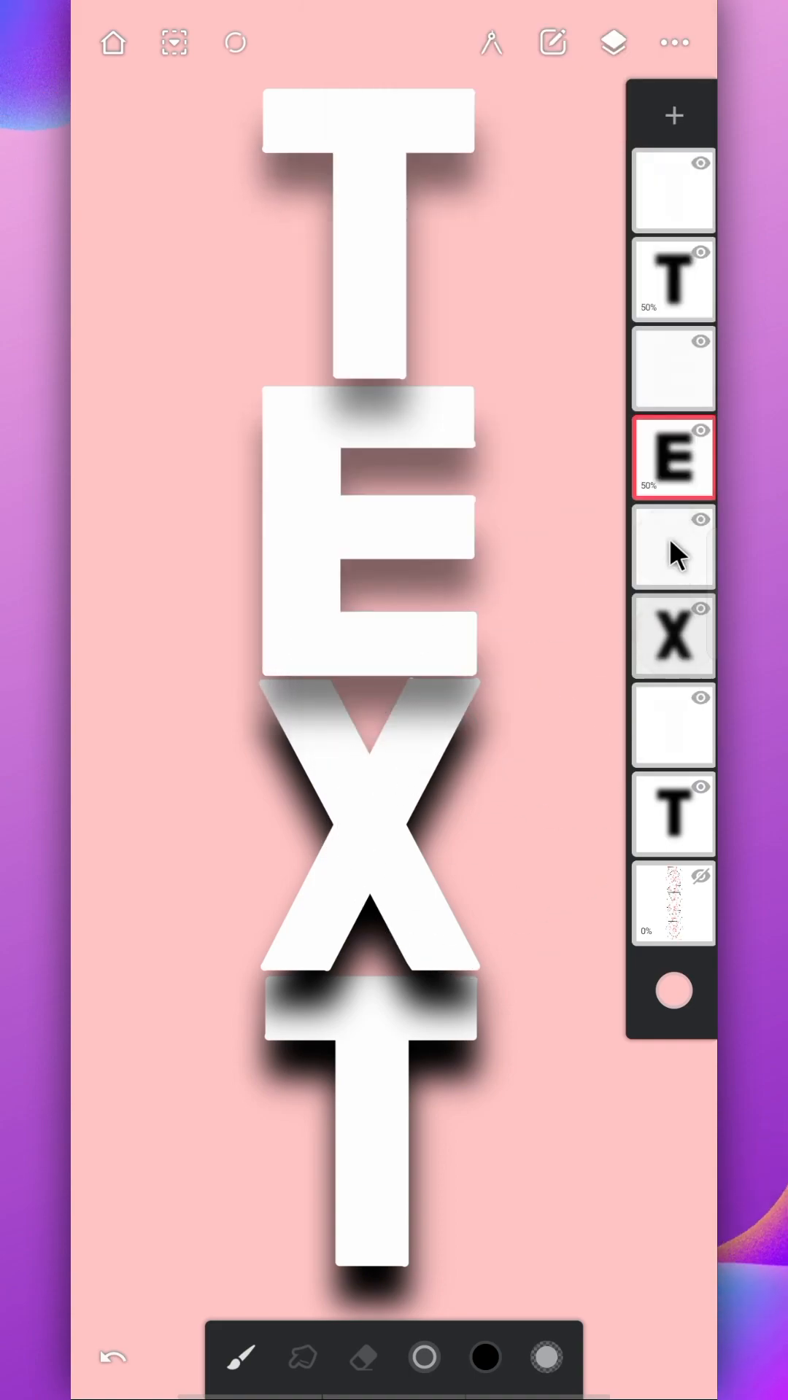
pyautogui.click(673, 547)
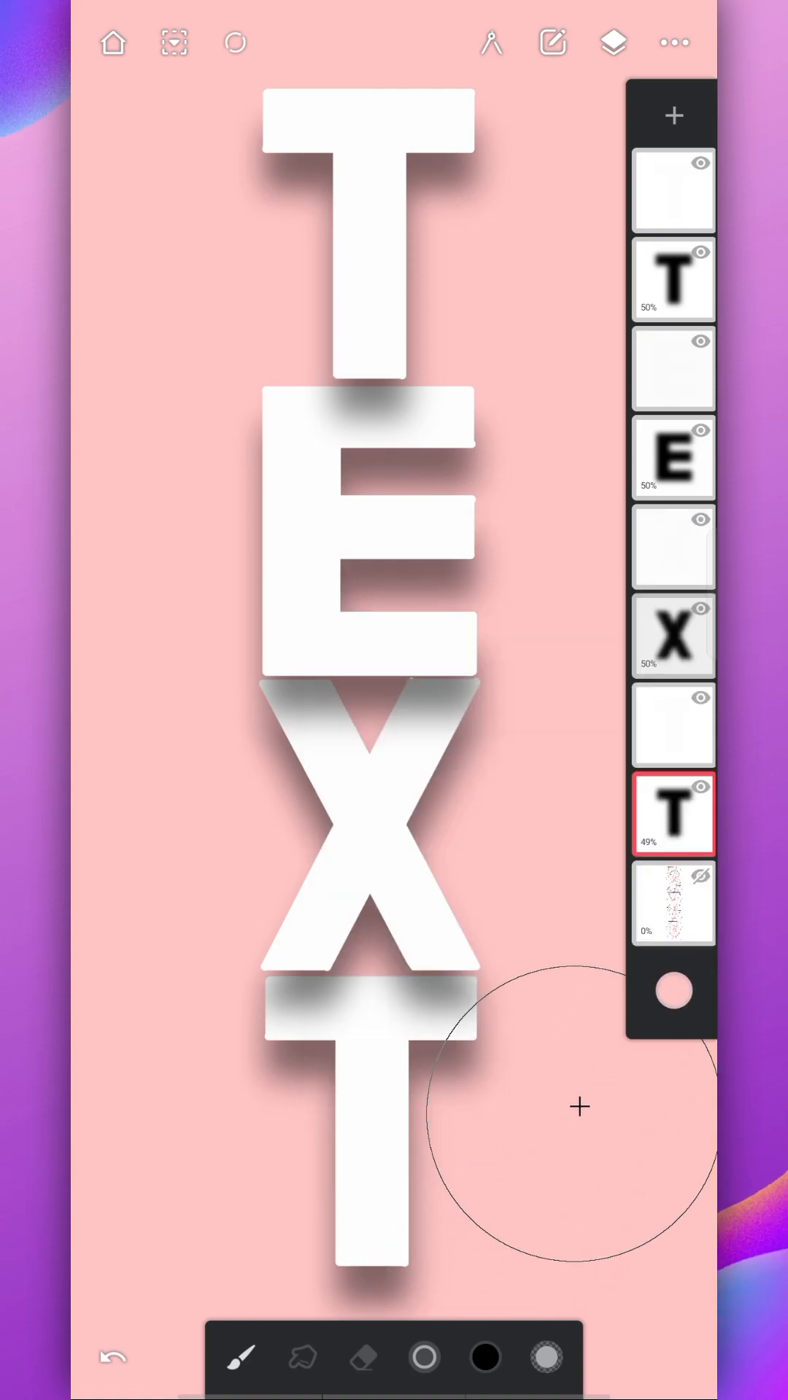
pyautogui.click(672, 992)
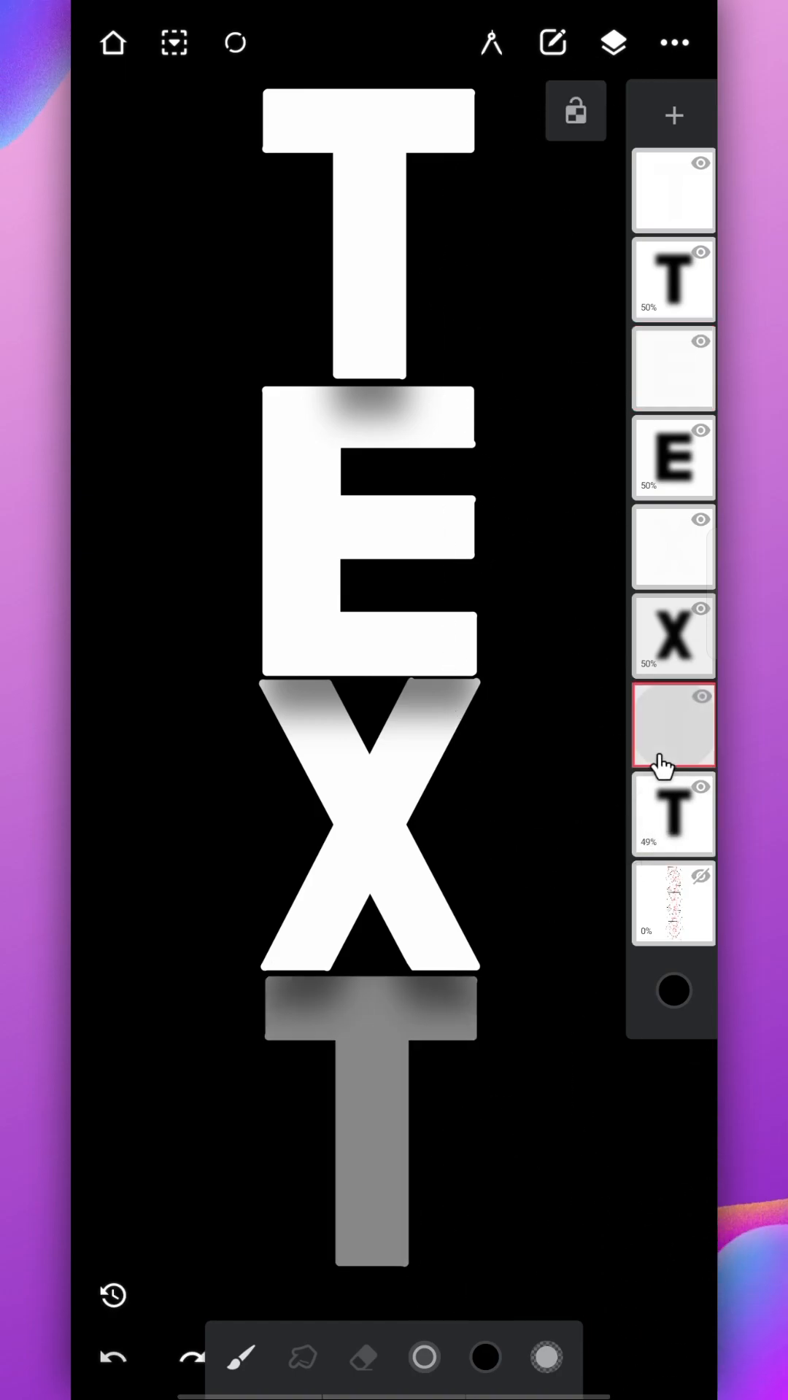
# Start a Basic transform with all letter and shadow layers selected to drag the whole word.
pyautogui.click(233, 42)
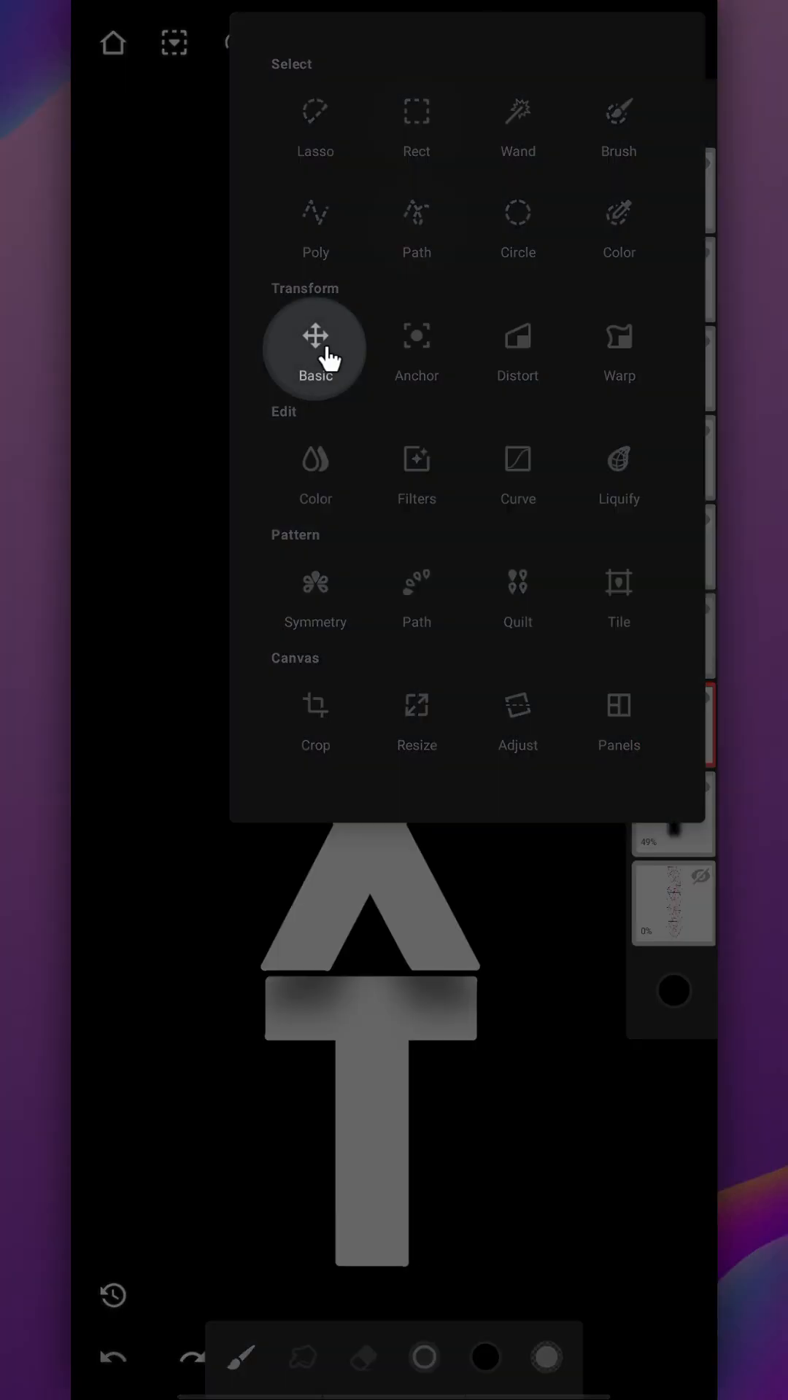
pyautogui.click(315, 349)
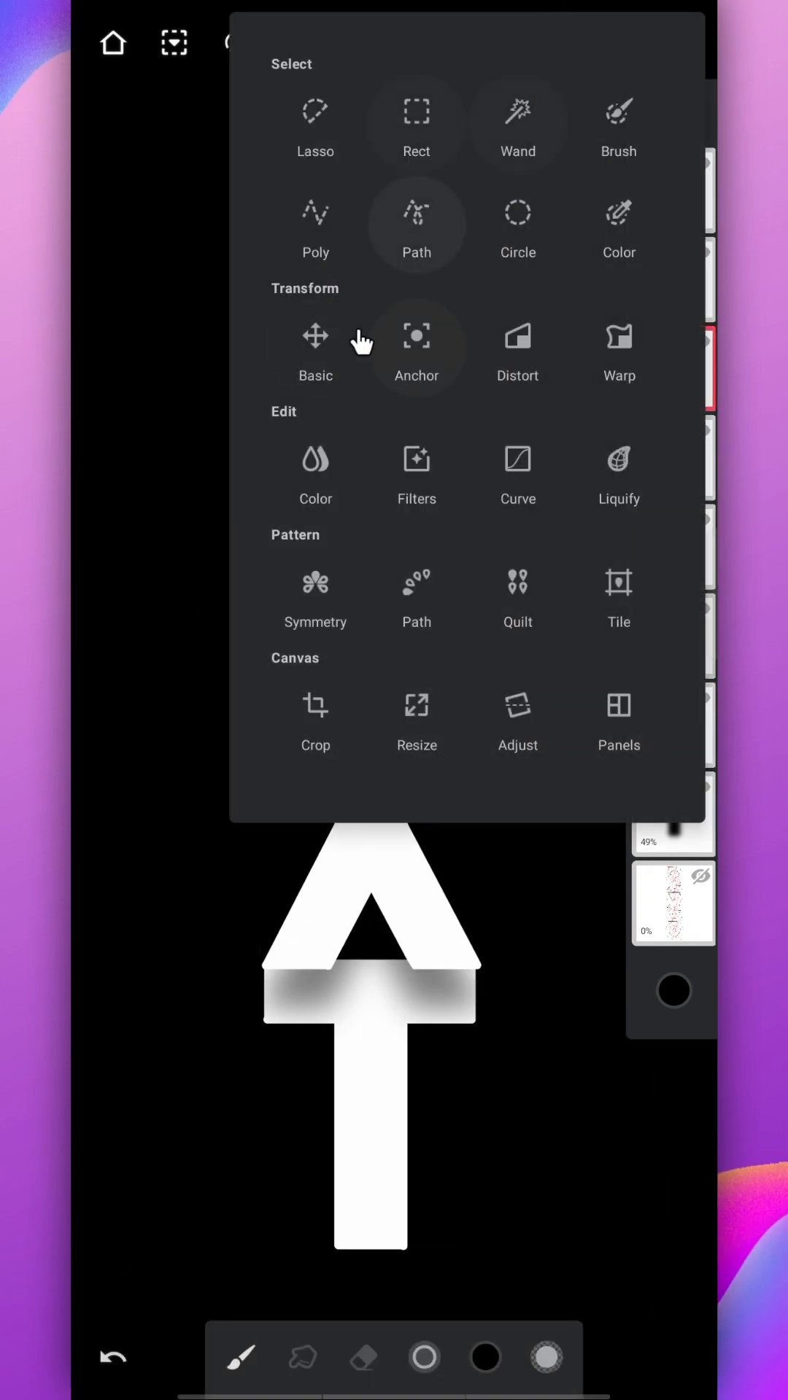
pyautogui.click(315, 349)
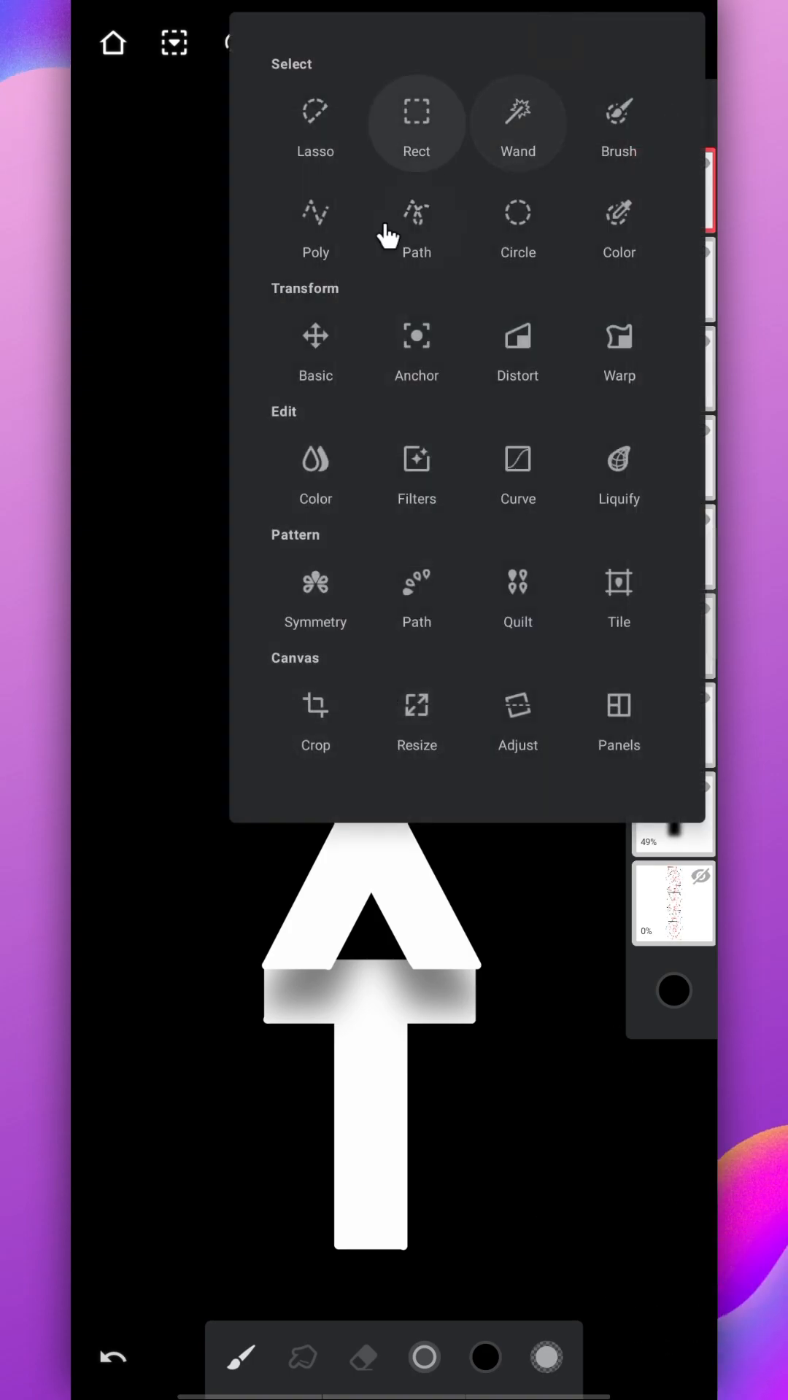
pyautogui.click(315, 349)
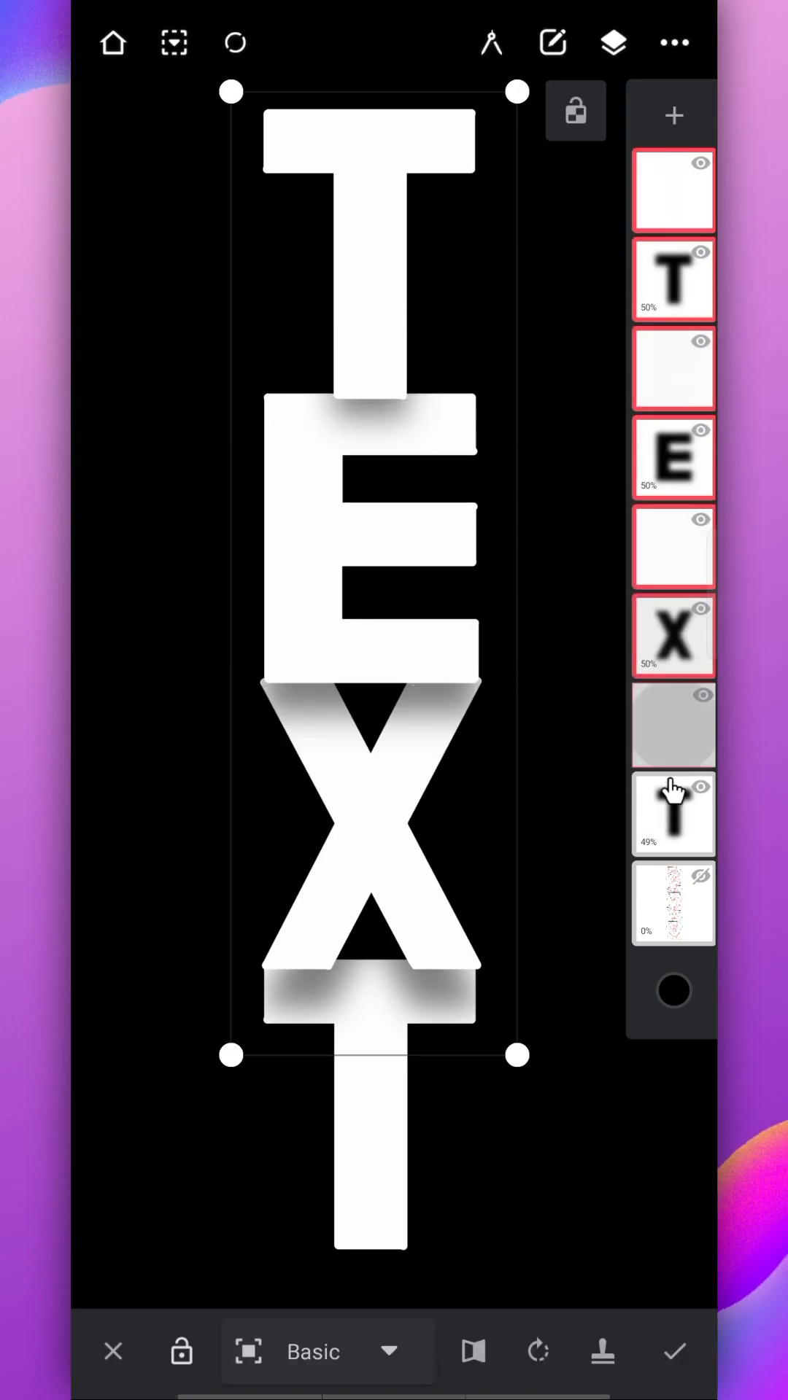
pyautogui.click(612, 43)
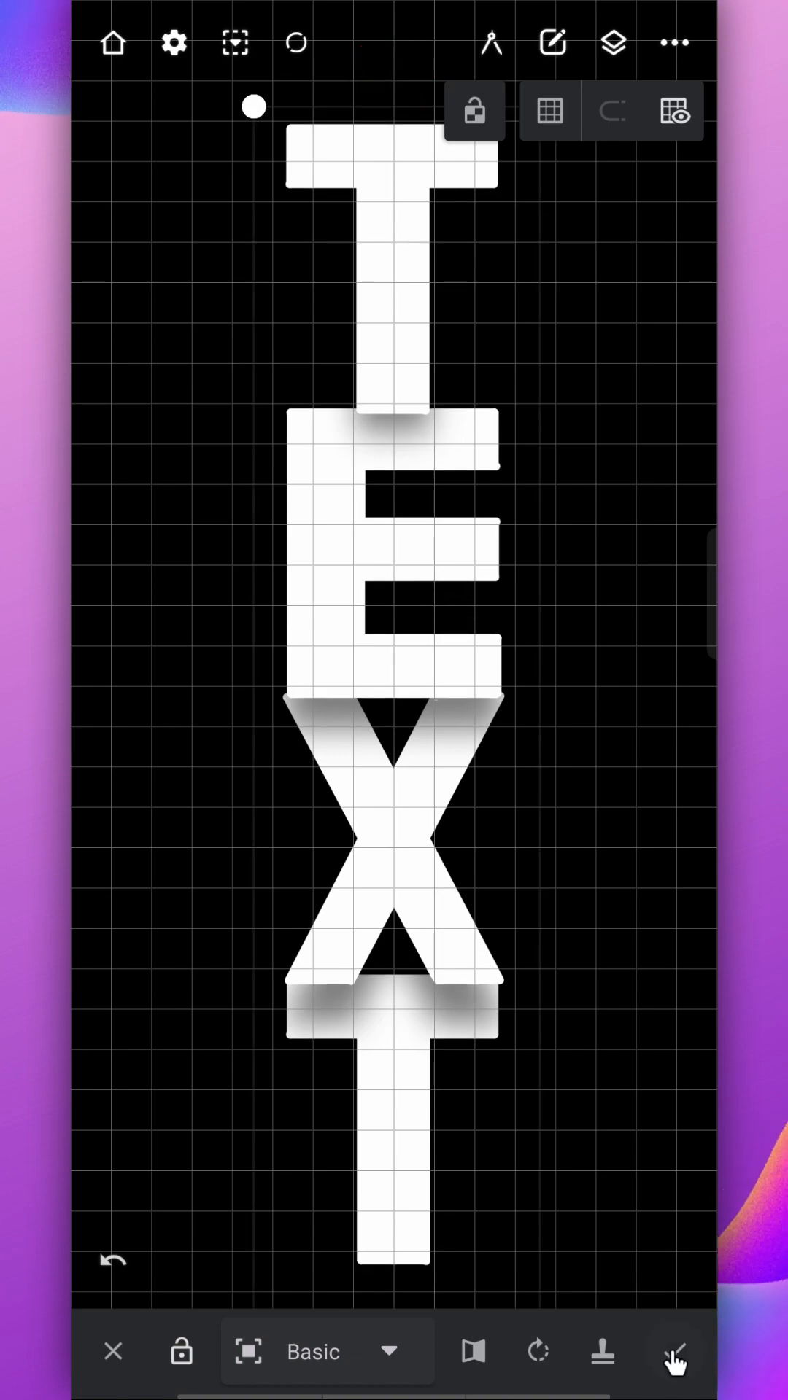
# Confirm the transform to commit the word's new centred position.
pyautogui.click(675, 1350)
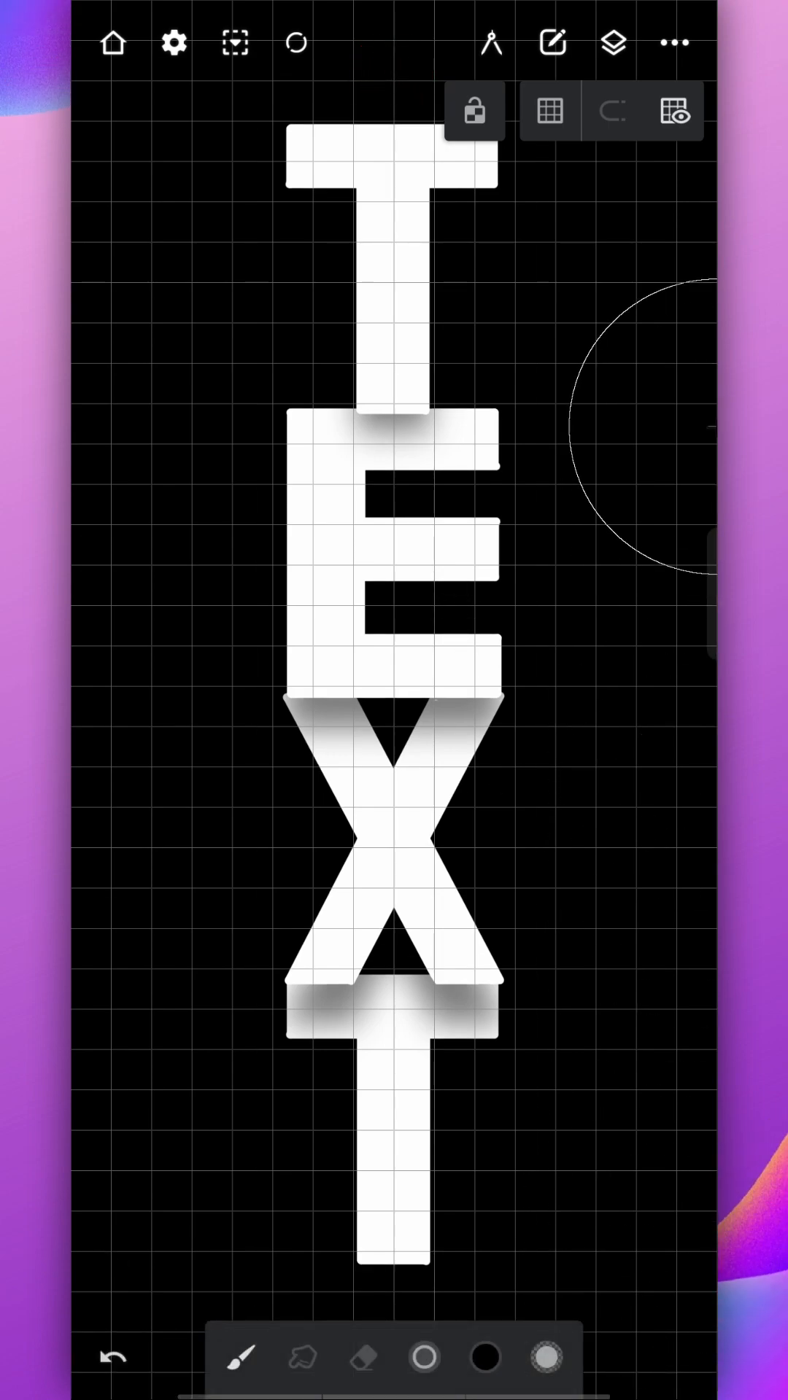